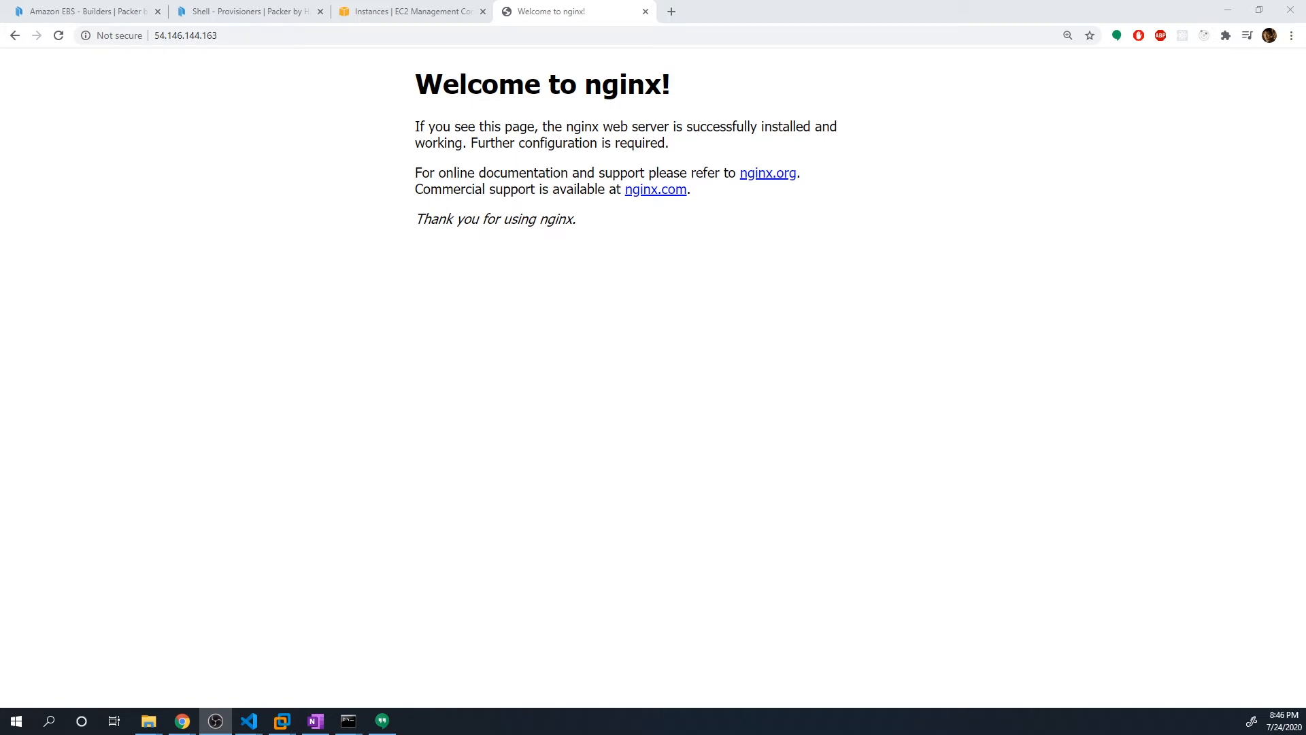
mouse_move(261, 104)
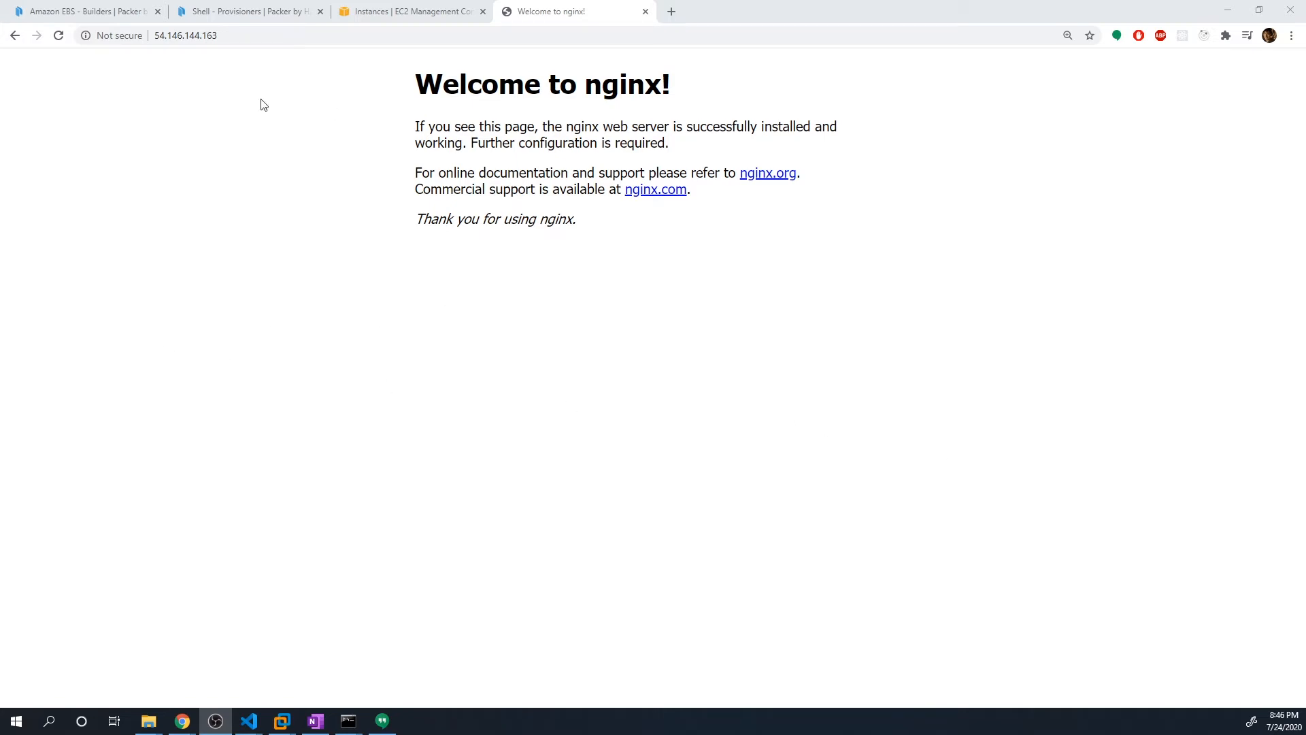
mouse_move(152, 226)
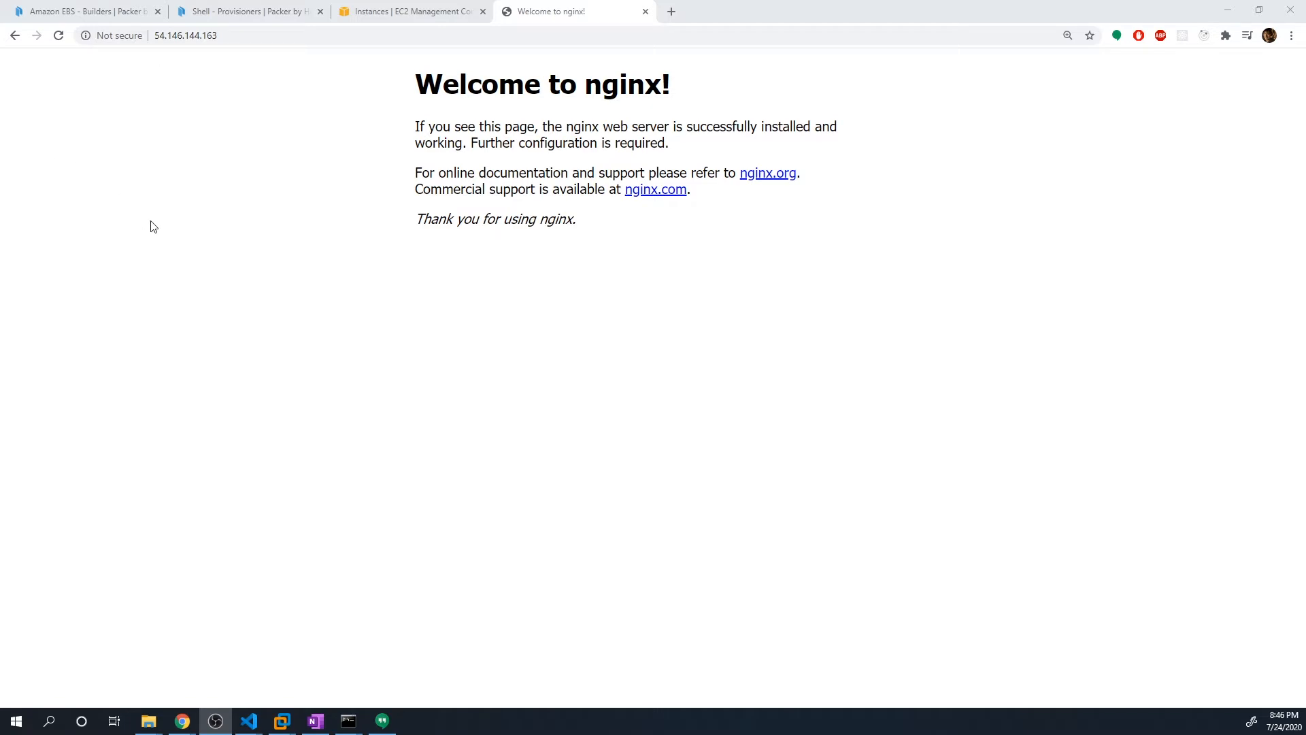
mouse_move(396, 248)
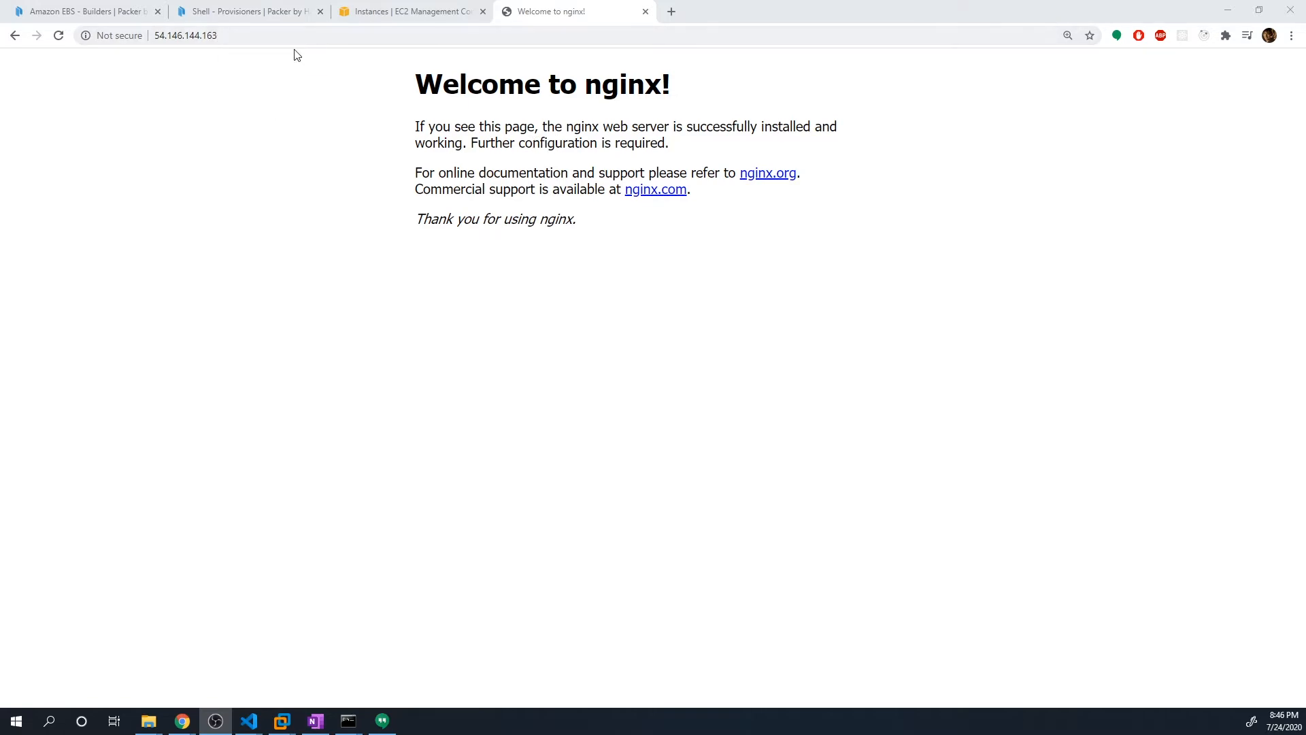
mouse_move(571, 291)
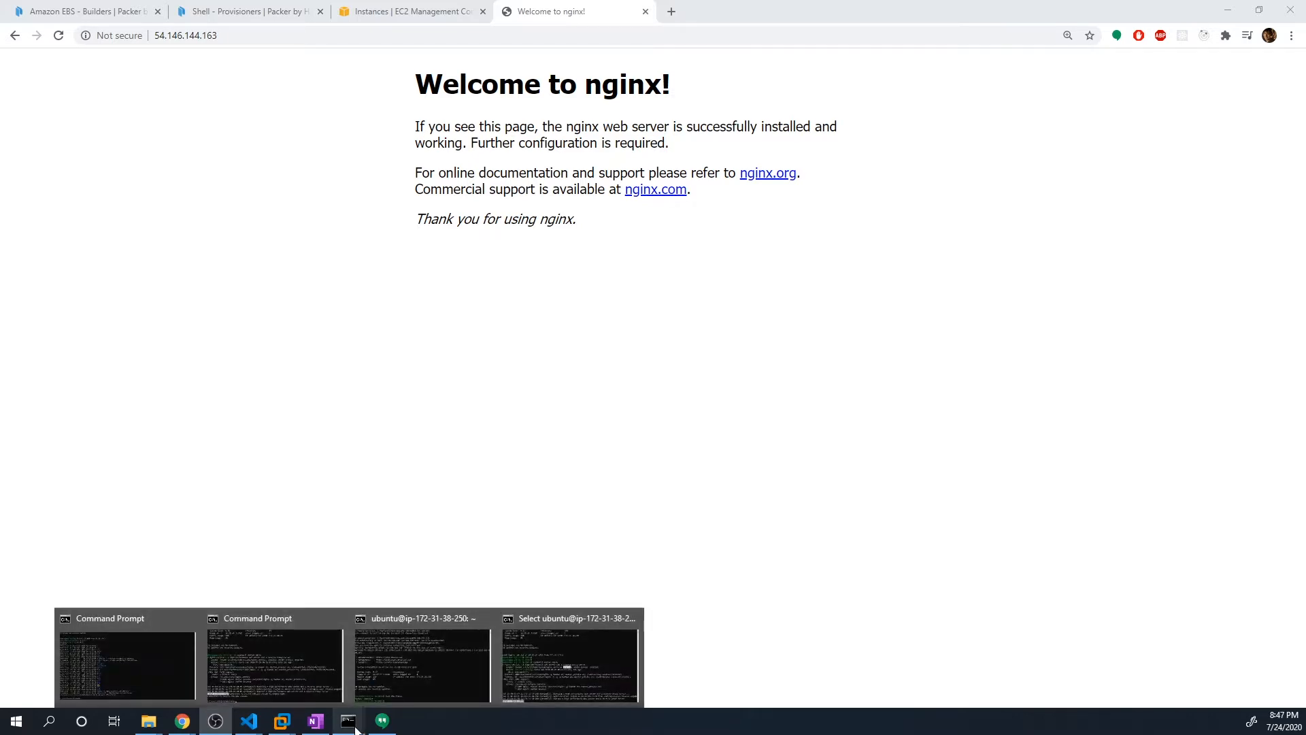
mouse_move(347, 720)
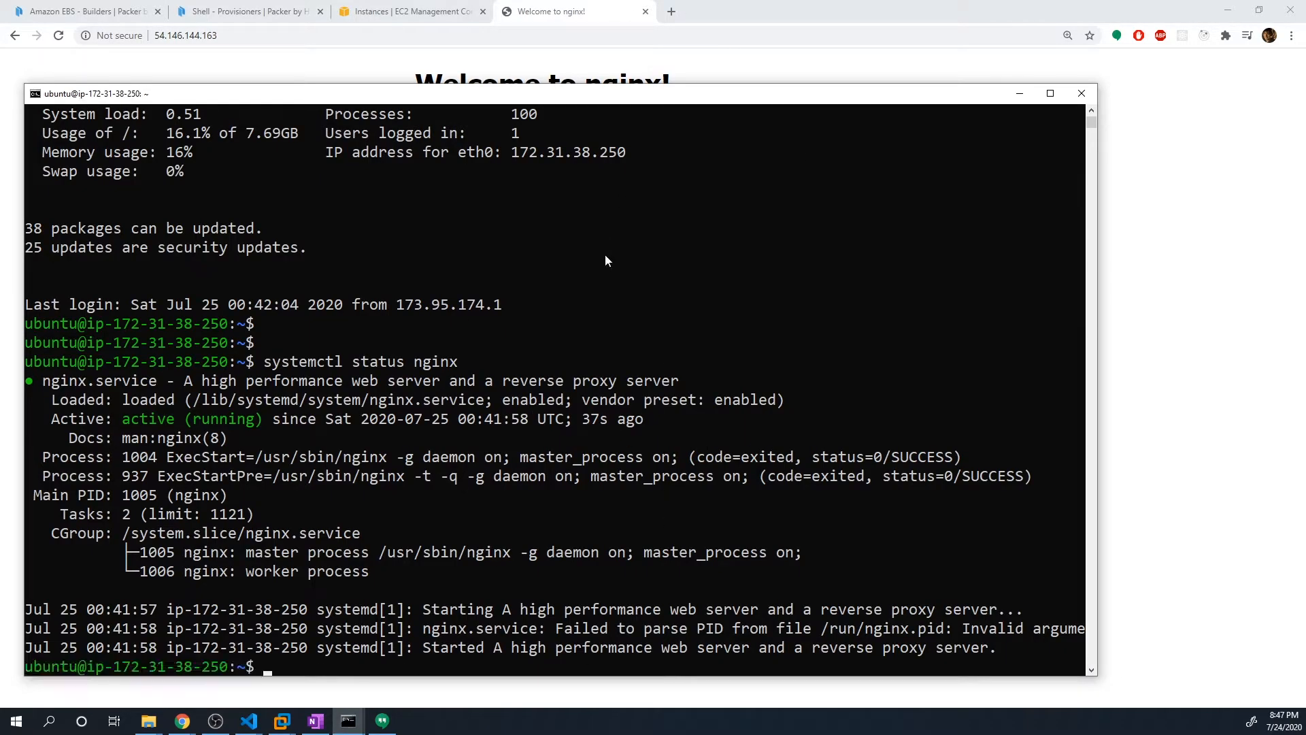
Step: In the SSH terminal, move into /etc/nginx/sites-available and list its files
text(cd /etc/nginx/)
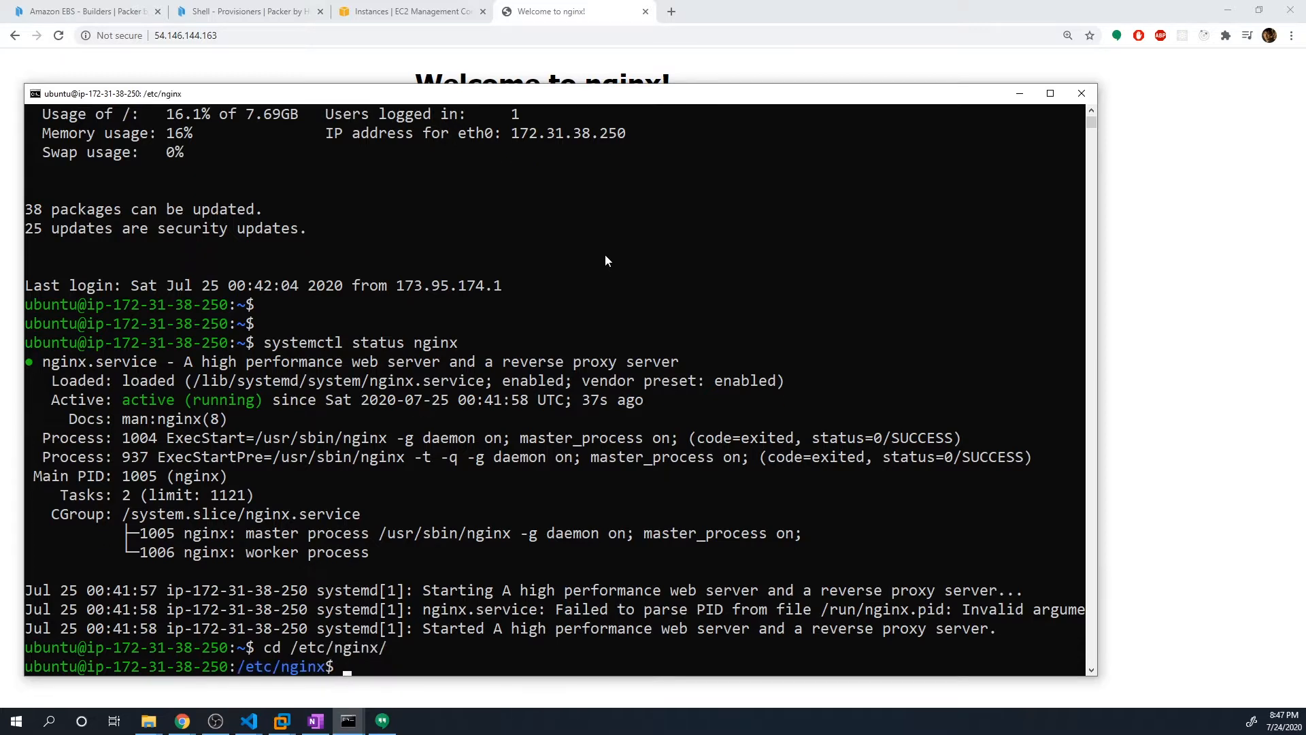
text(ls)
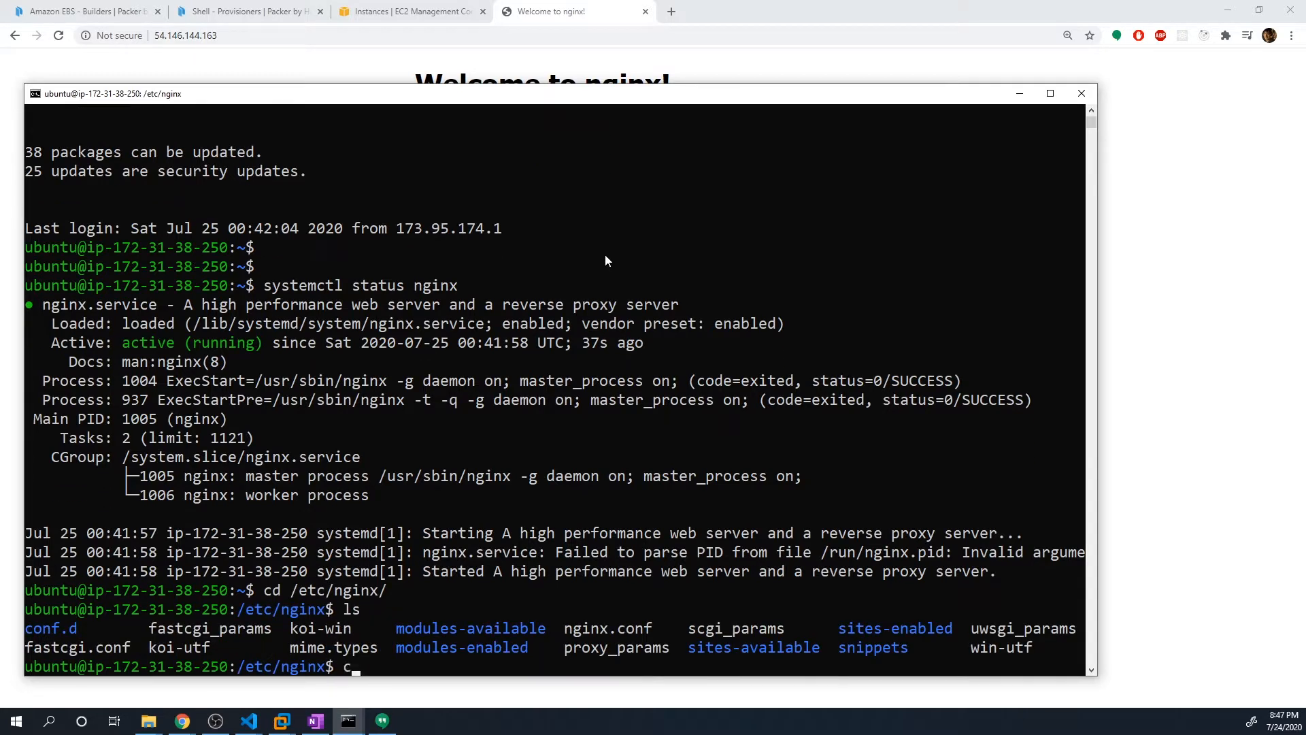
text(cd sites-available/)
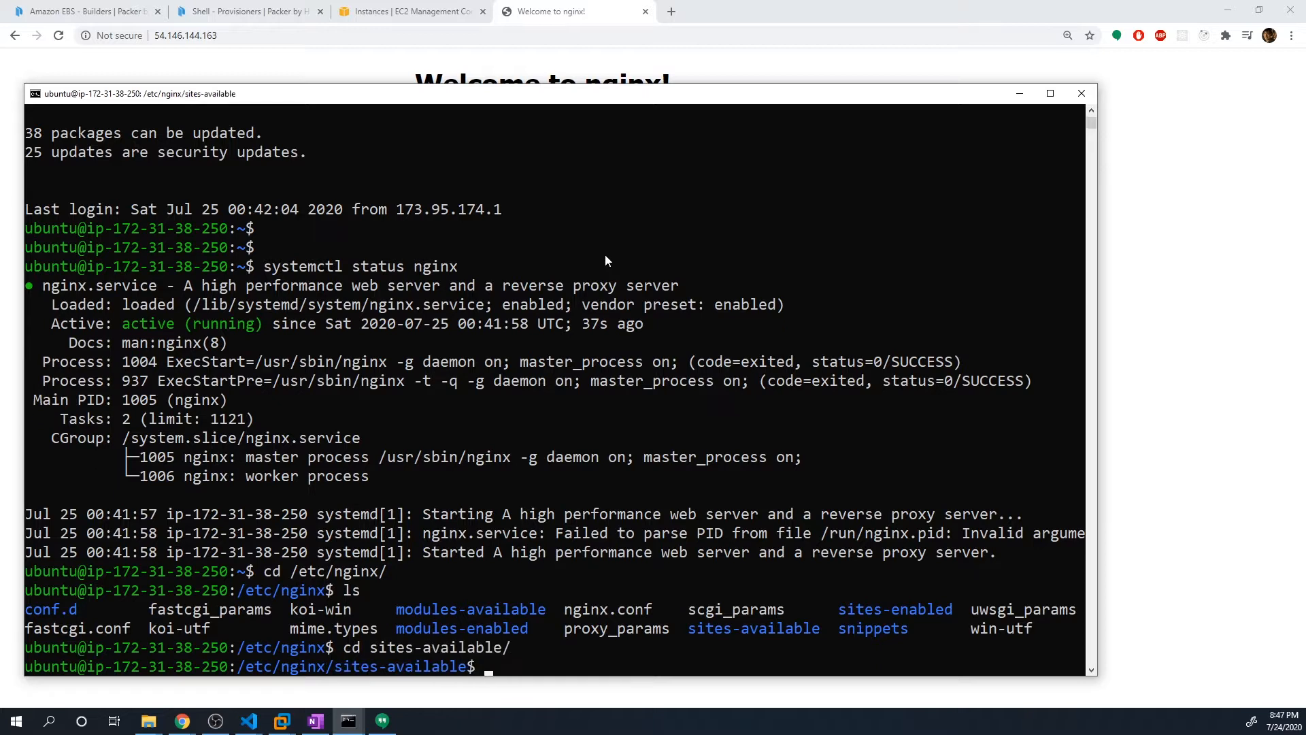
text(ls)
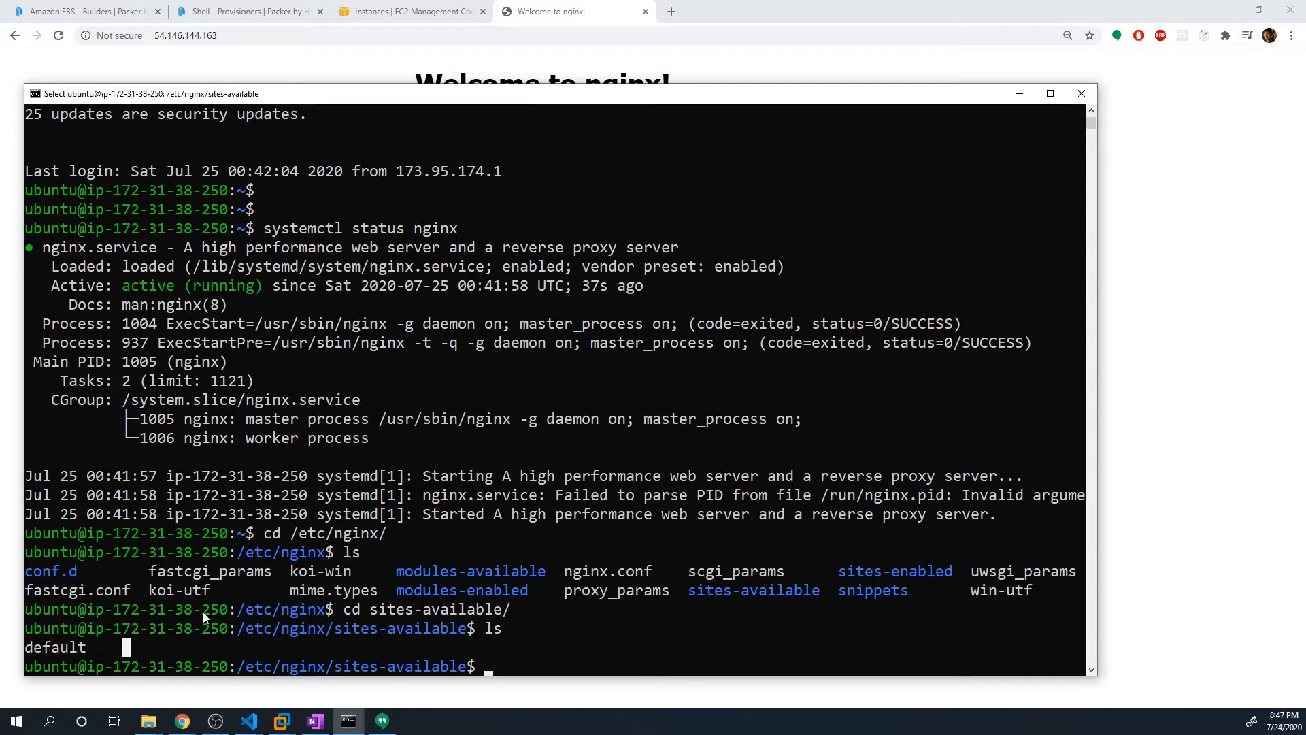
mouse_move(370, 65)
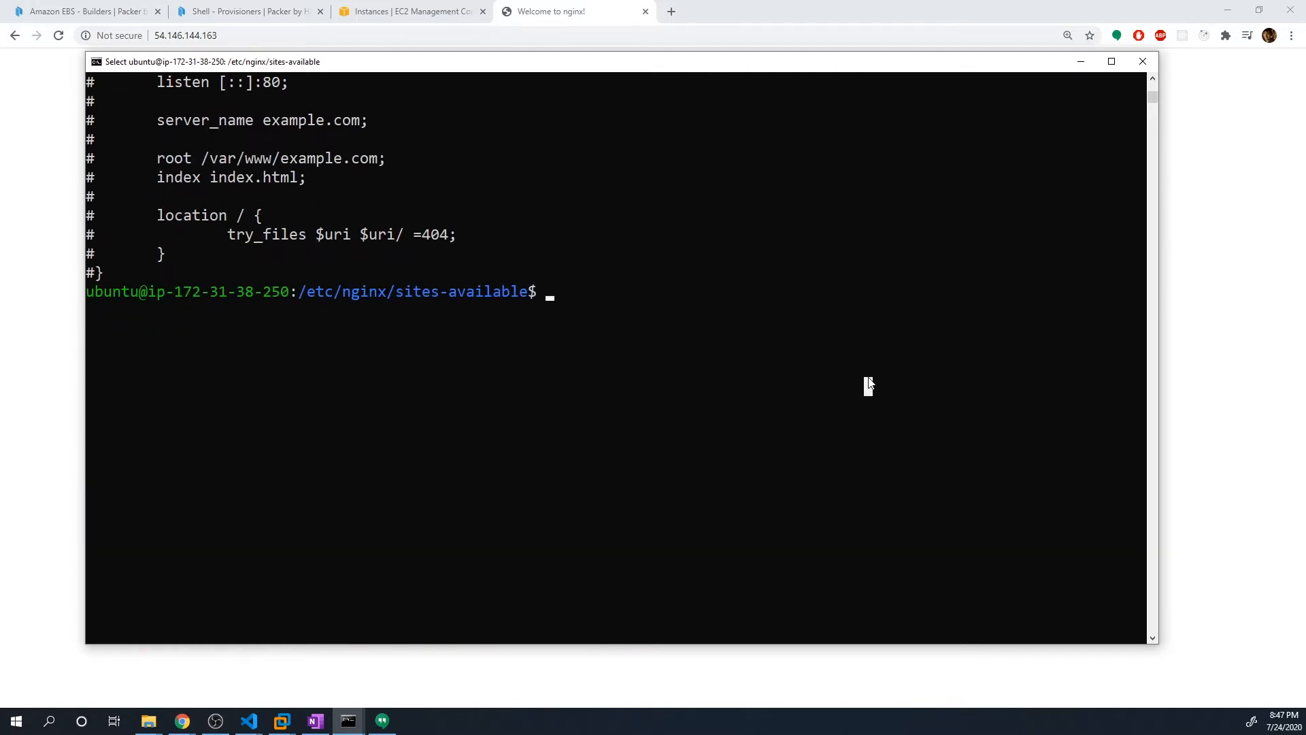
Step: Change to /var/www/html and print the nginx welcome page index.nginx-debian.html
text(cd /var/w)
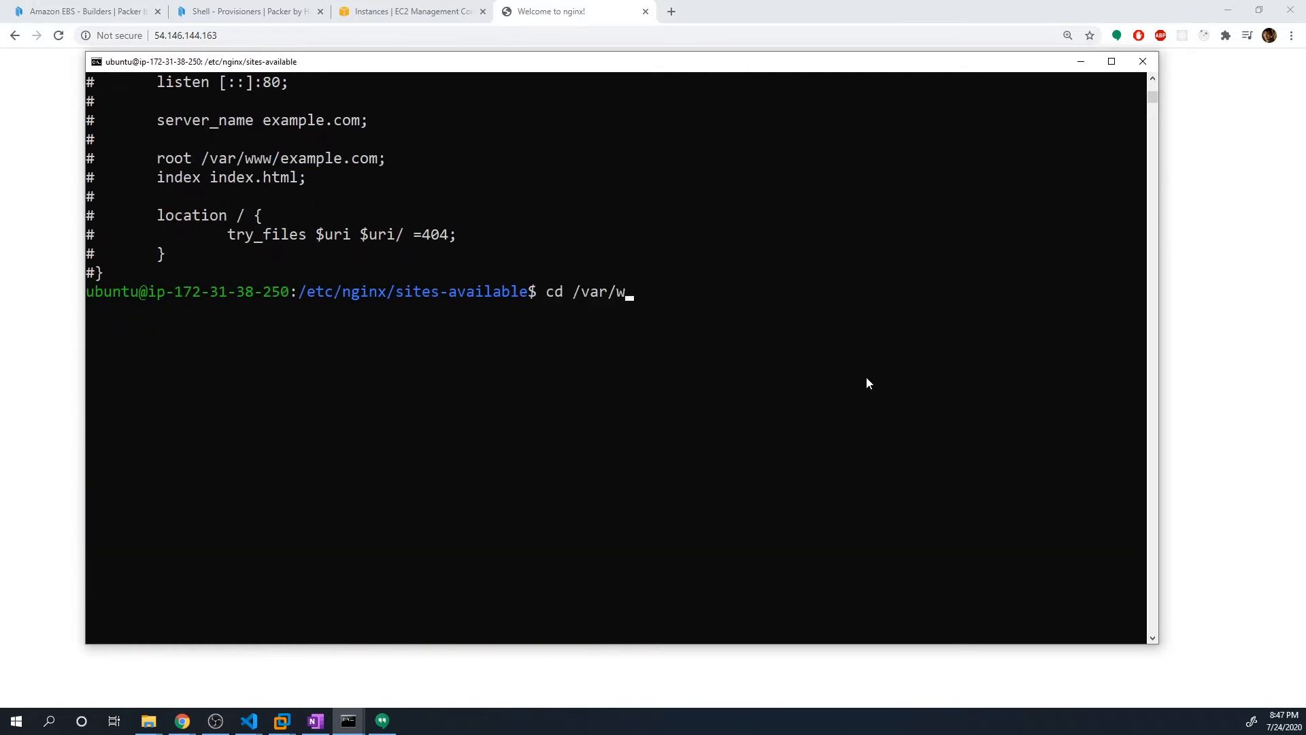
text(ww/html)
text(ls)
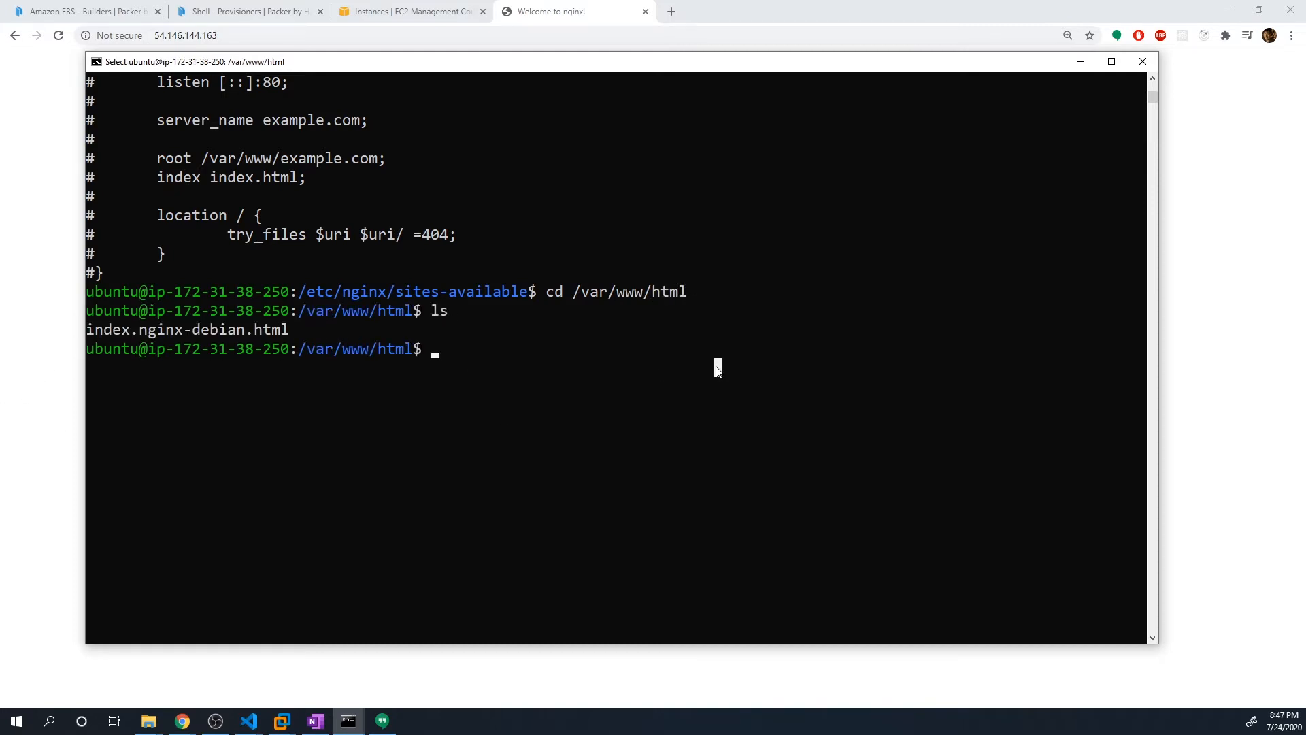
text(cat h)
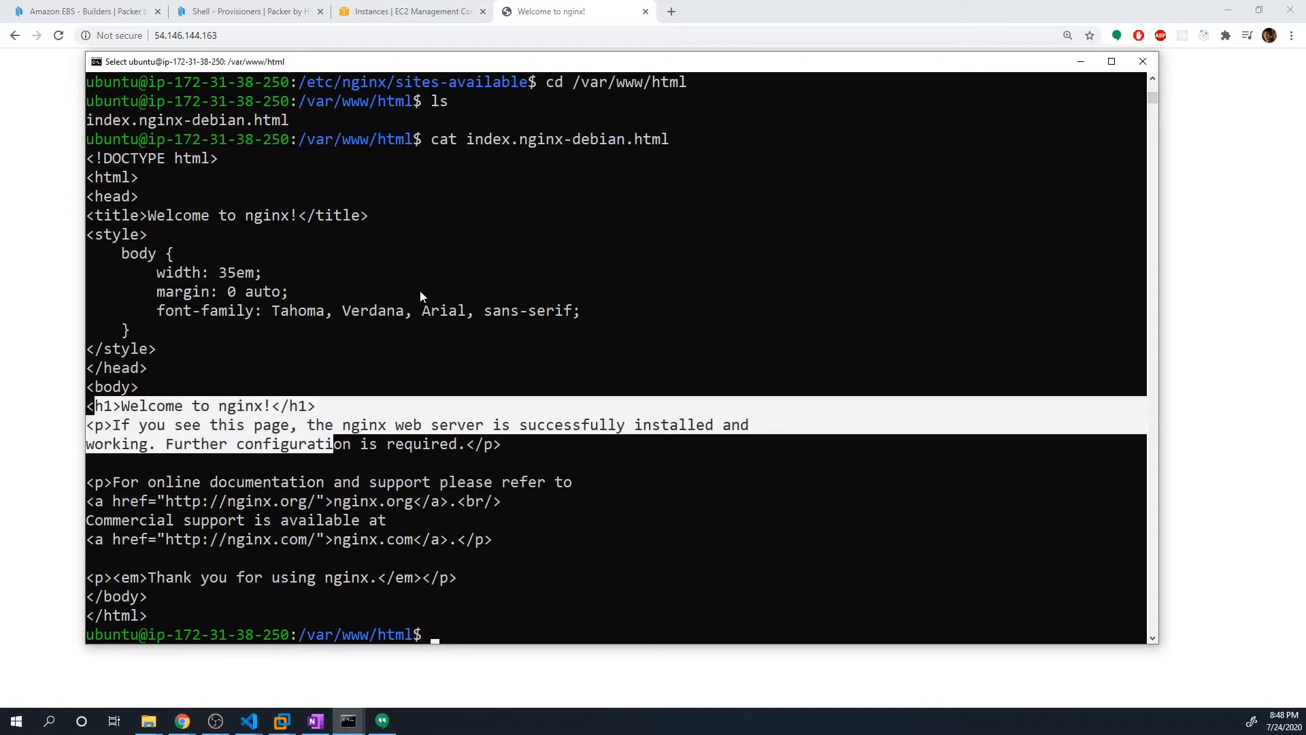
mouse_move(411, 382)
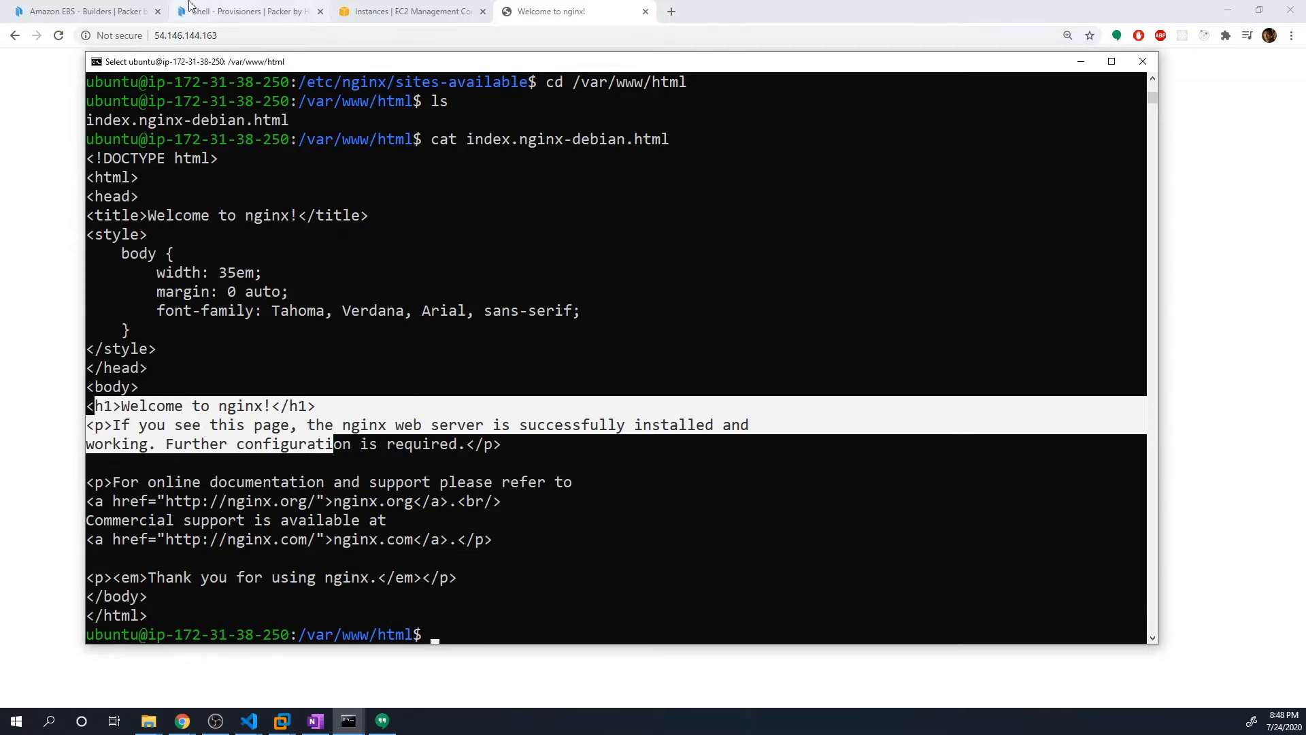
Step: Navigate Packer's docs from the Shell provisioner page to the File provisioner example
click(250, 11)
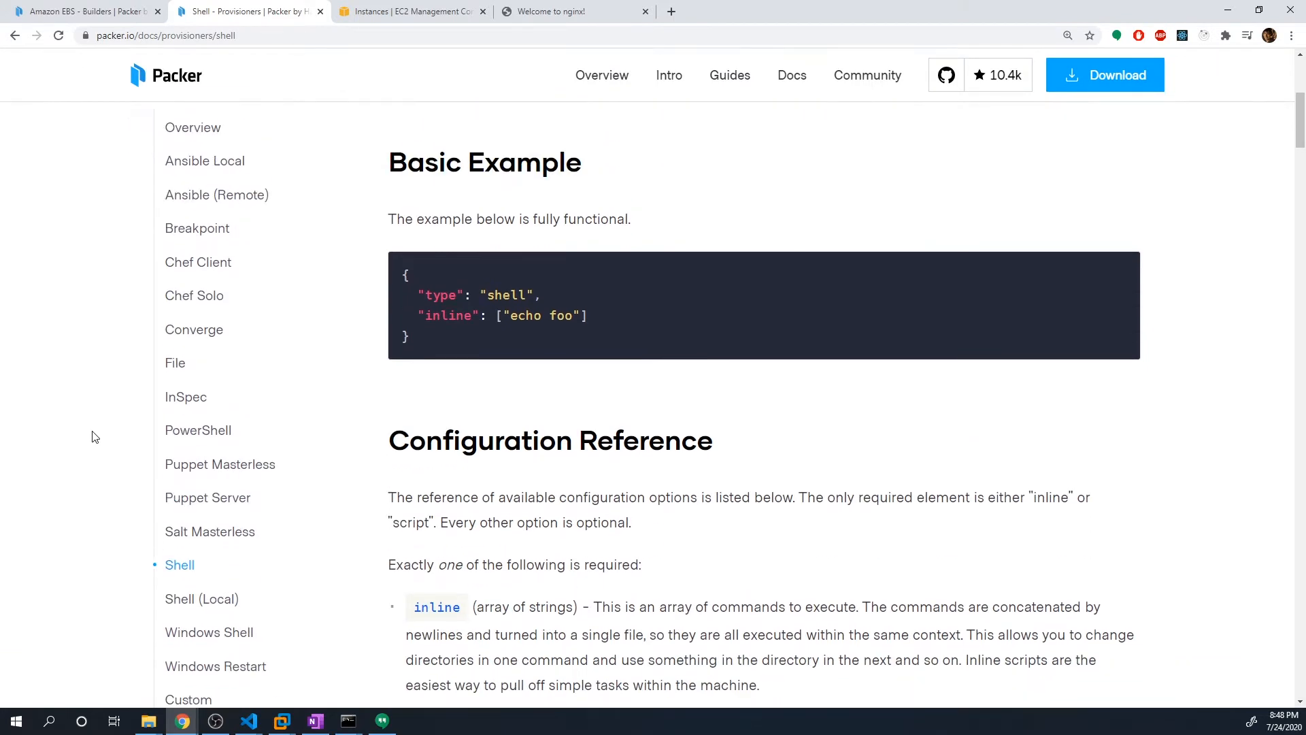
scroll(down, 3)
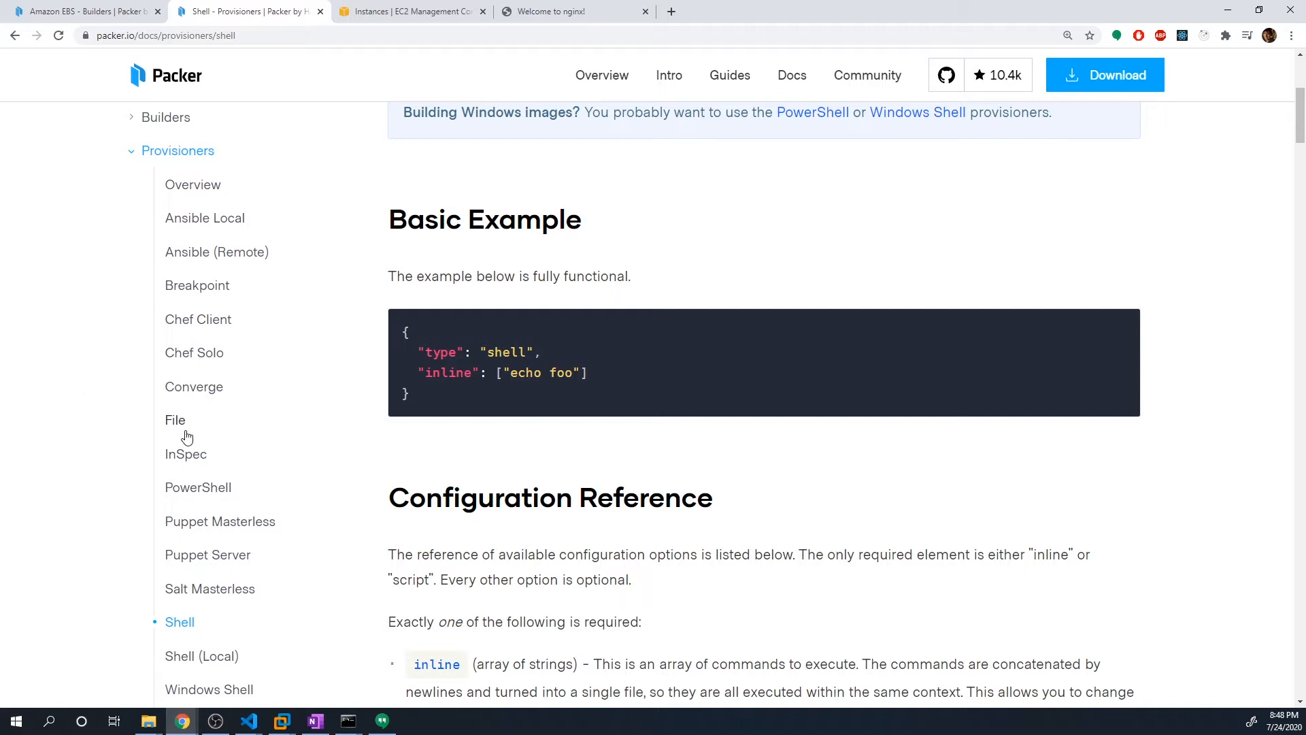
mouse_move(174, 424)
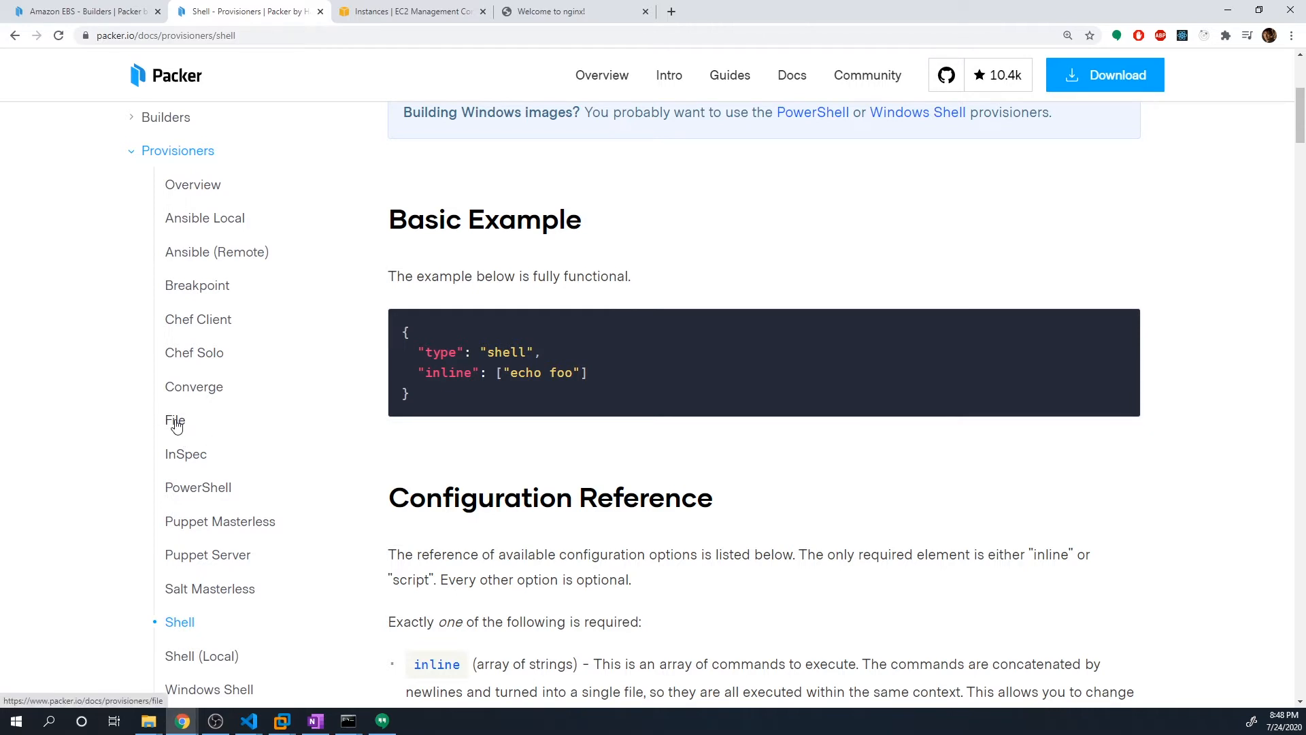
click(175, 419)
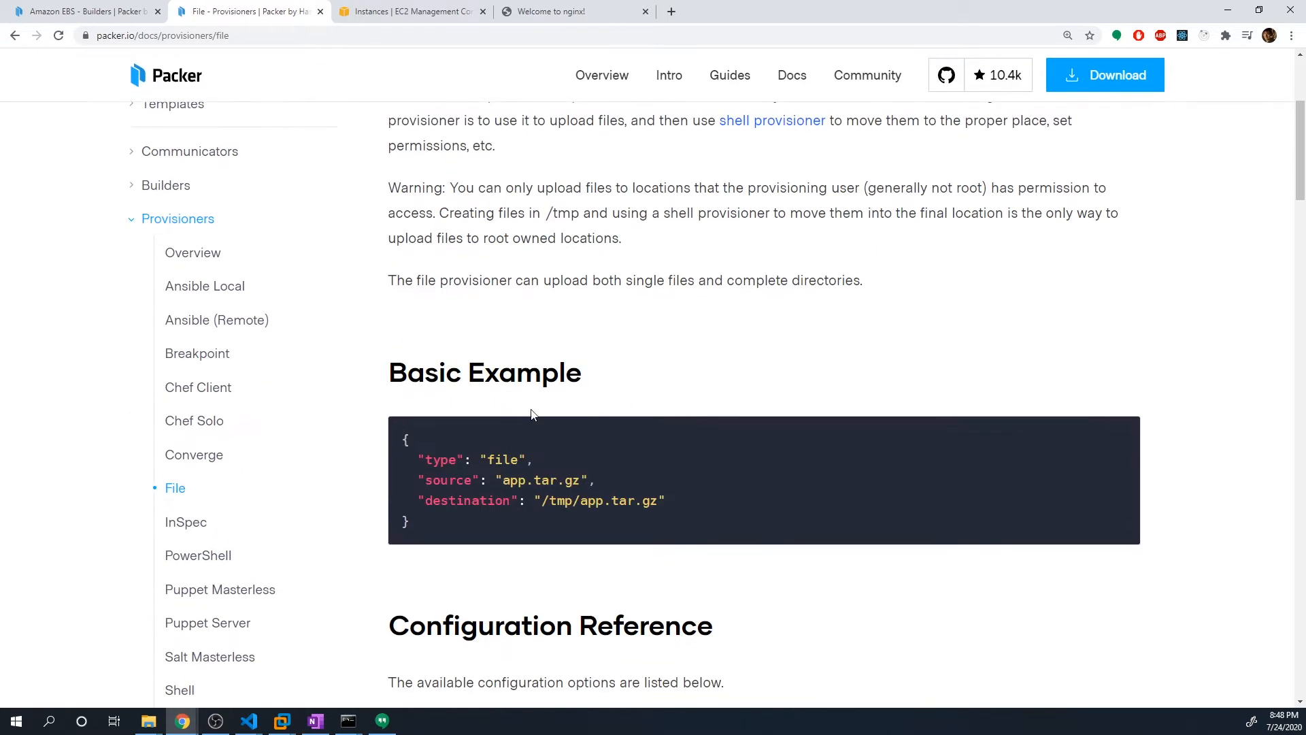
drag(423, 459, 508, 460)
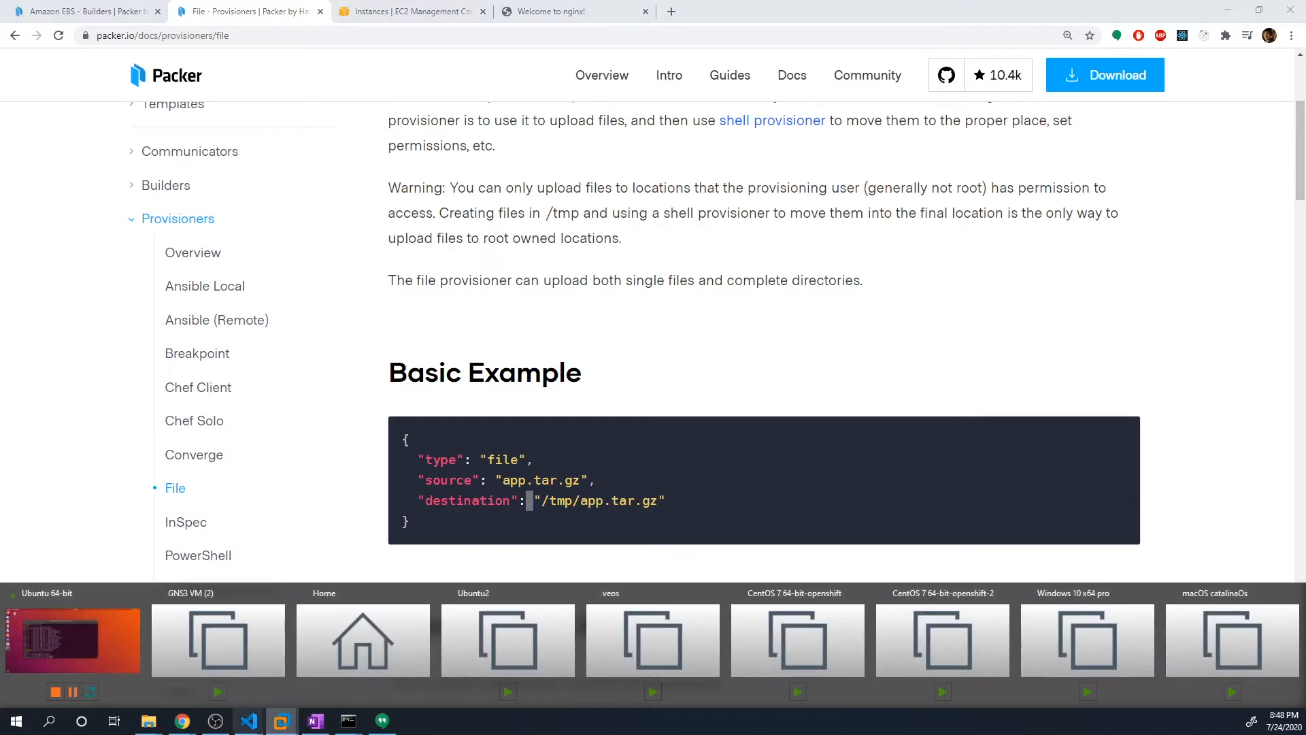
click(246, 720)
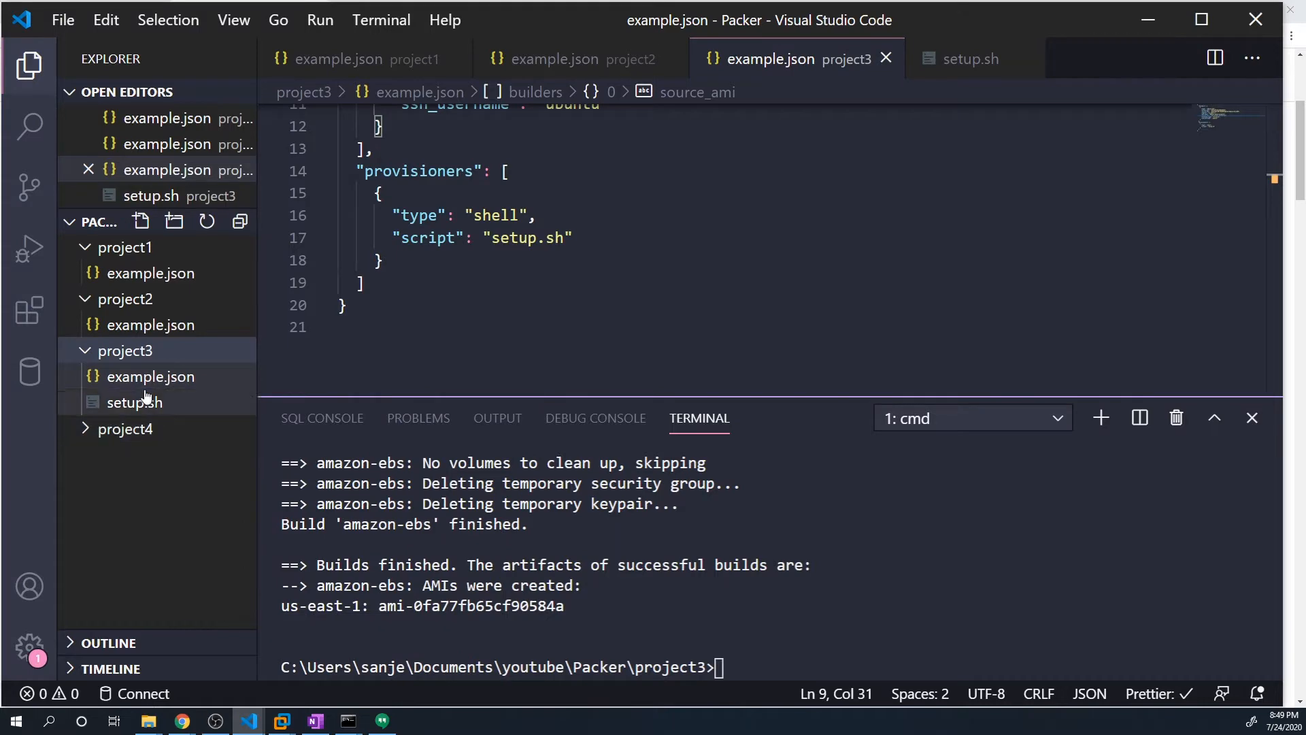
Step: Expand project4 in the Explorer and open its example.json template
click(125, 428)
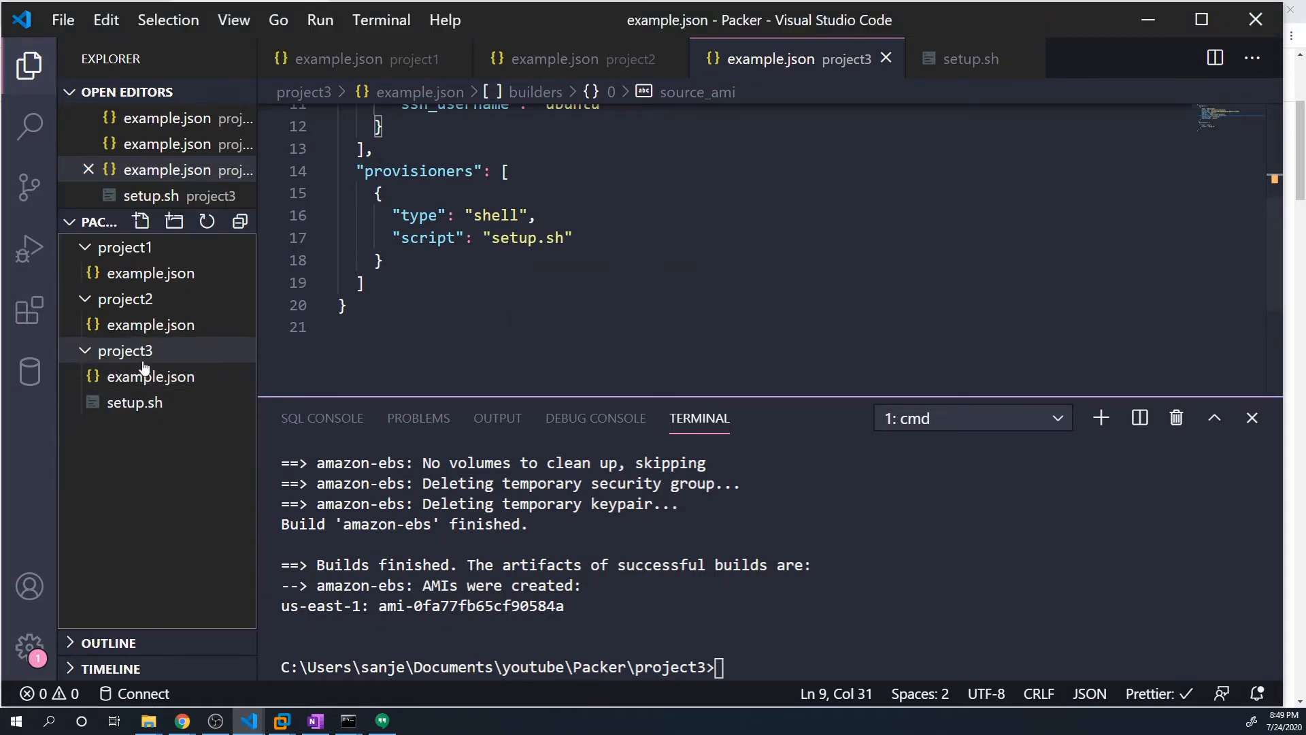
right_click(126, 350)
text(project4)
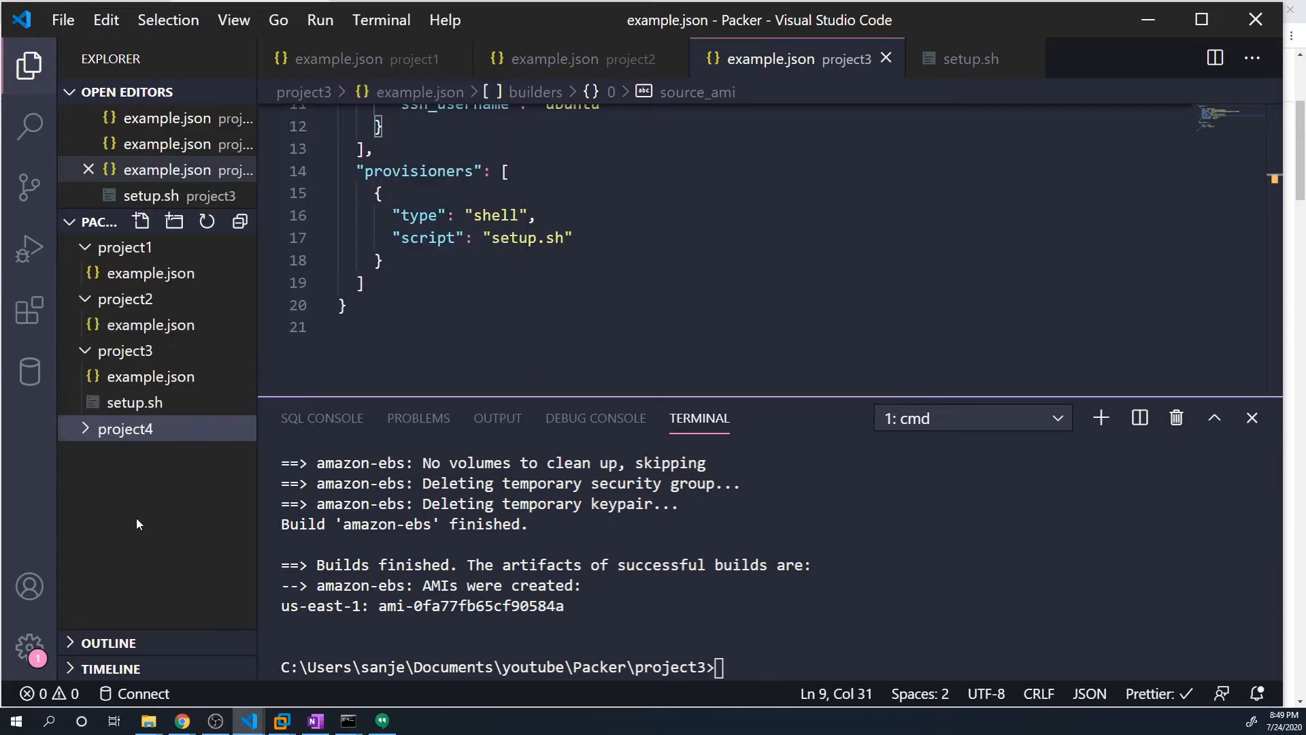
click(127, 428)
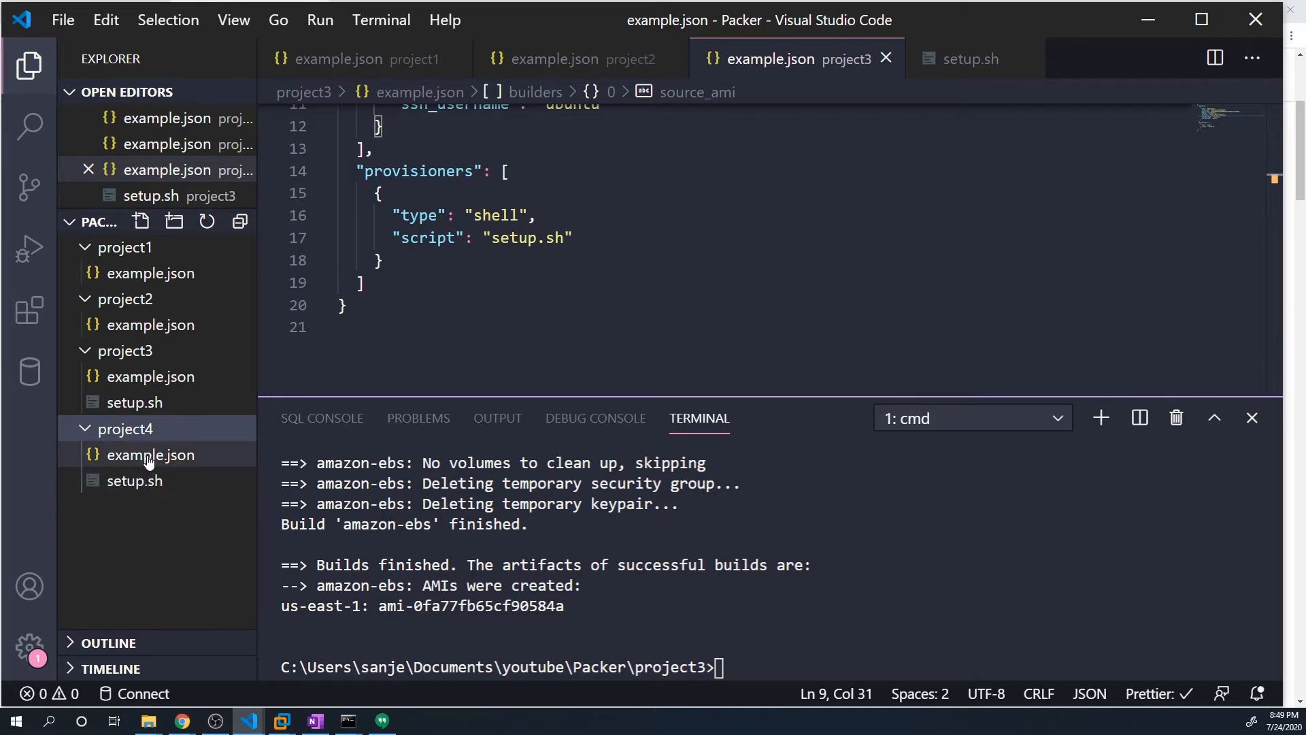
click(151, 454)
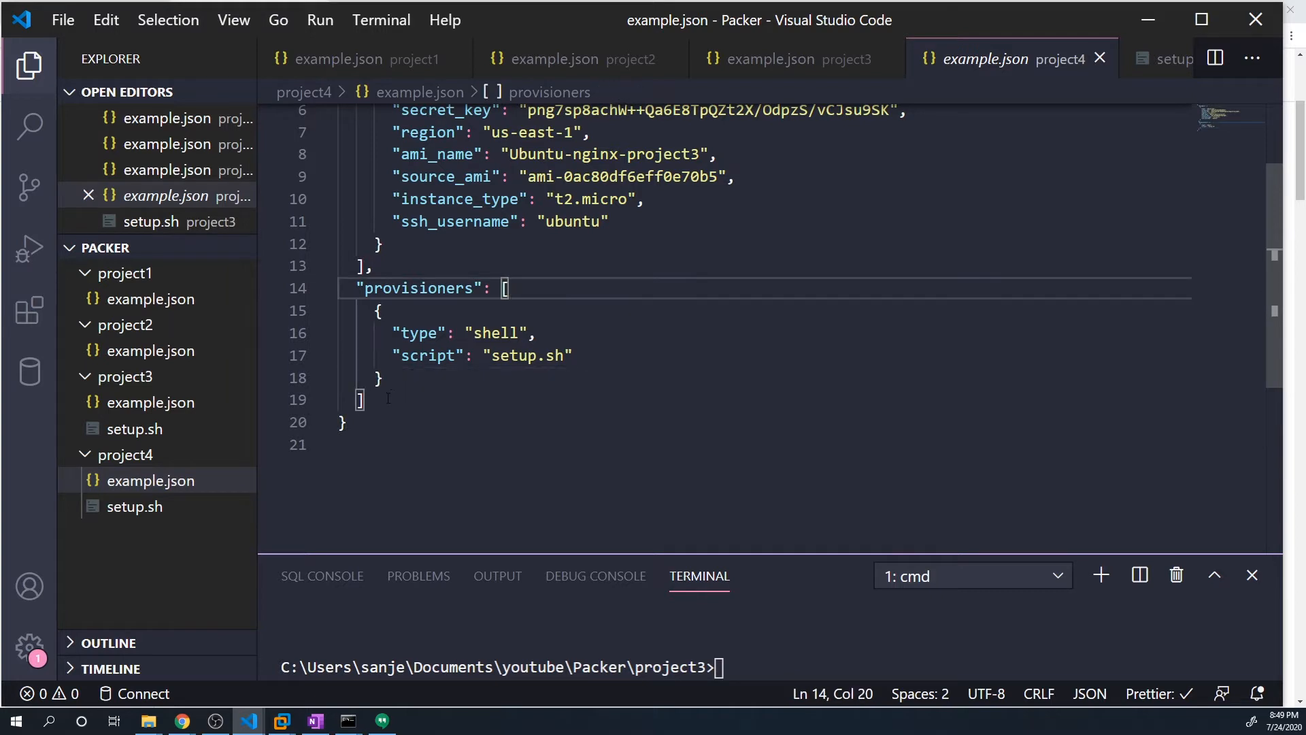
drag(504, 287, 465, 355)
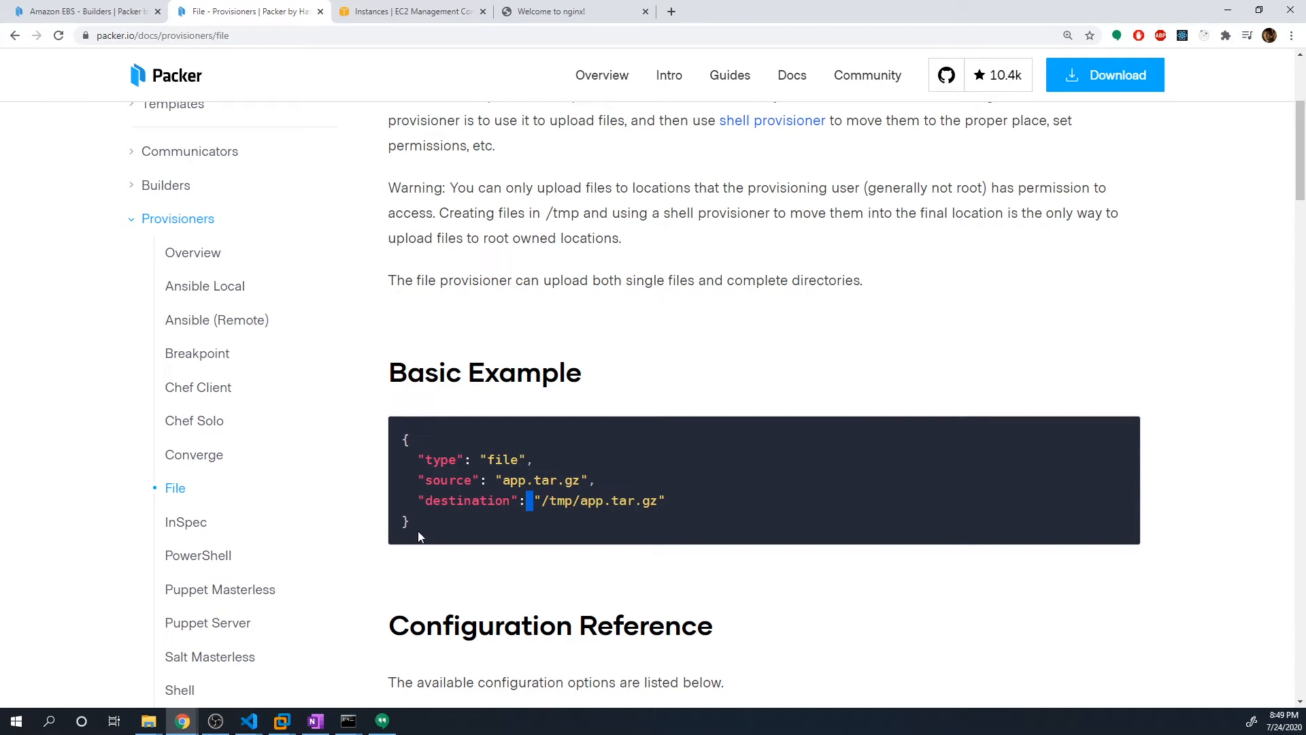
Step: Copy the File provisioner example into example.json as a second, file-type provisioner
right_click(420, 517)
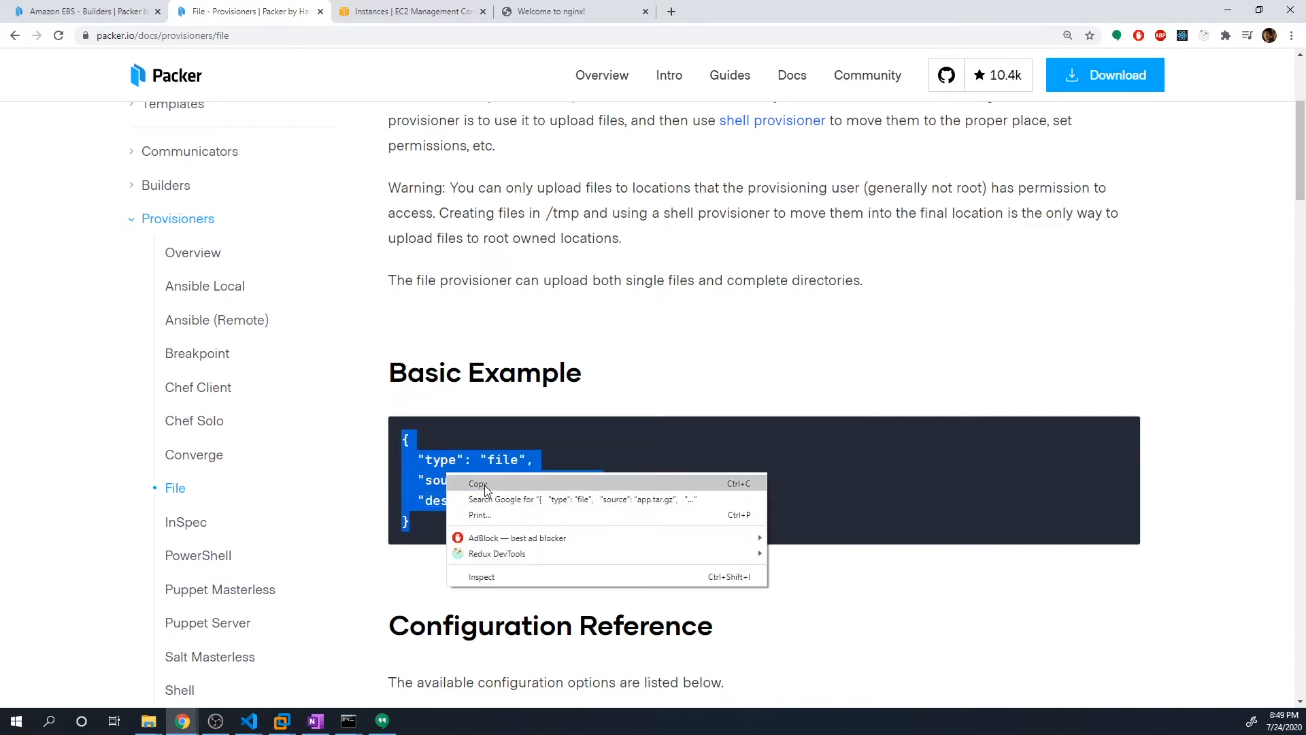
click(246, 721)
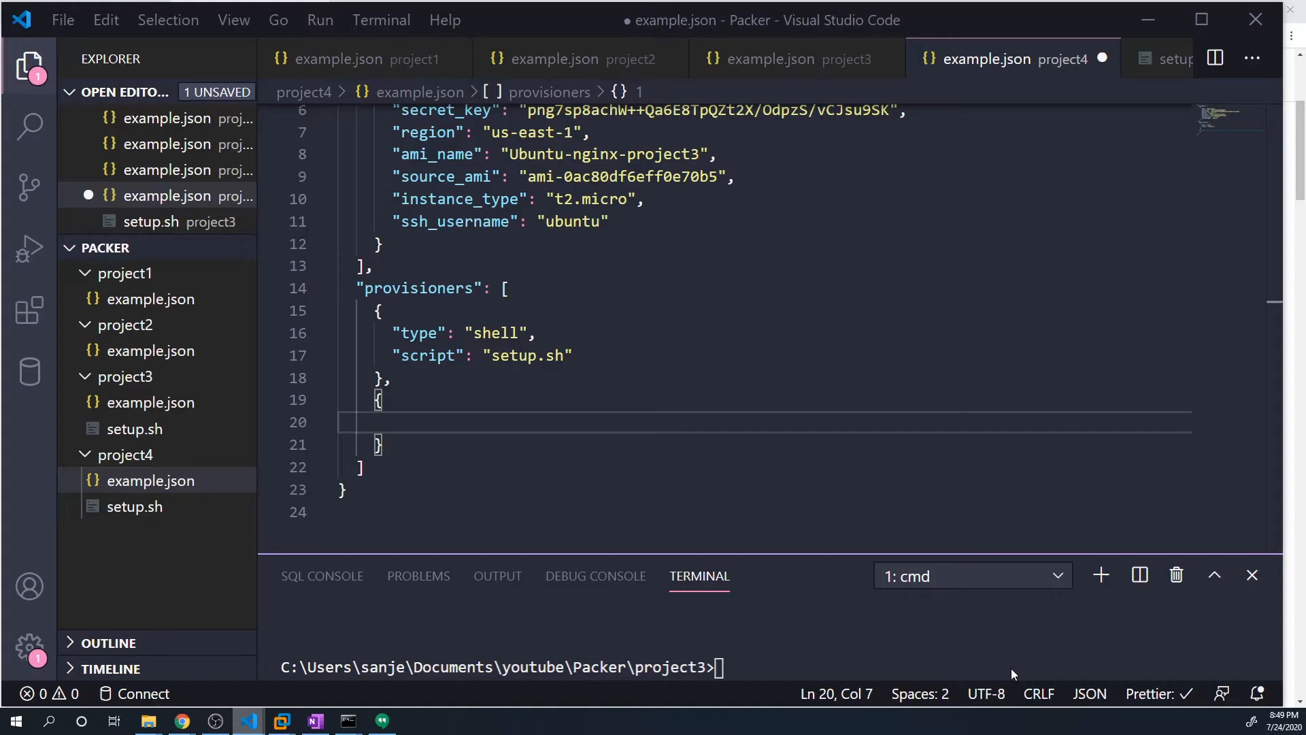
text("type": "file",)
text("destination": "/tmp/app.tar.gz")
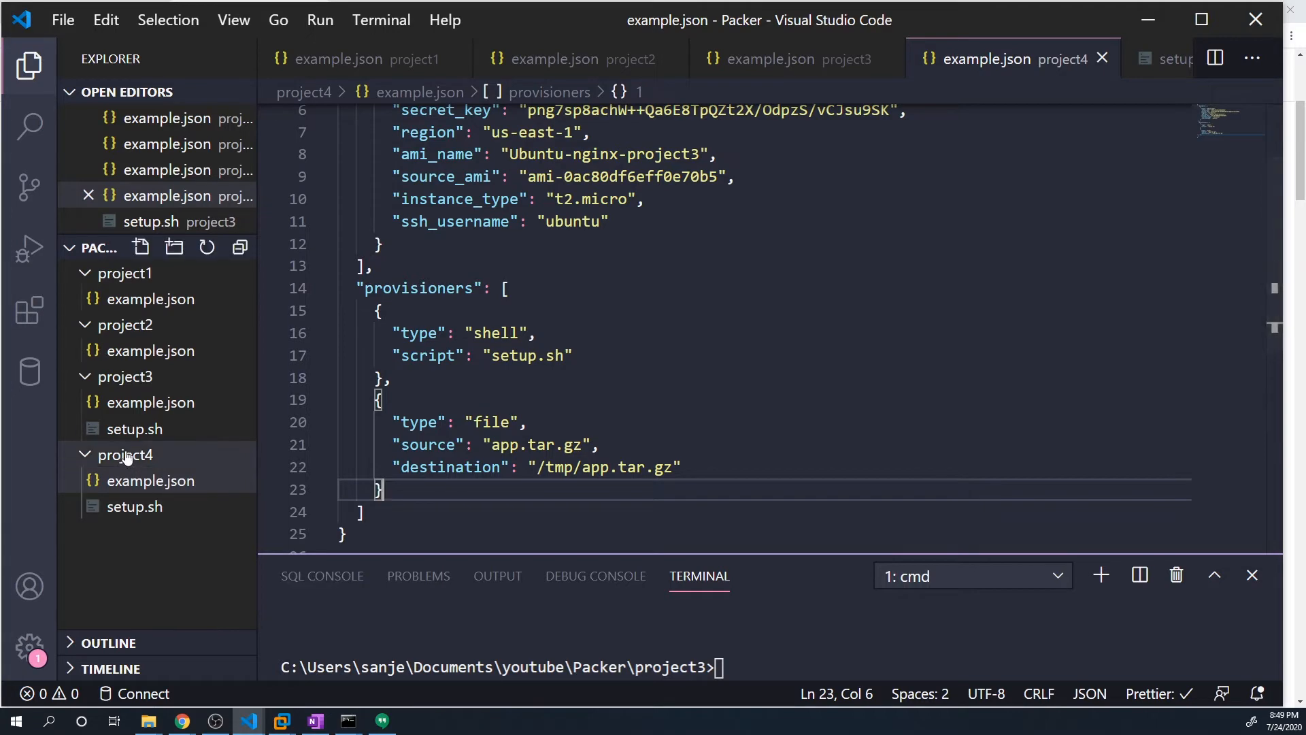
Step: Create a new file named index.html inside the project4 folder
right_click(123, 454)
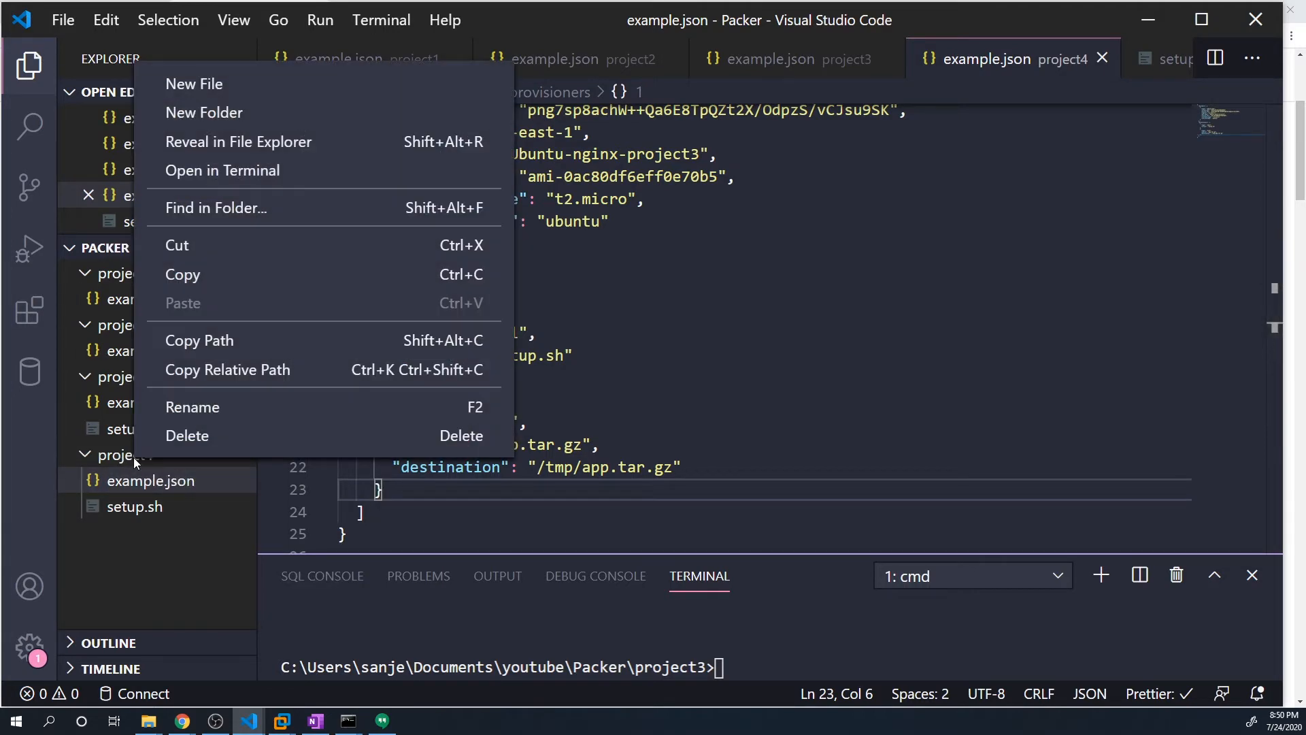
mouse_move(230, 207)
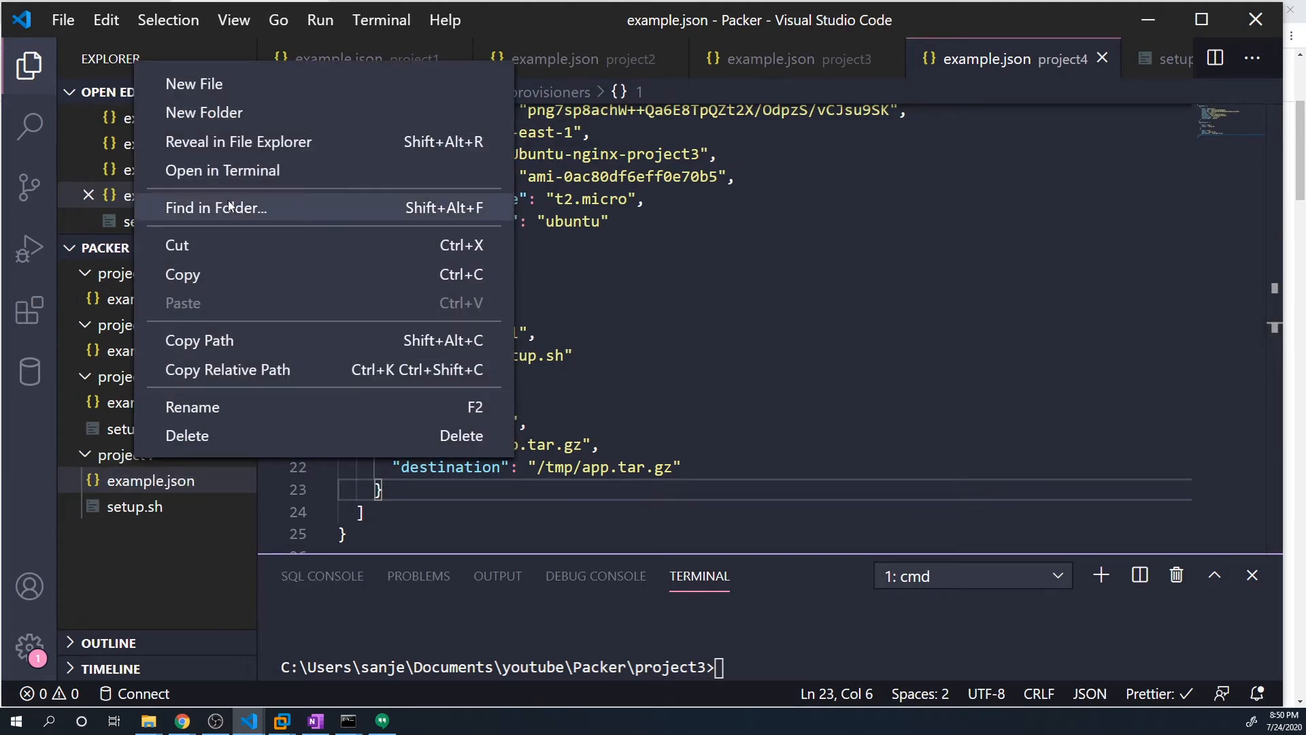
mouse_move(194, 83)
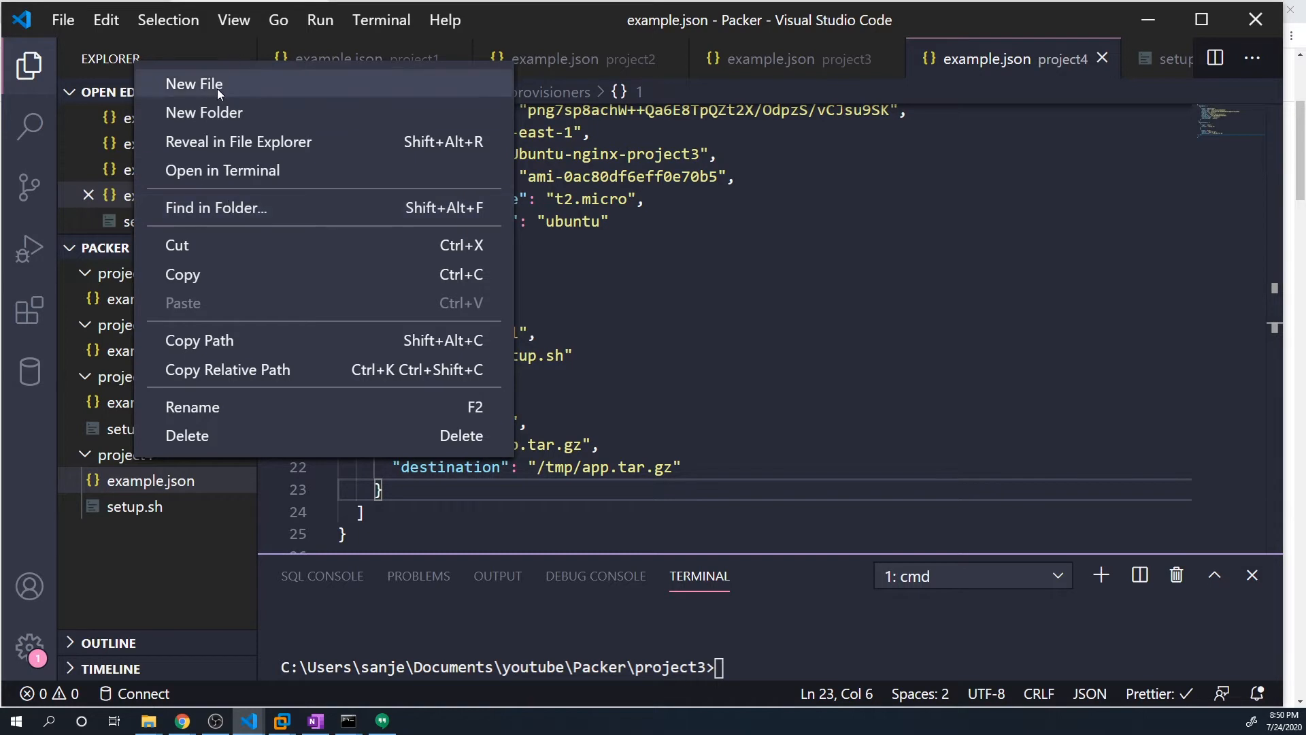
click(194, 83)
text(index.html)
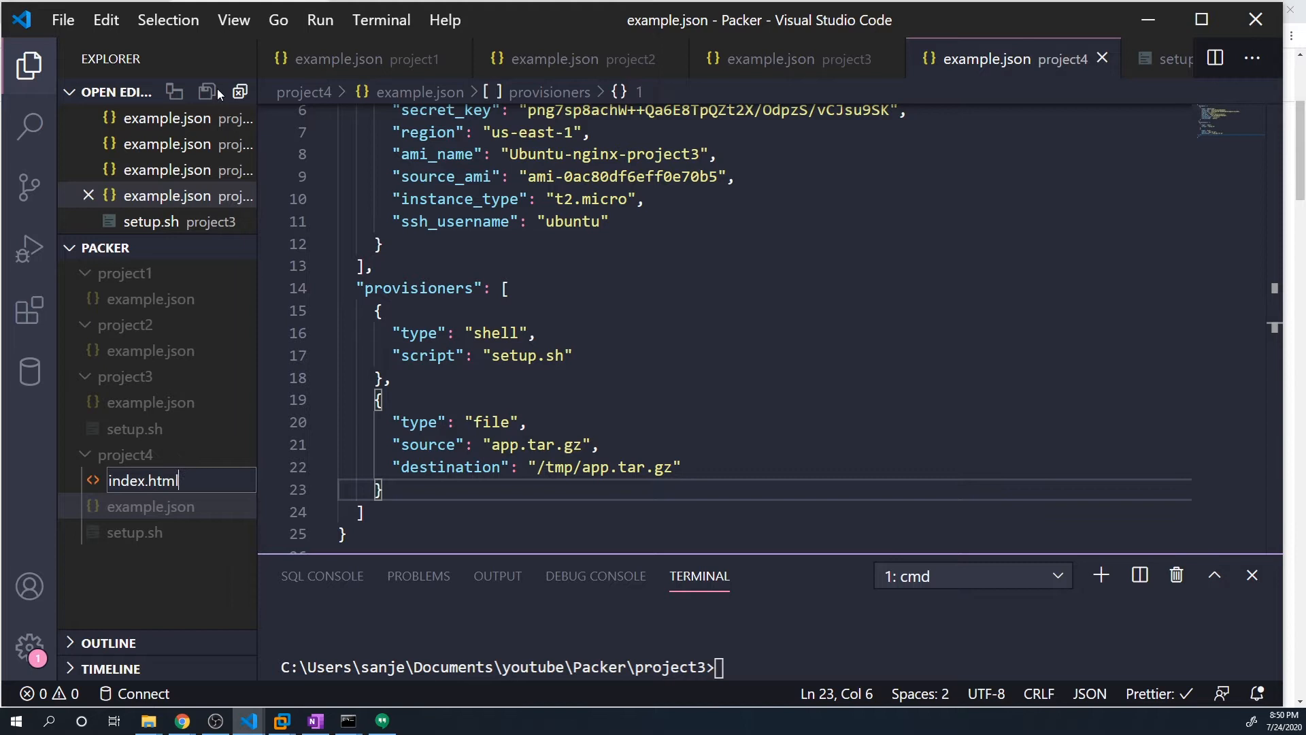
key(Enter)
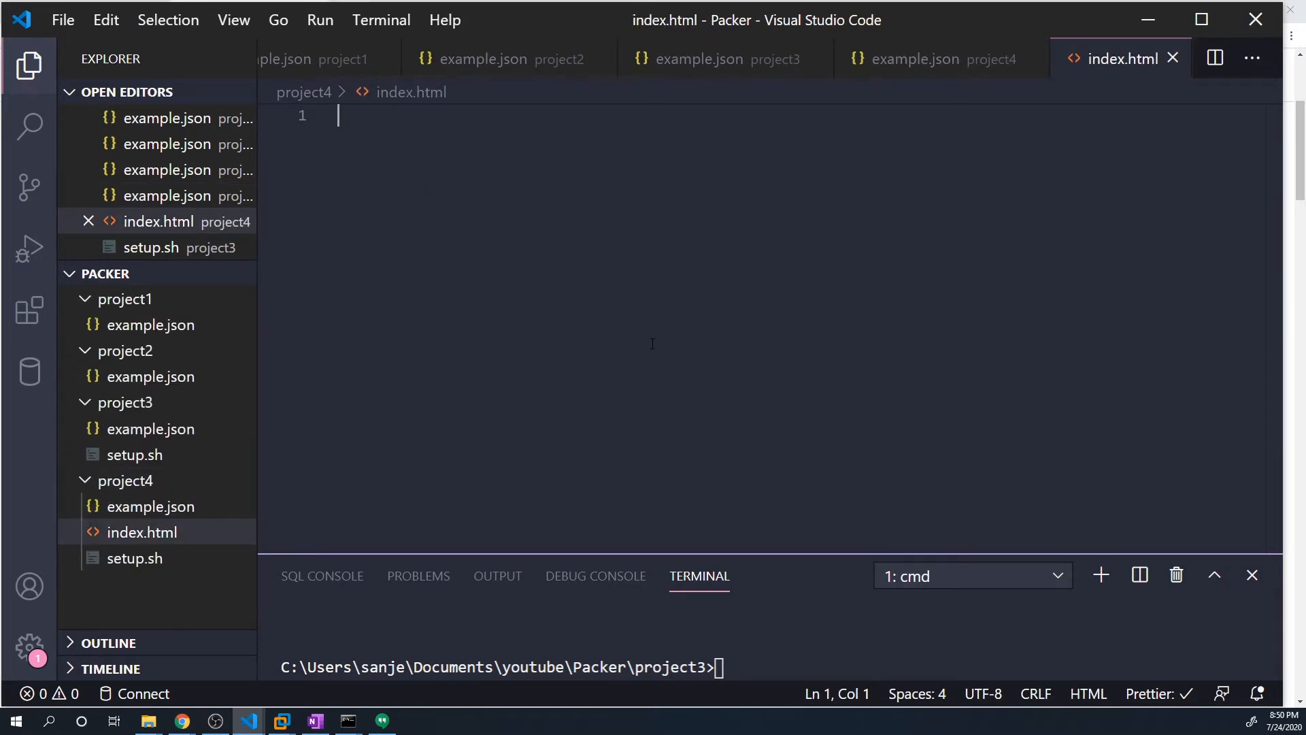
mouse_move(600, 327)
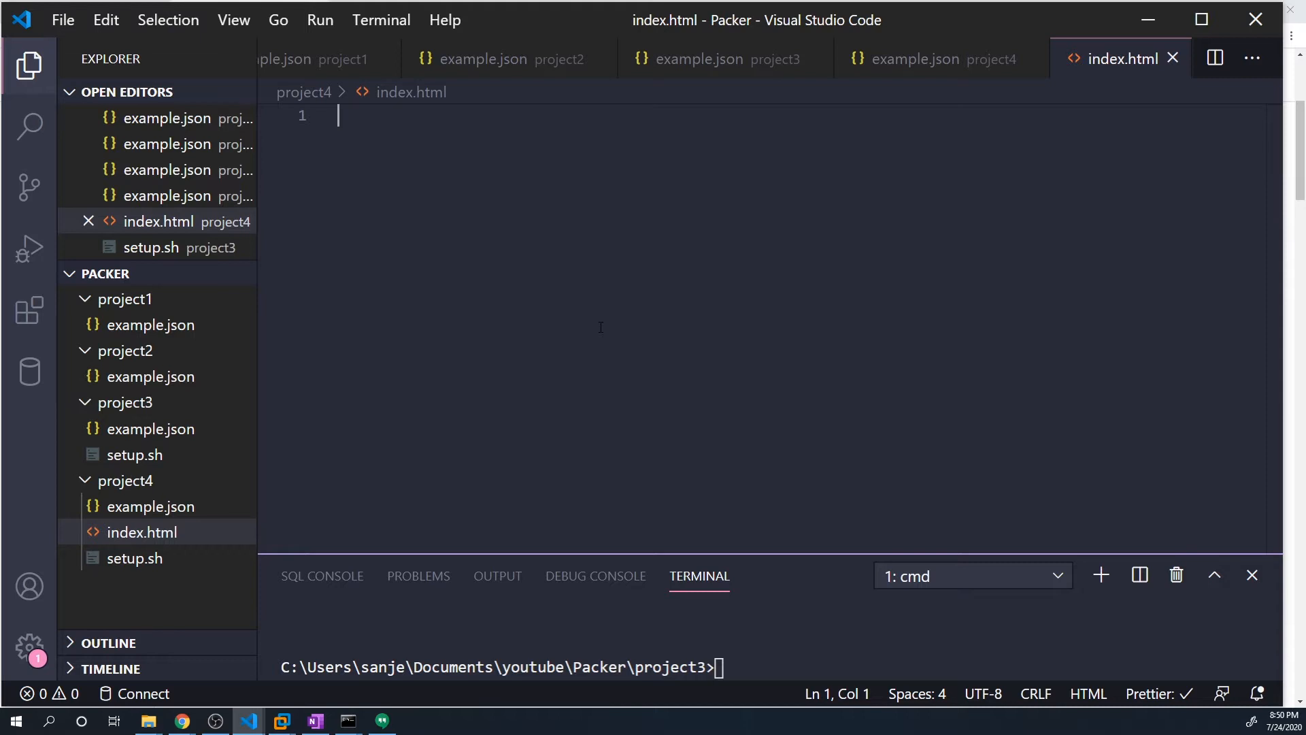
Step: Write index.html with 'Yeah sanjeev', 'Please subscribe' and 'again please subscribe' text, then save
text(h)
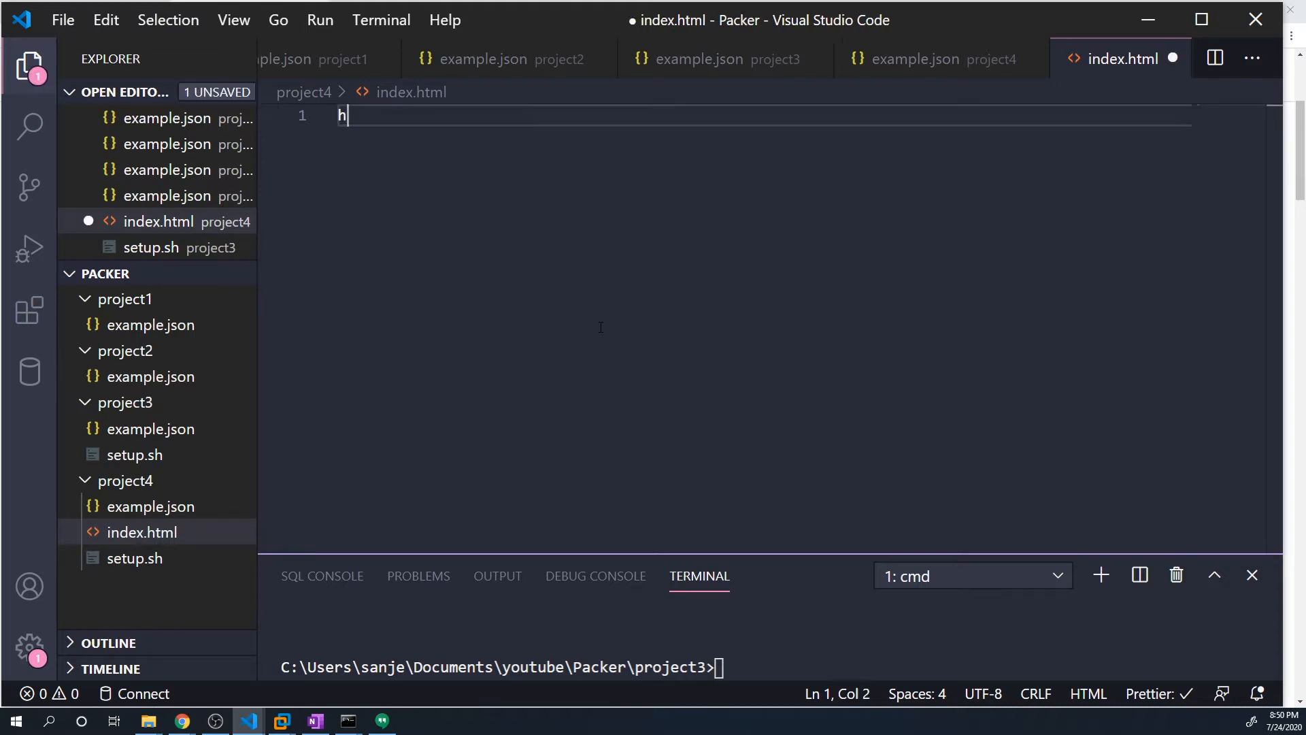
text(tml>)
text(<h1></h1>)
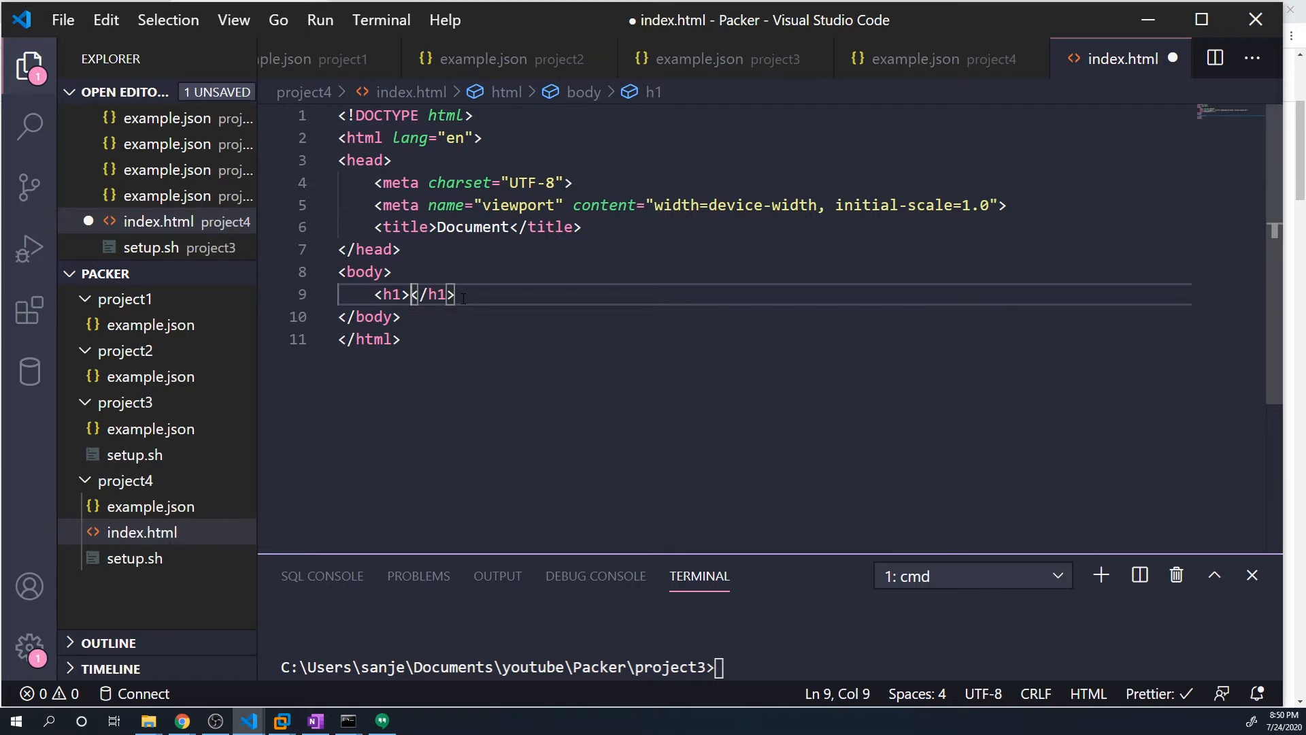
text(Yeah sanjeev is the best Teac)
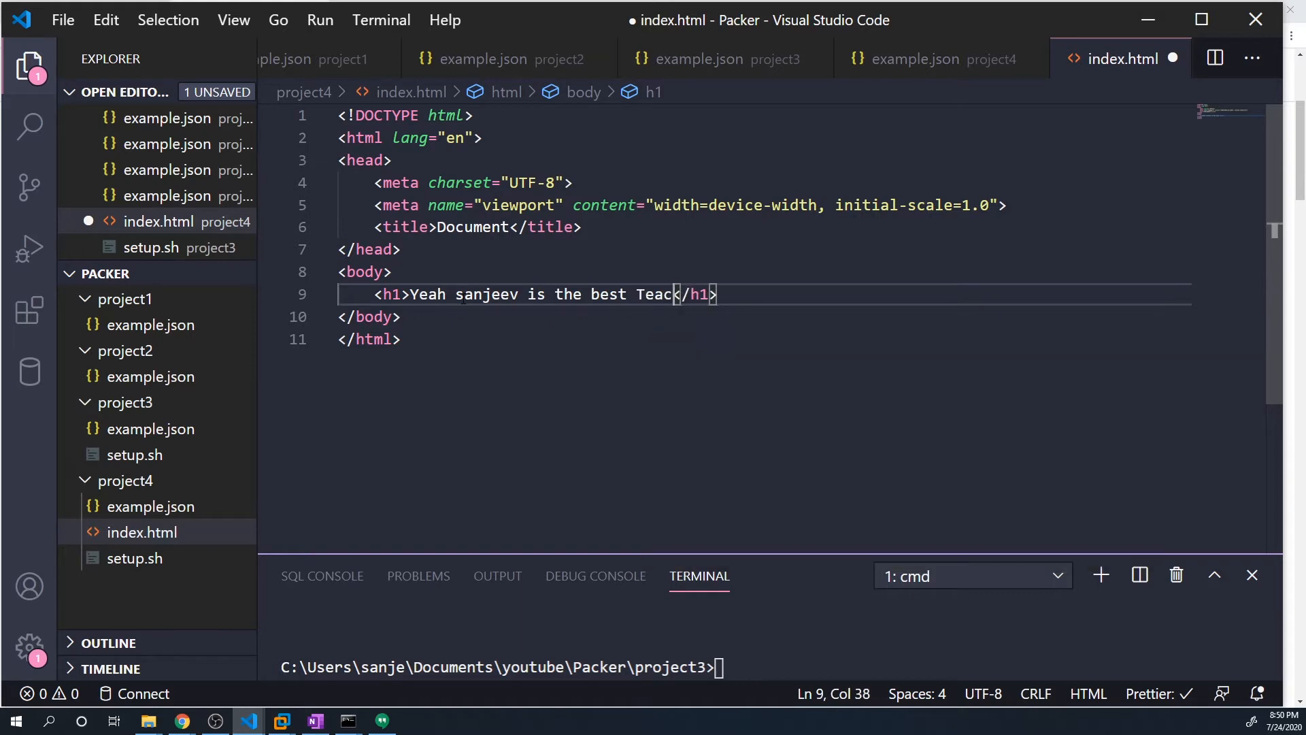
text(her)
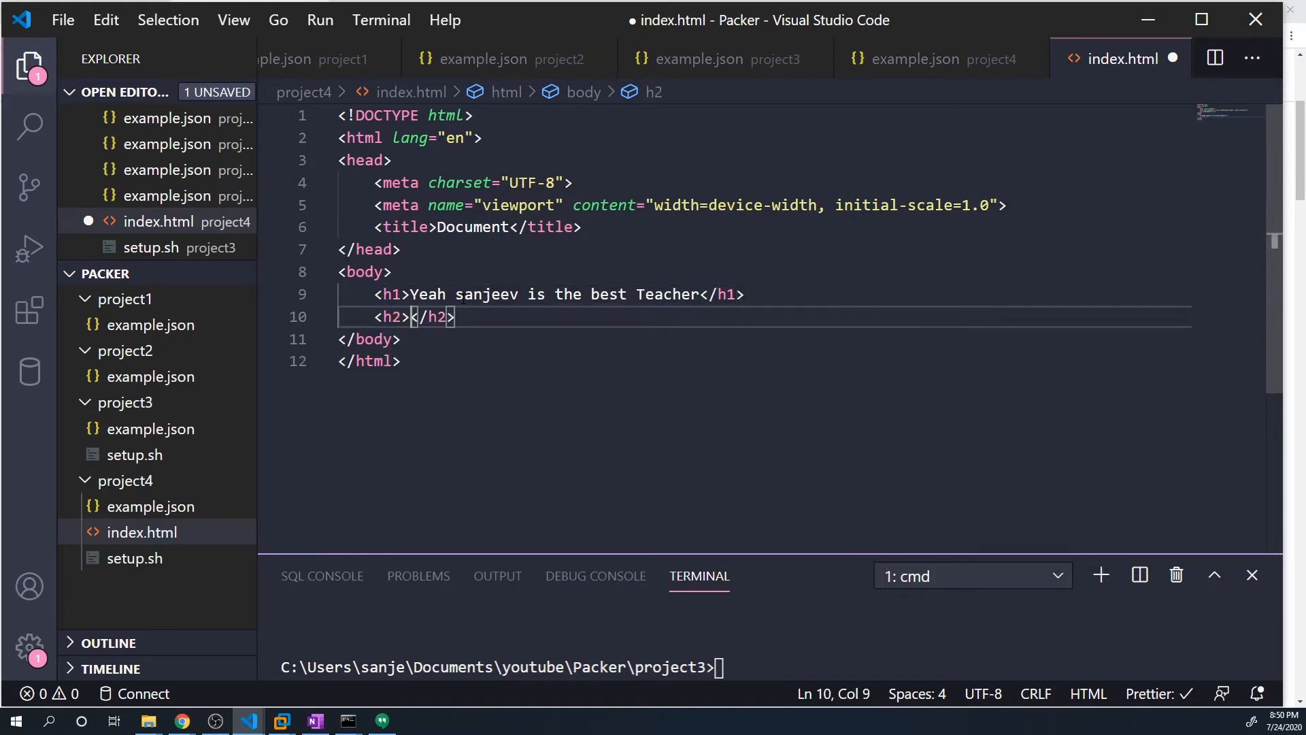
text(Please subscribe to my youtube channel)
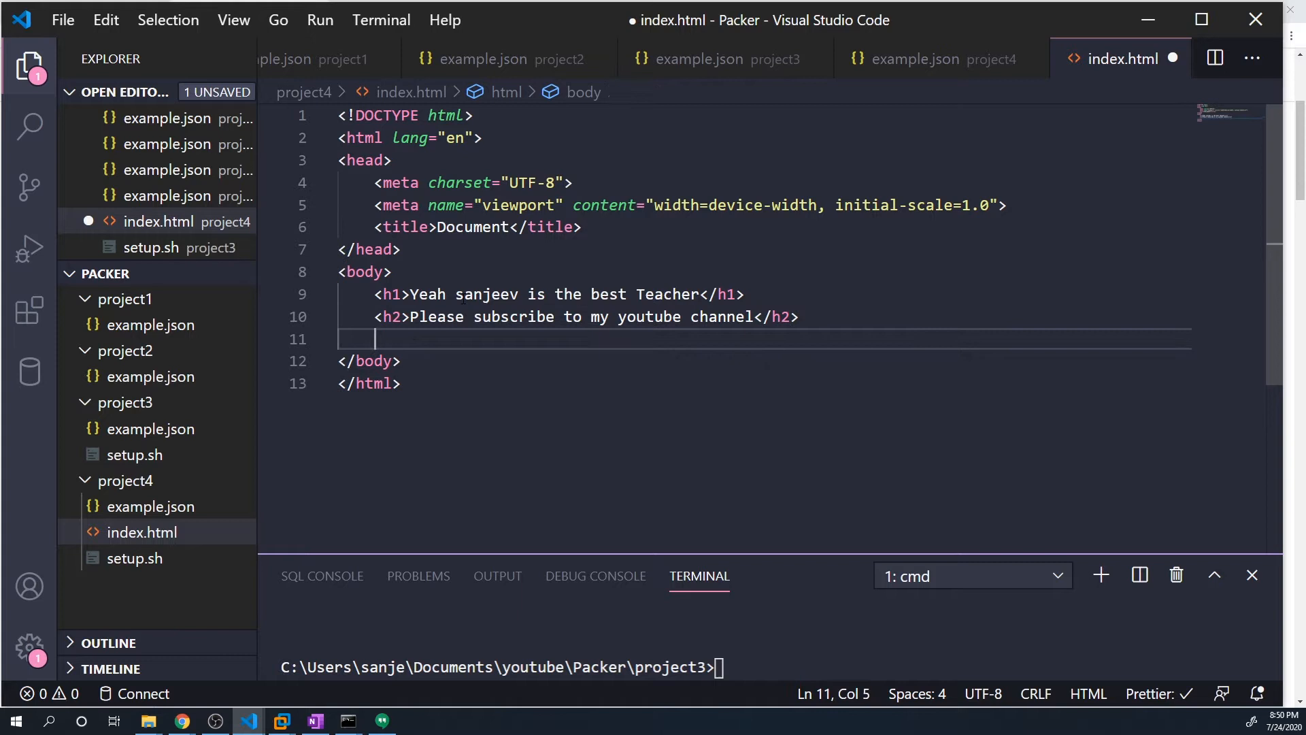
text(<h1></h1>)
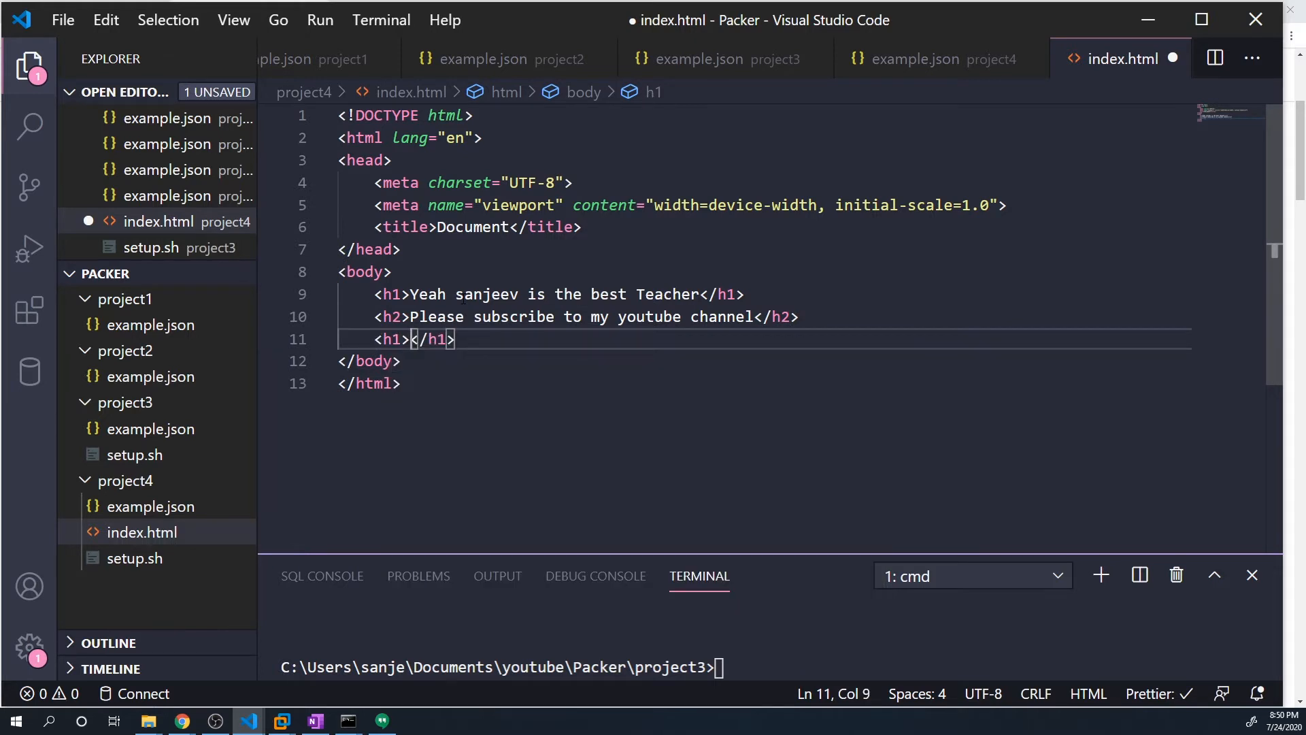
text(again please)
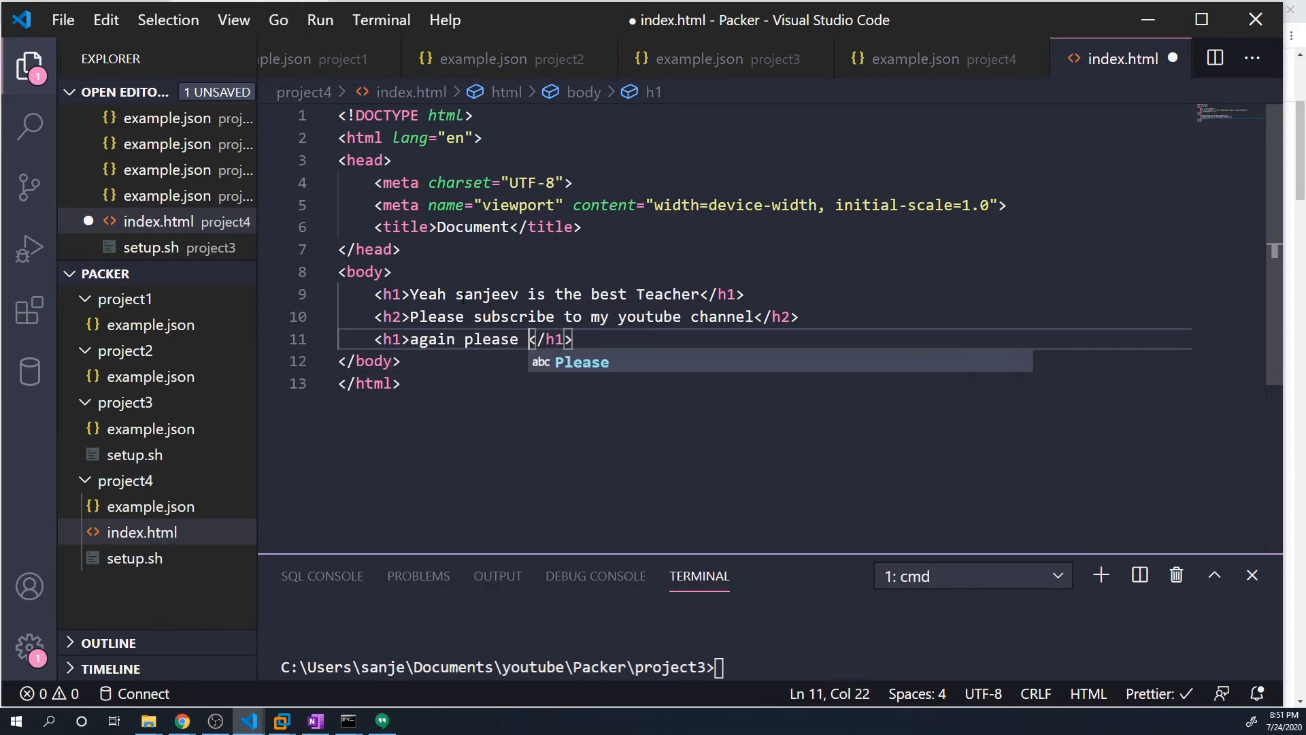
text(subscribe, i')
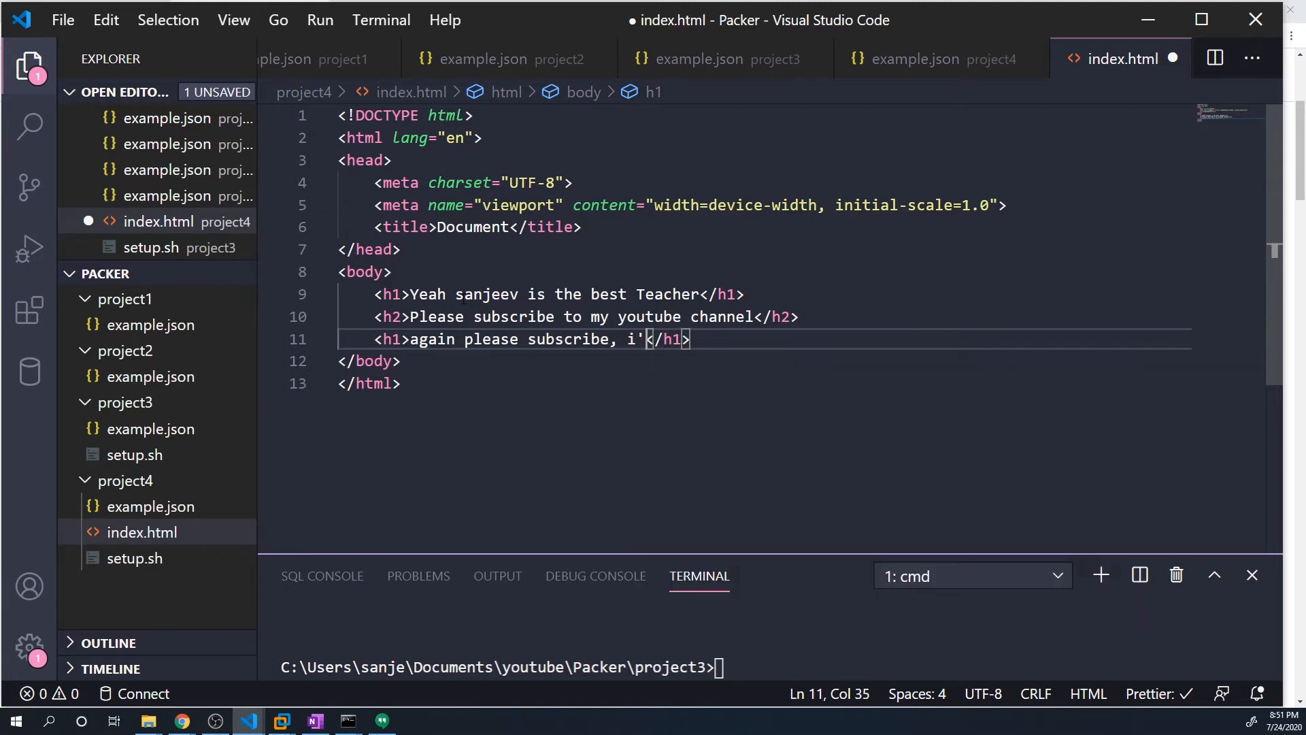
text(m desperate)
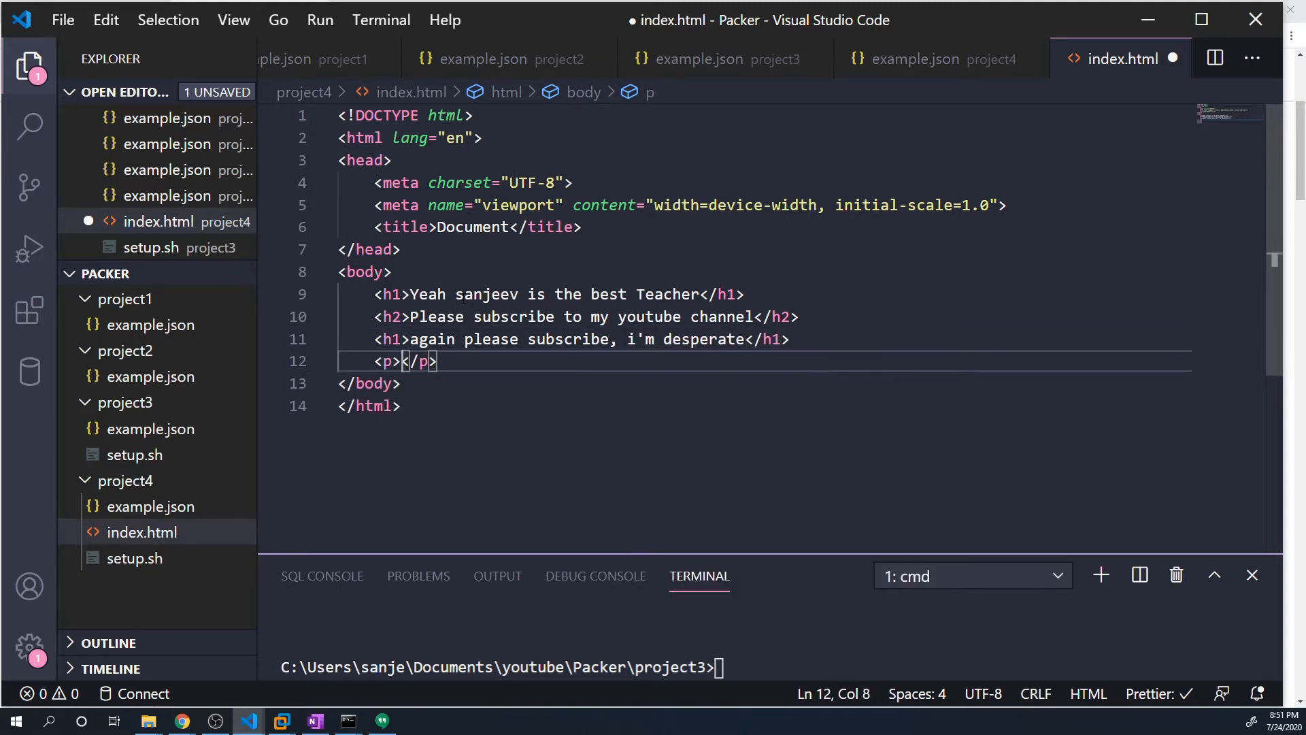
text(I'll even pay you to subscri)
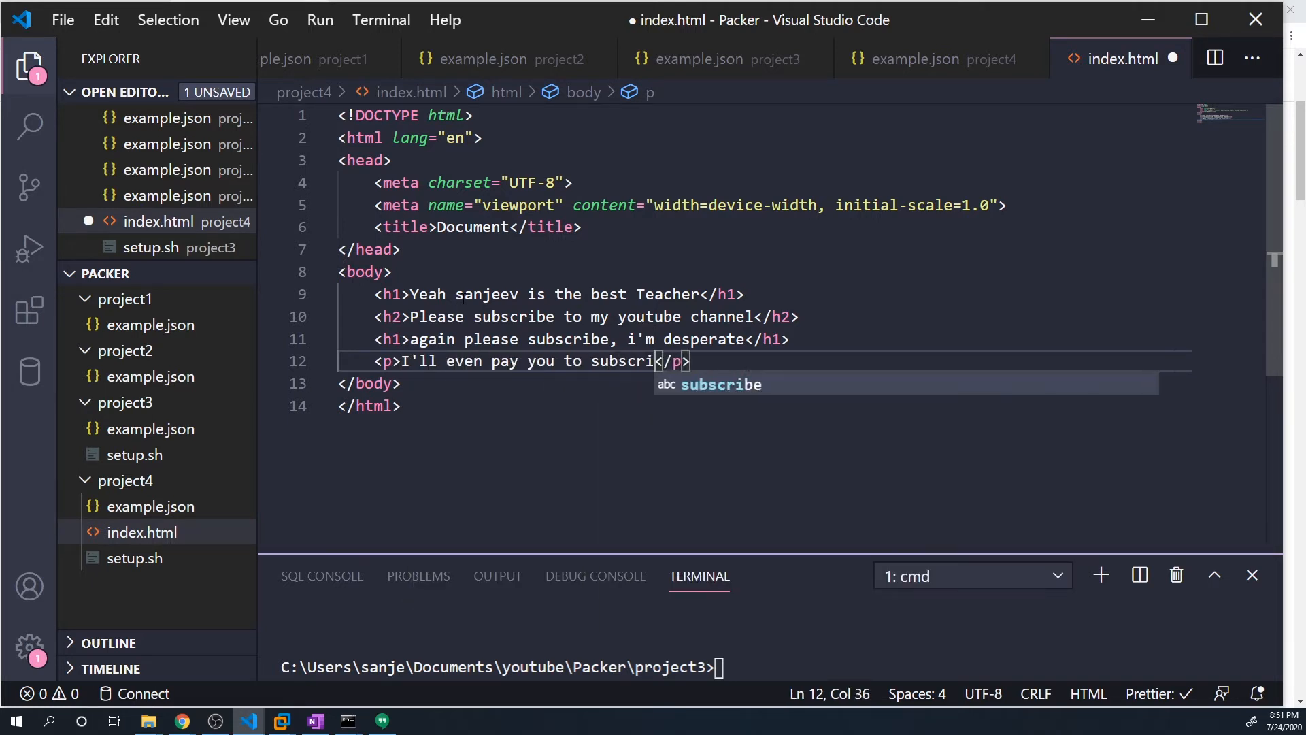
key(ctrl+s)
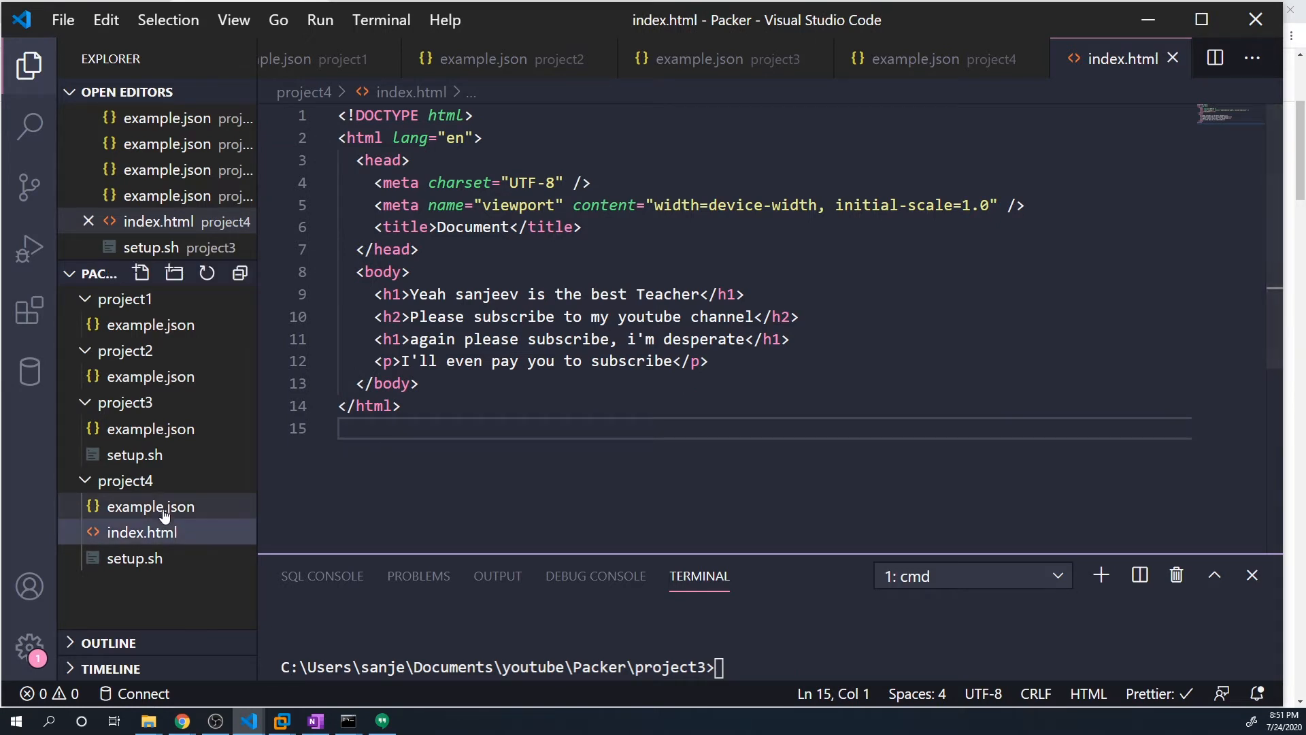
Step: Reopen project4's example.json and change the file provisioner source to index.html, saving it
click(152, 506)
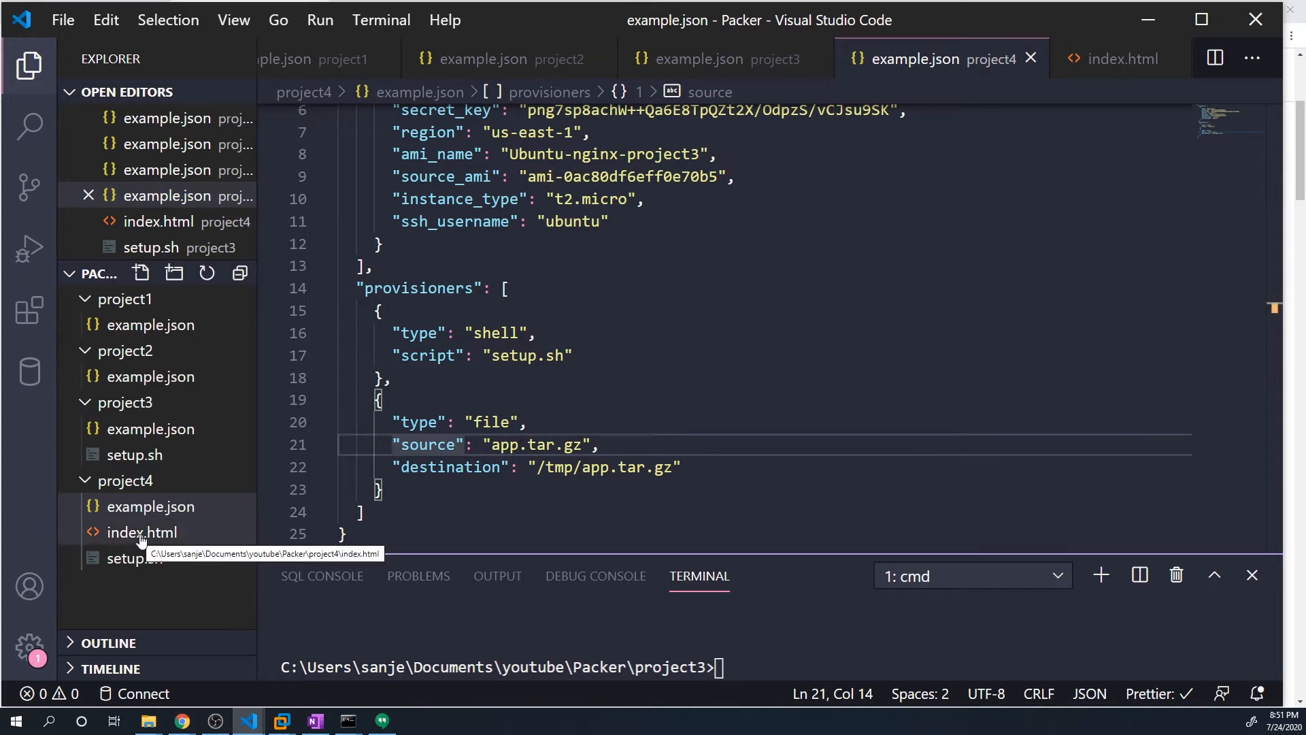
click(151, 505)
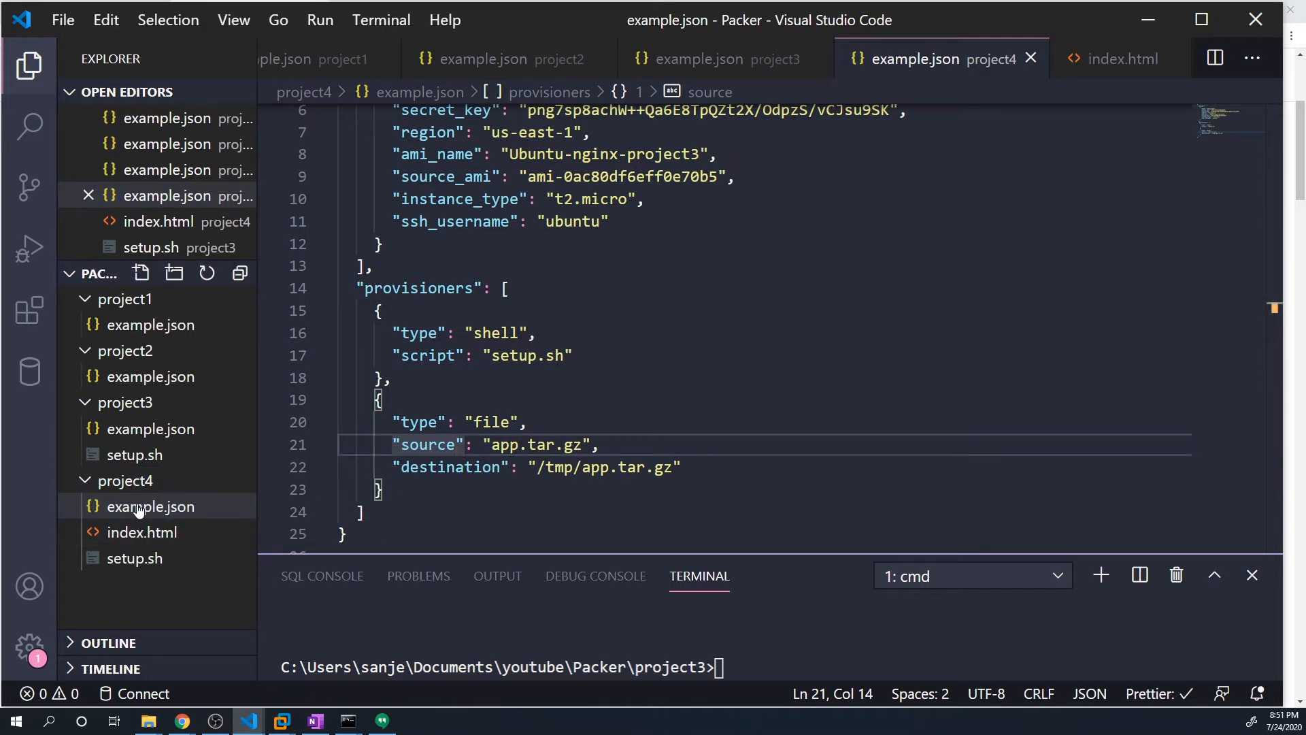
click(152, 505)
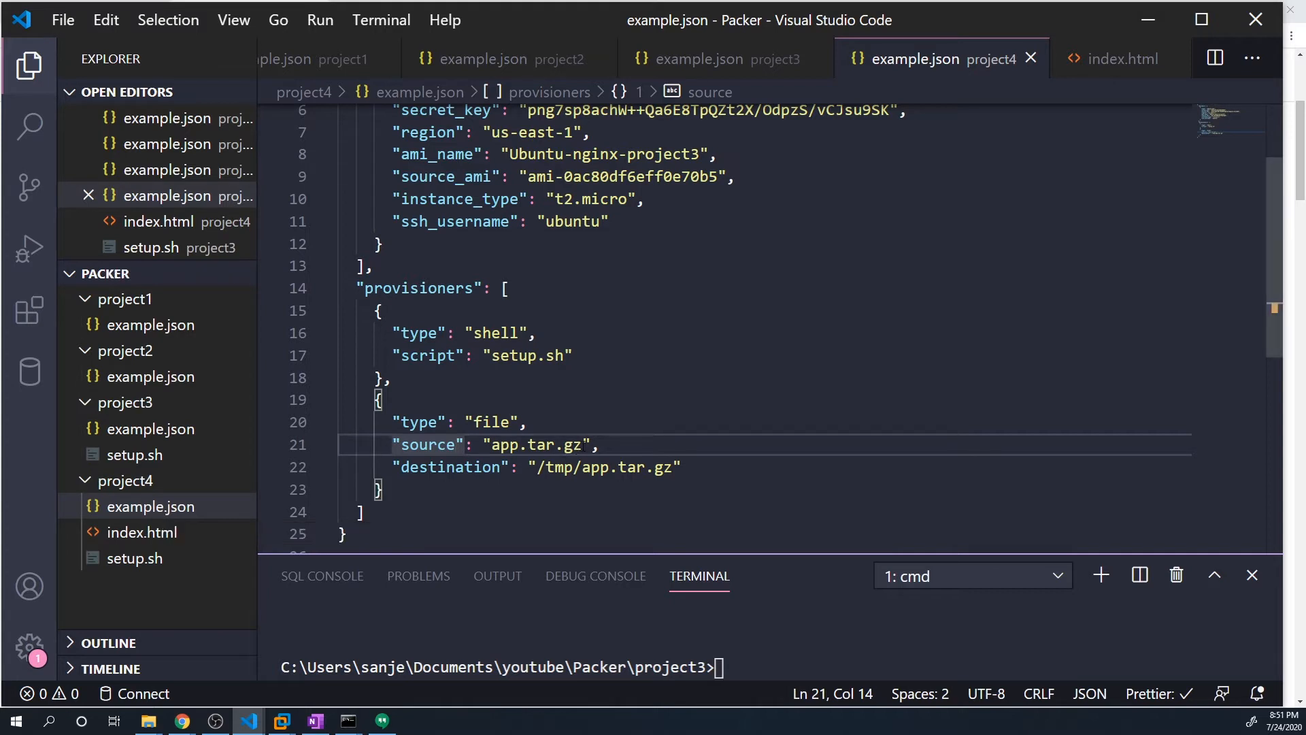
double_click(534, 444)
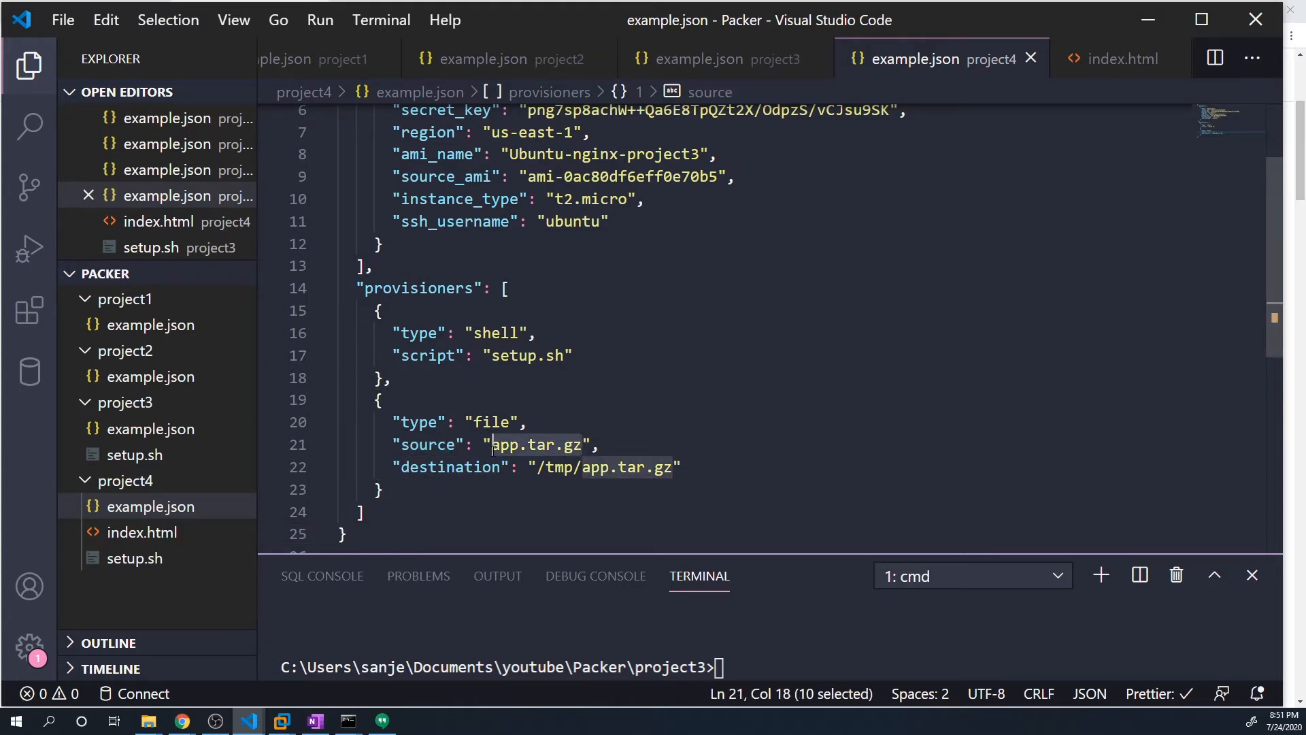
text(index.html)
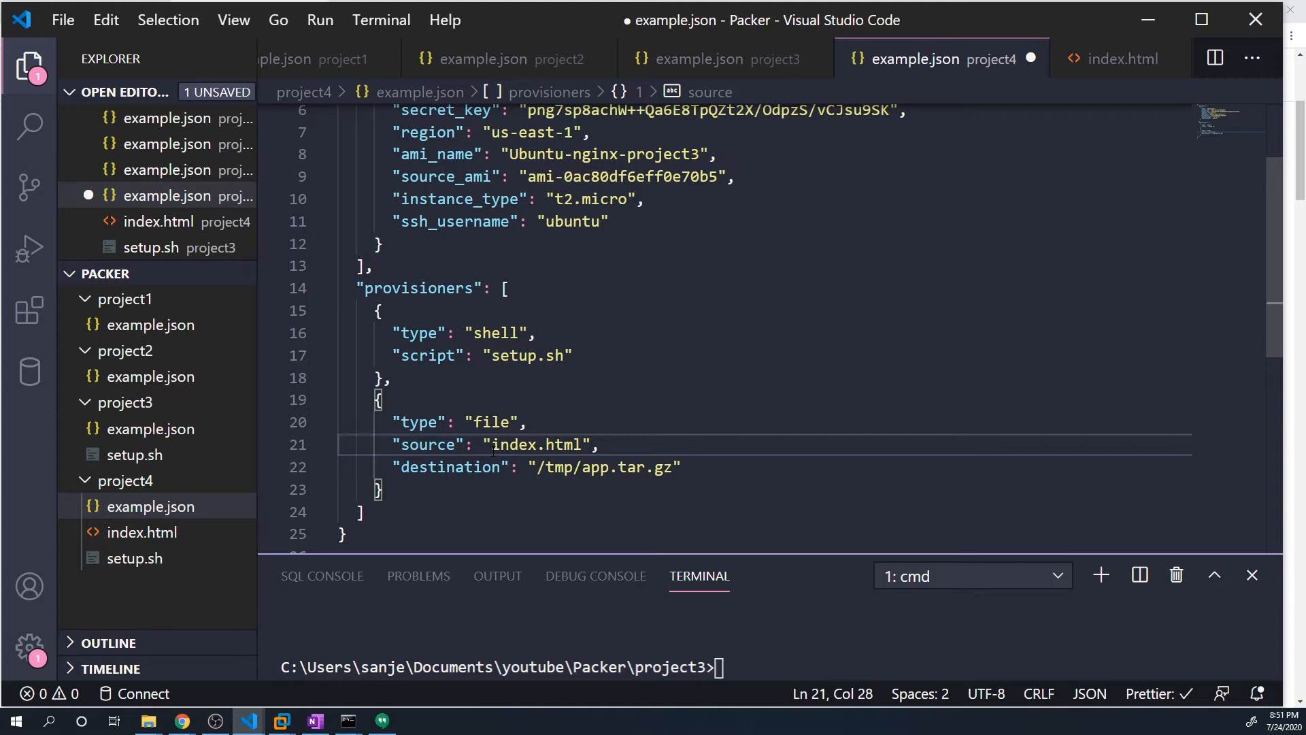
mouse_move(141, 533)
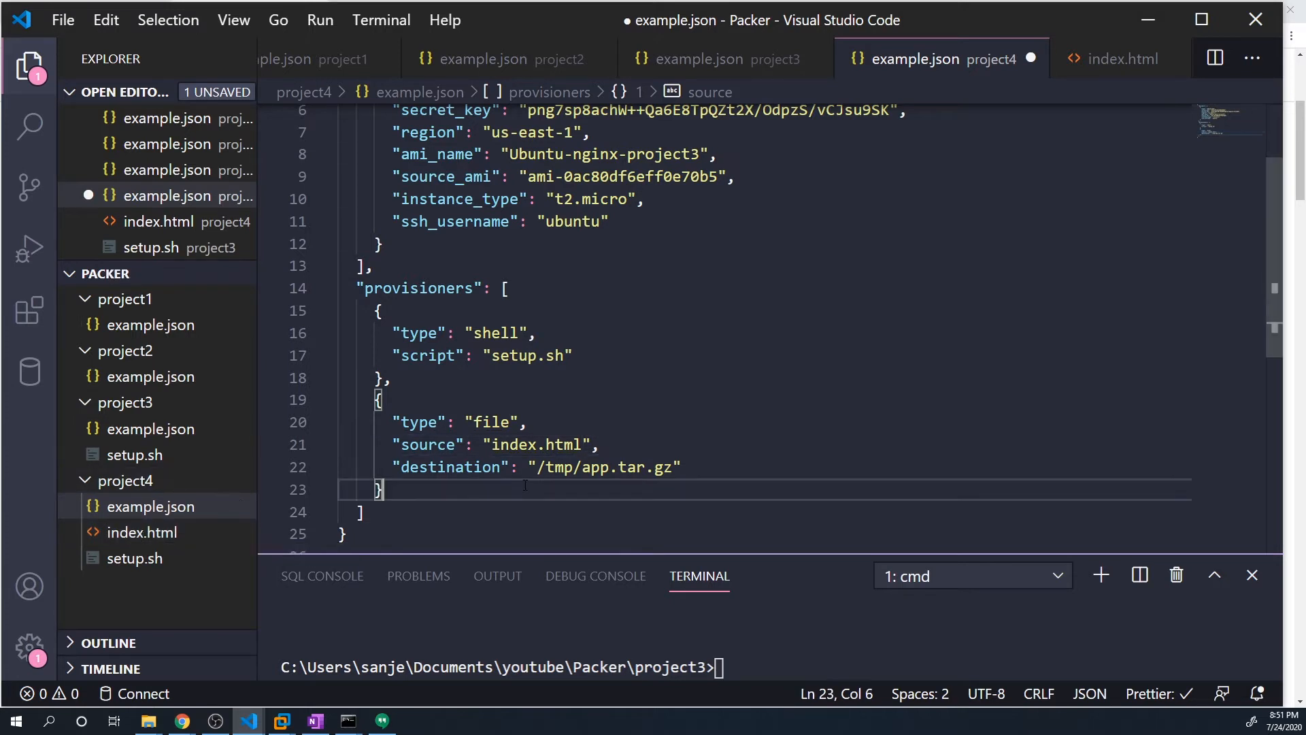
key(ctrl+s)
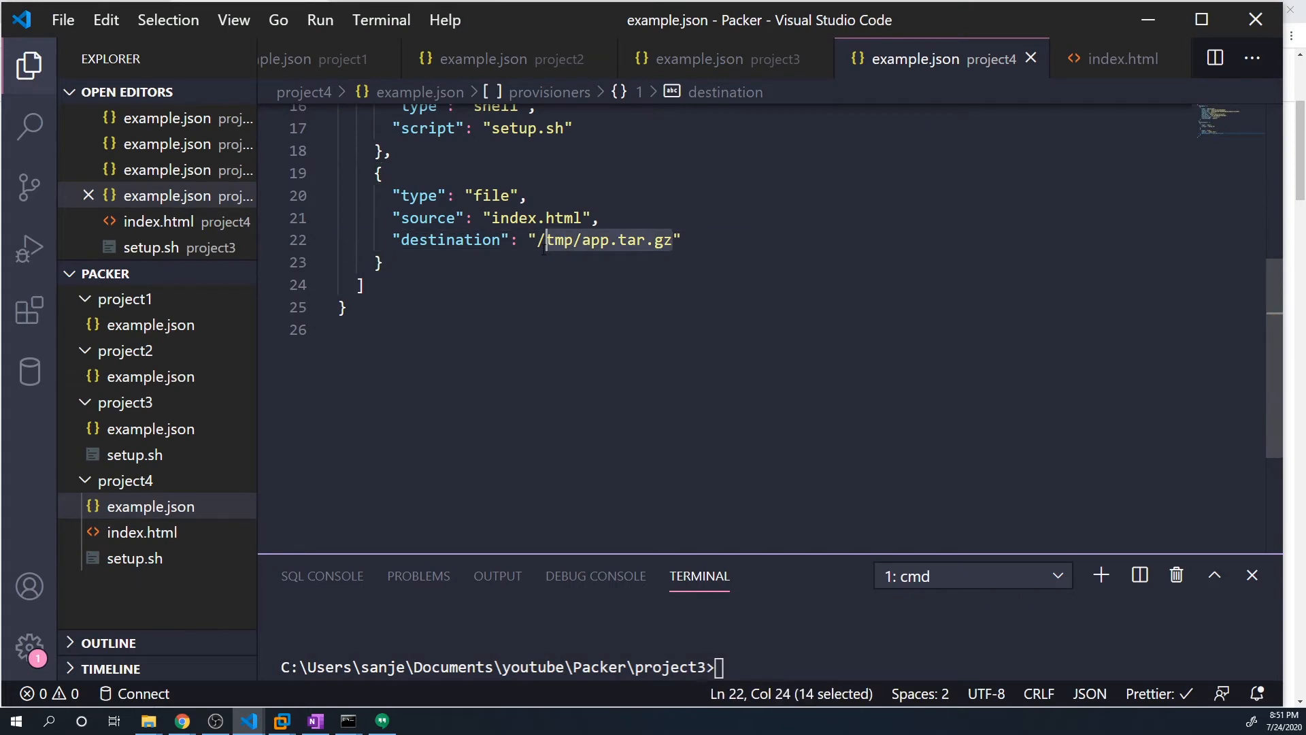
Step: Set the file provisioner destination to /var/www/html/
text(/var/www)
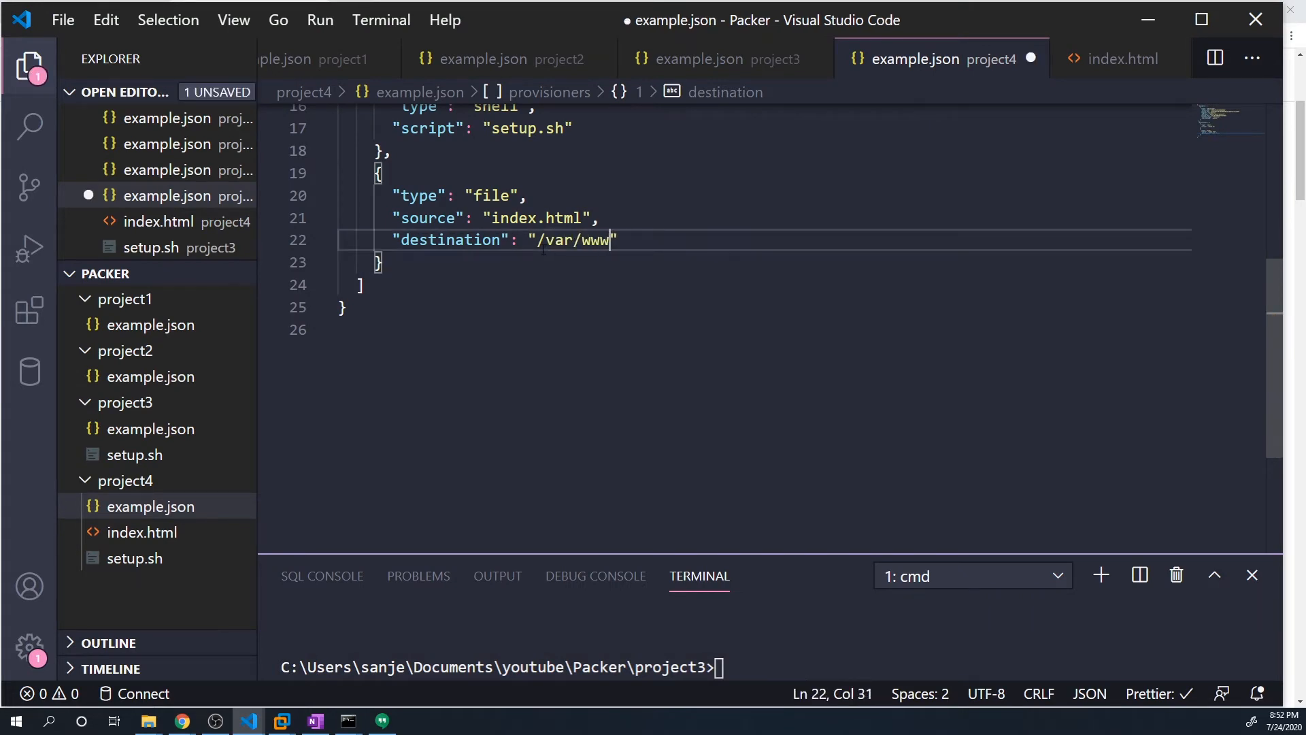
text(/html/)
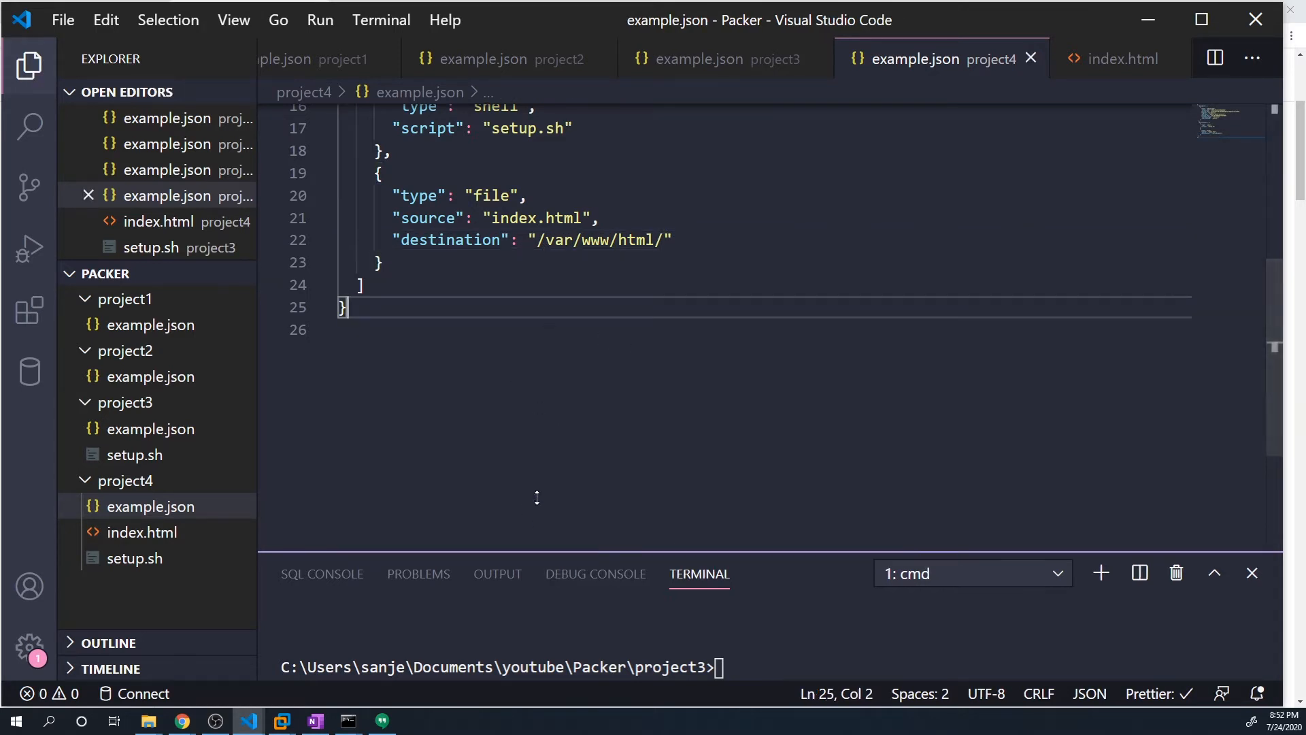
click(62, 20)
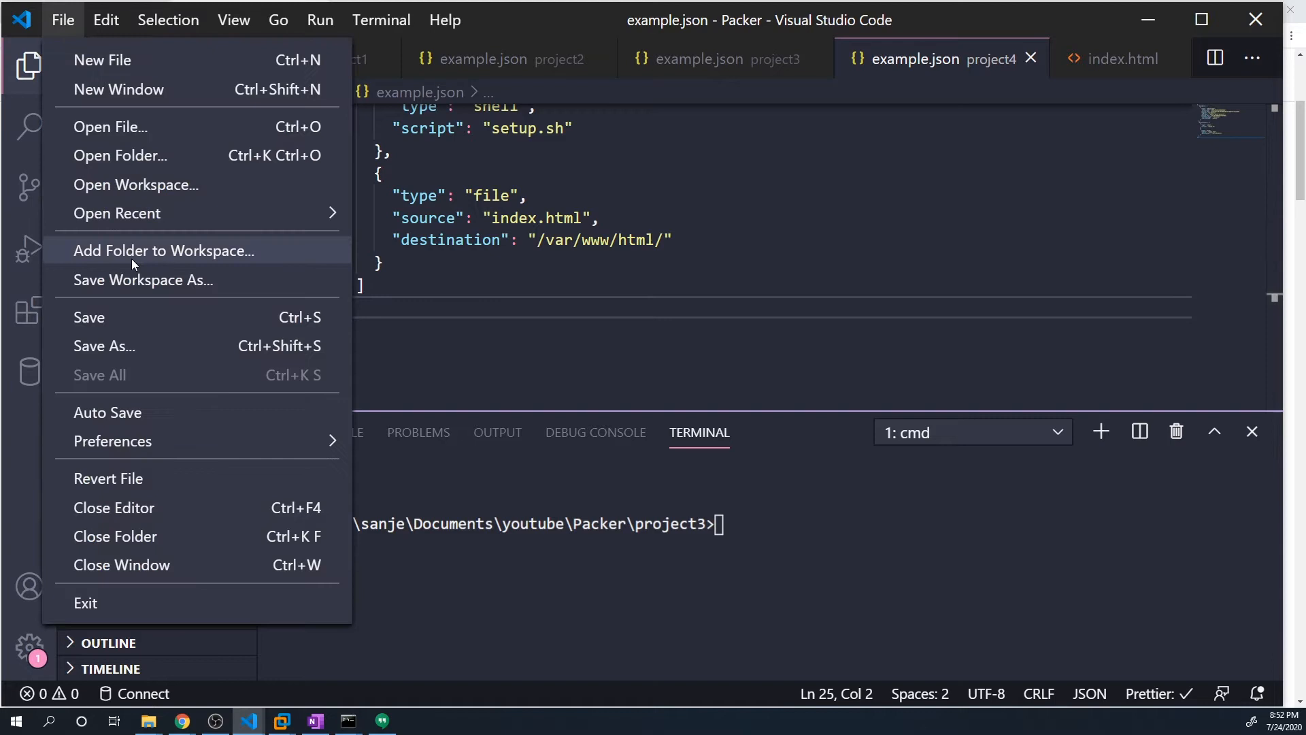
Step: Run packer build example.json, then rename the AMI to Ubuntu-nginx-project4 after the duplicate-name error
click(62, 19)
text(cd ..)
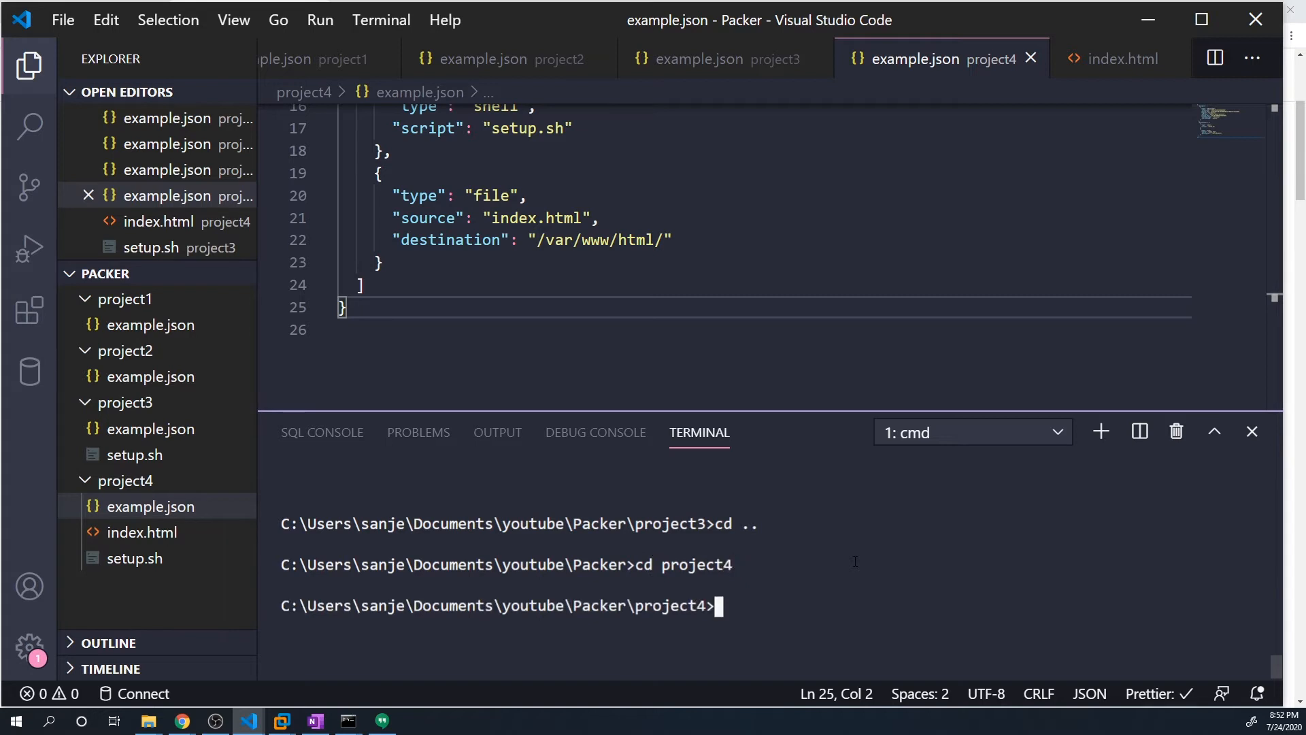
text(packer build)
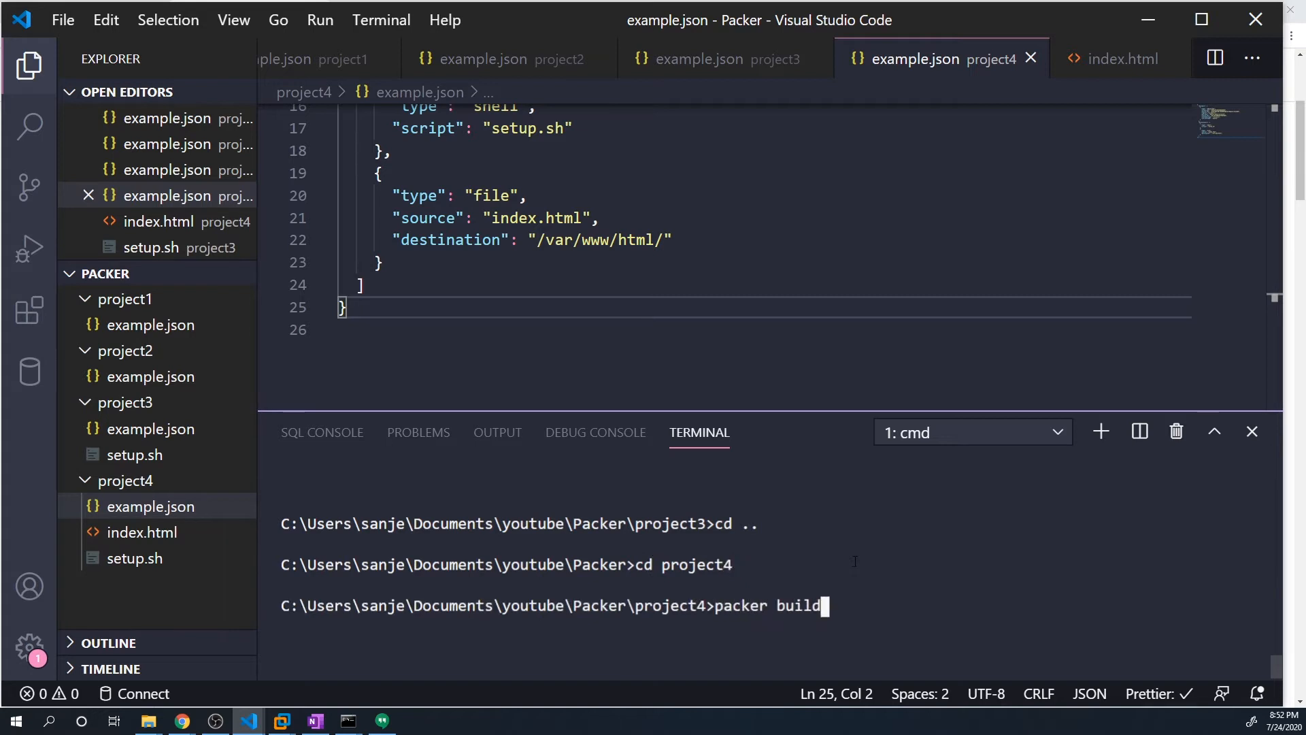
text(exa)
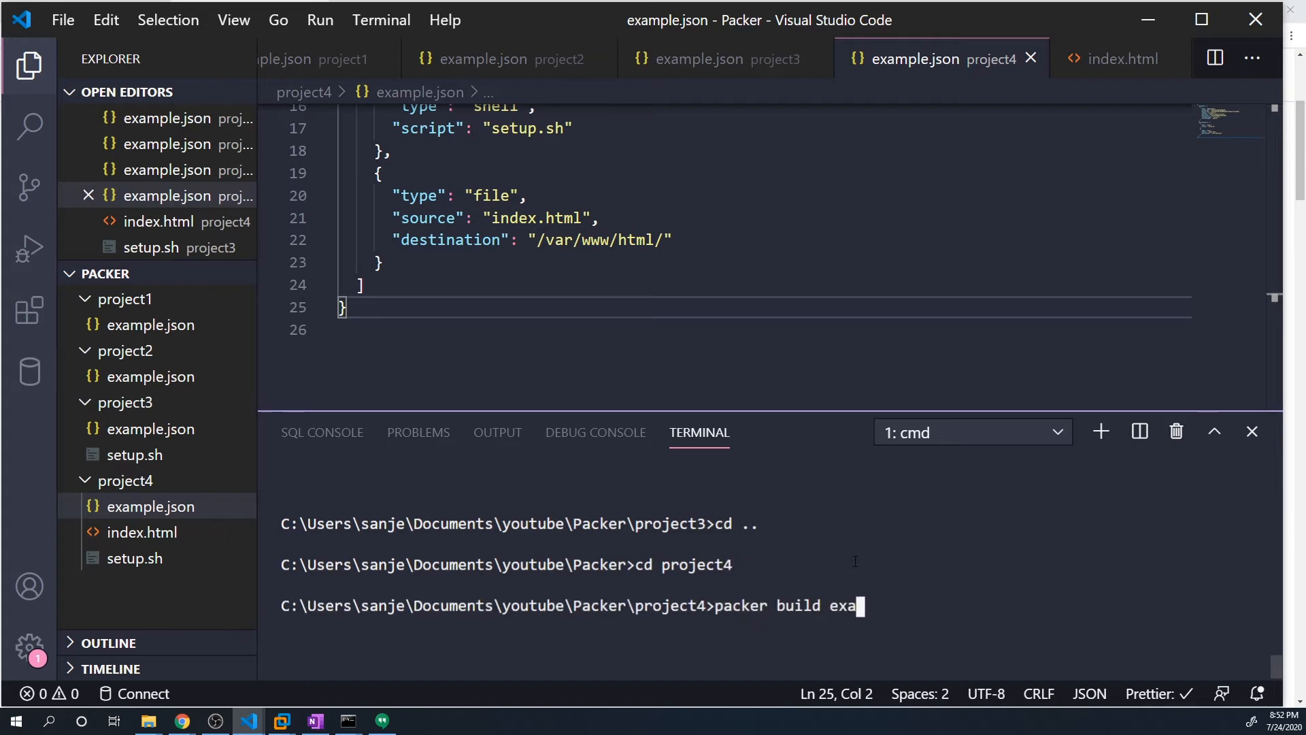
key(enter)
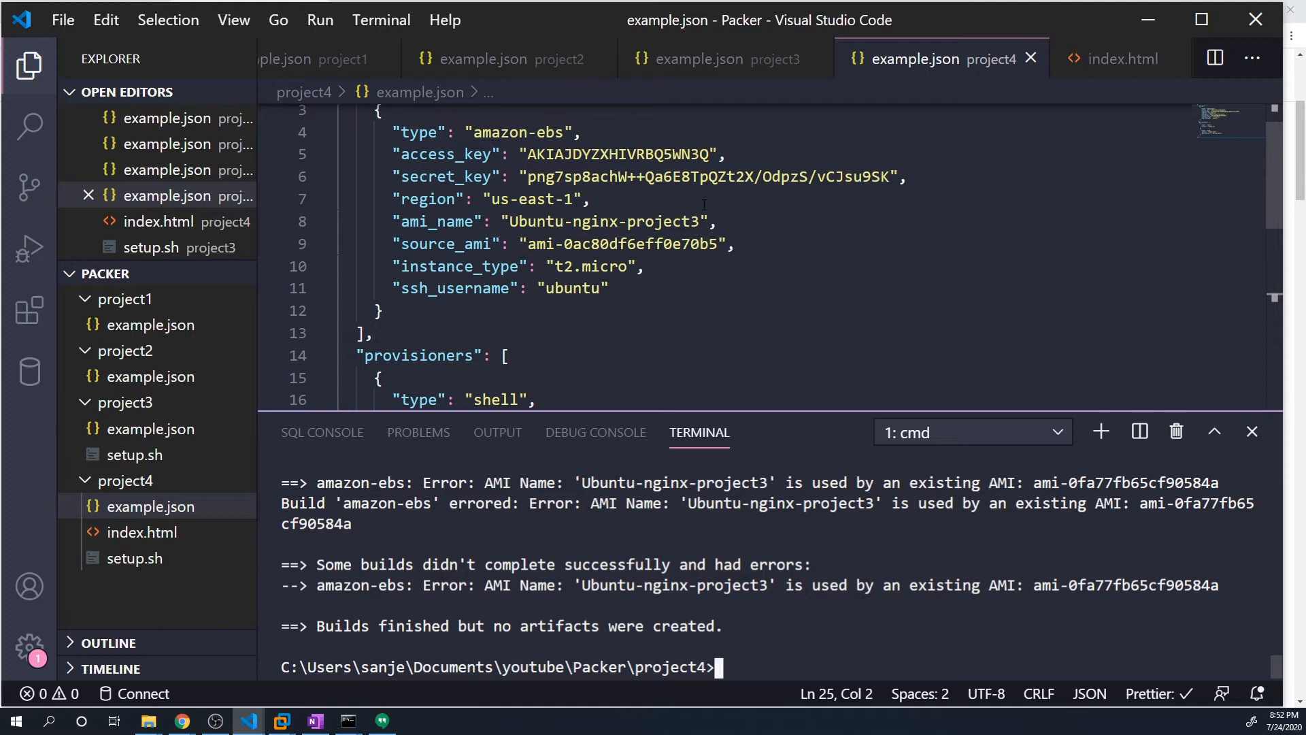
click(703, 221)
text(4)
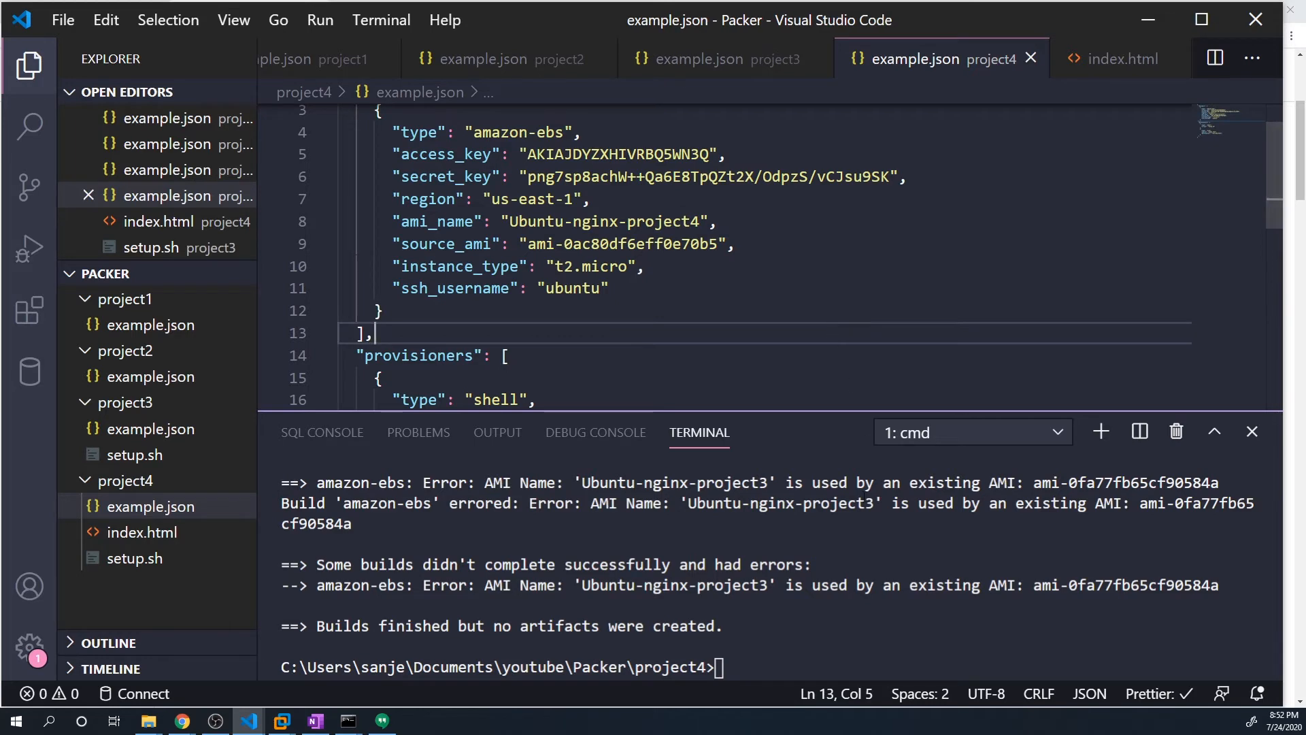
Step: Rerun packer build example.json and enlarge the output to read the index.html permission error
text(packer build example.json)
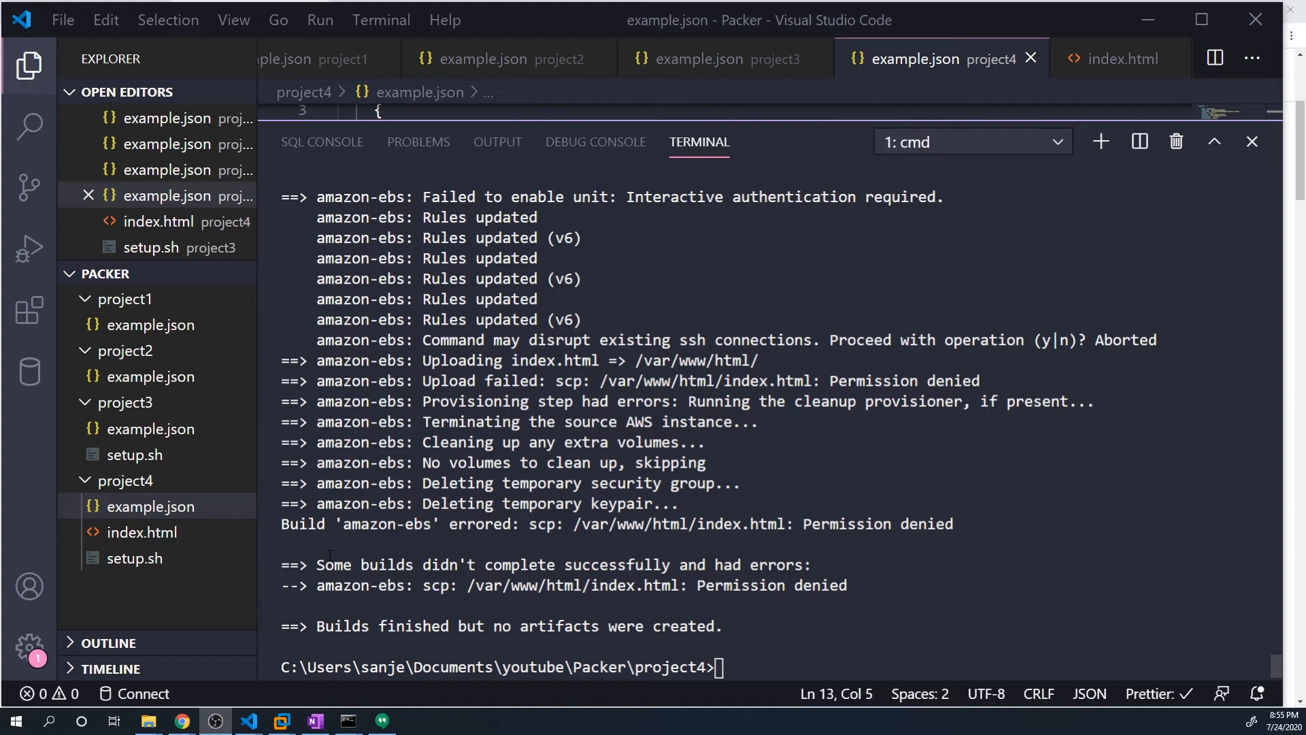
double_click(542, 524)
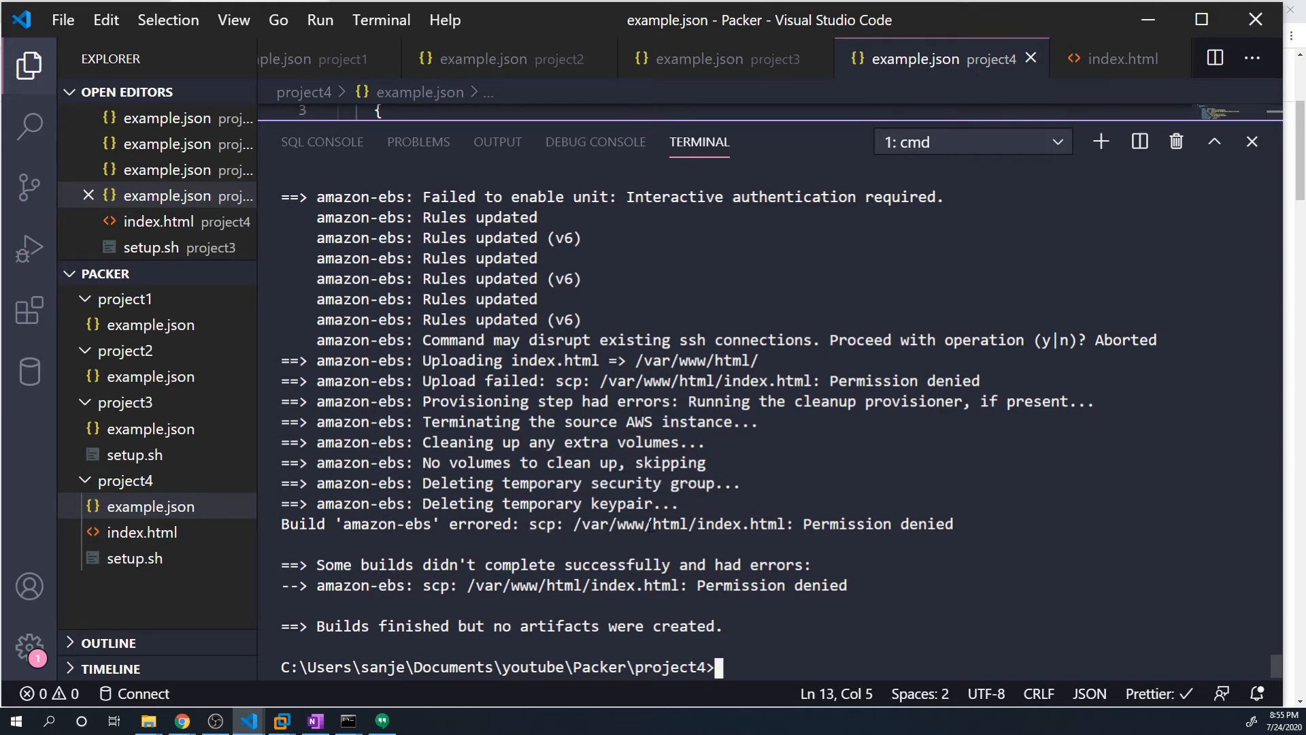
mouse_move(683, 525)
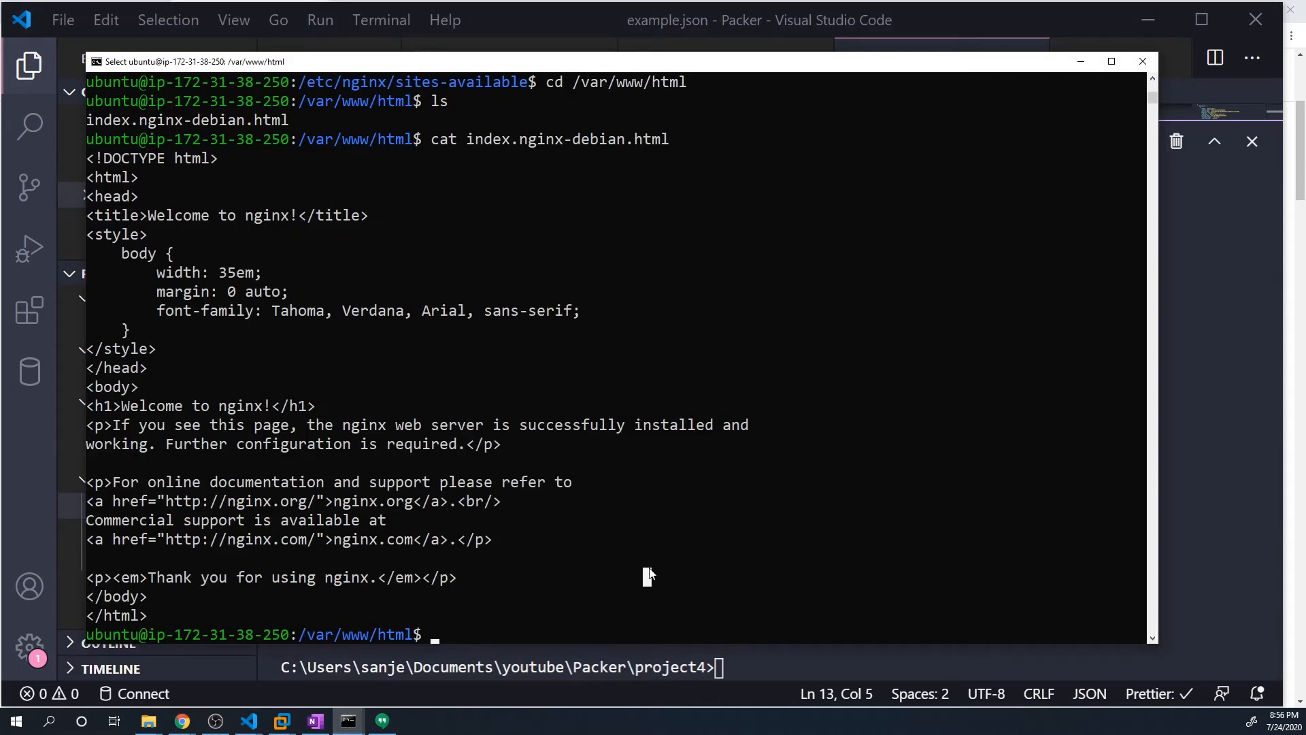
mouse_move(375, 631)
text(cd /var/)
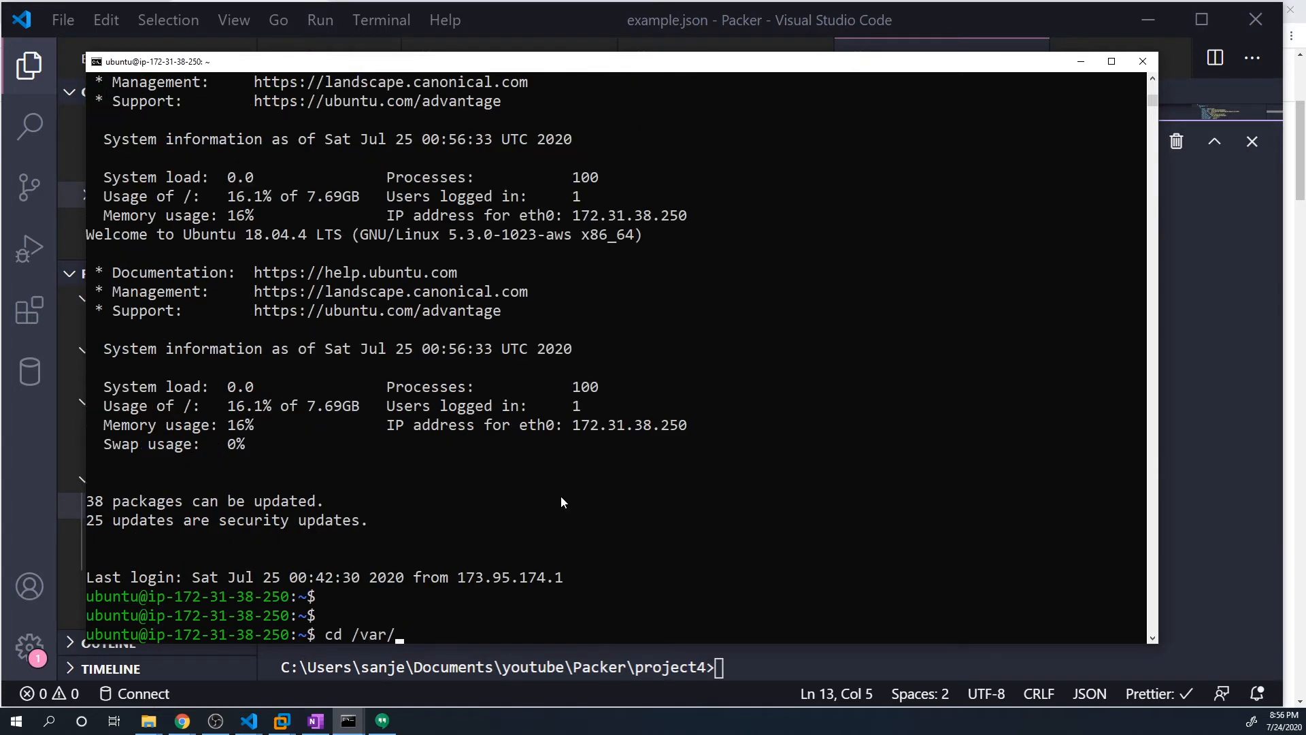
Step: List /var/www in long format and highlight that the html directory is owned by root
text(www/html)
text(cd ..)
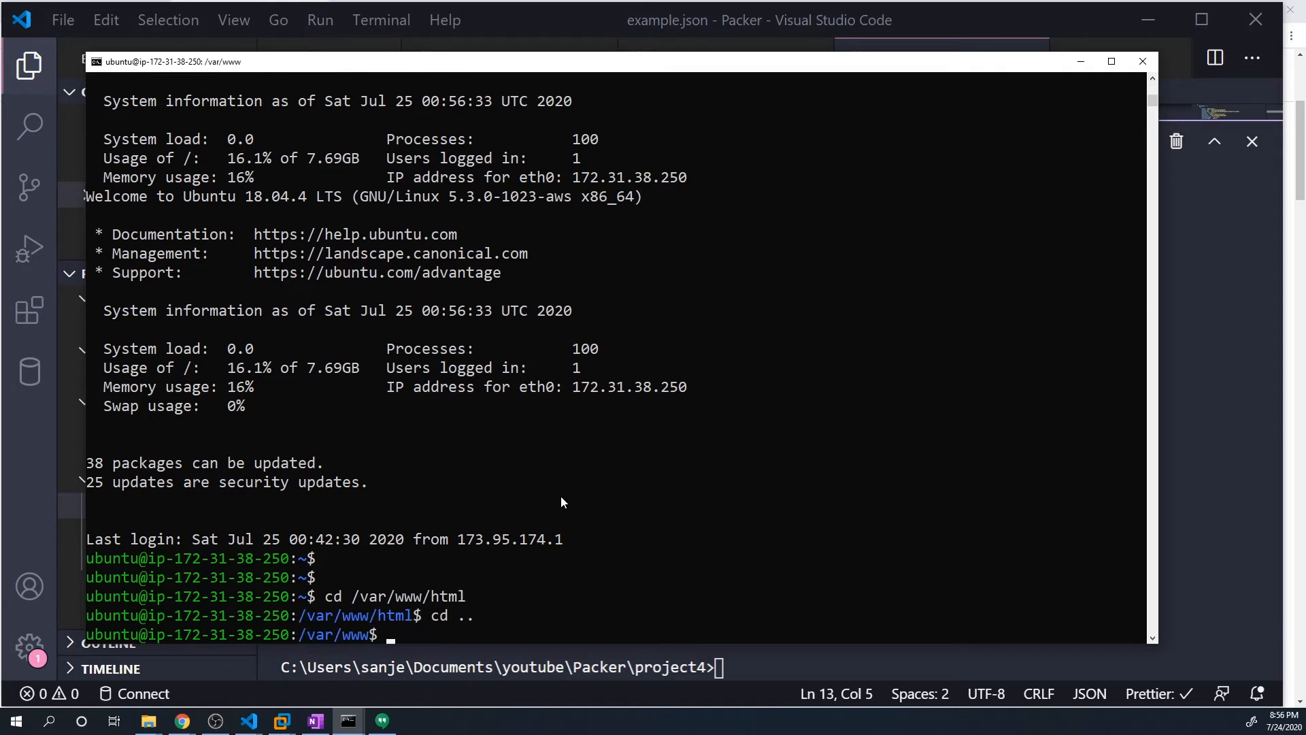
text(ls -la)
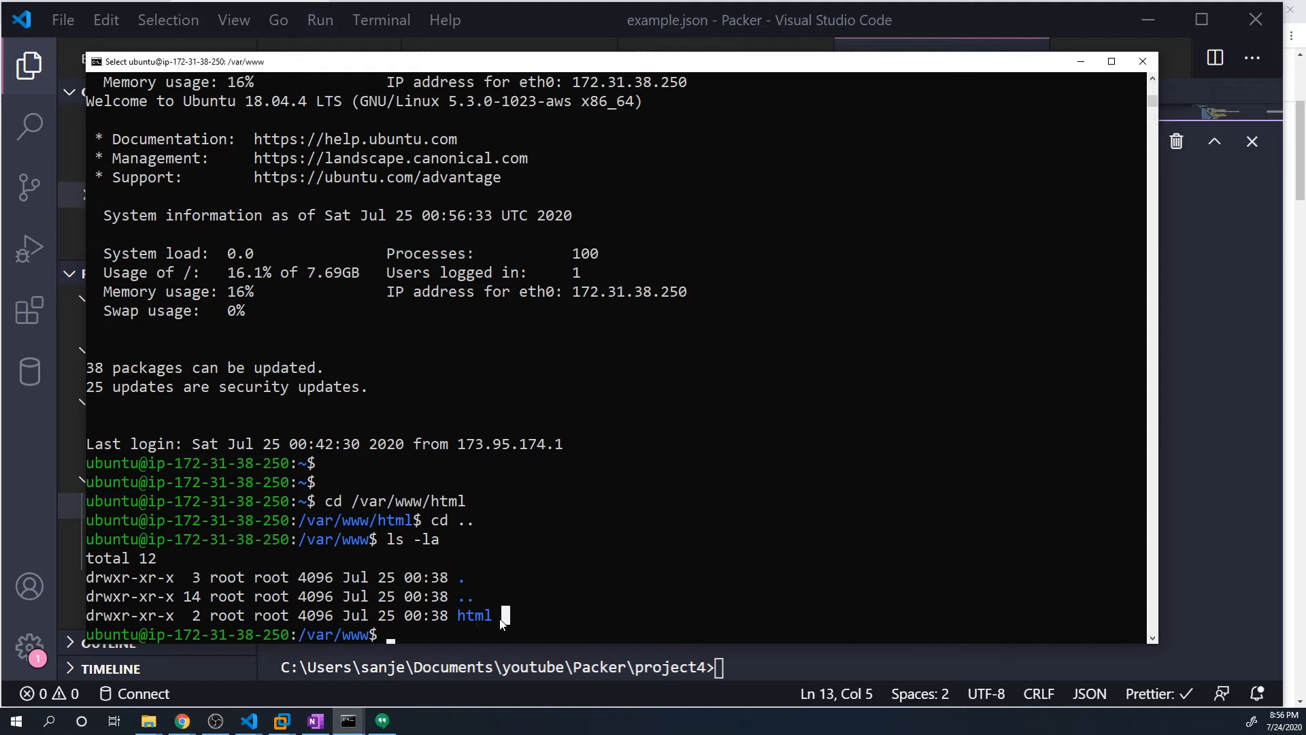
double_click(226, 615)
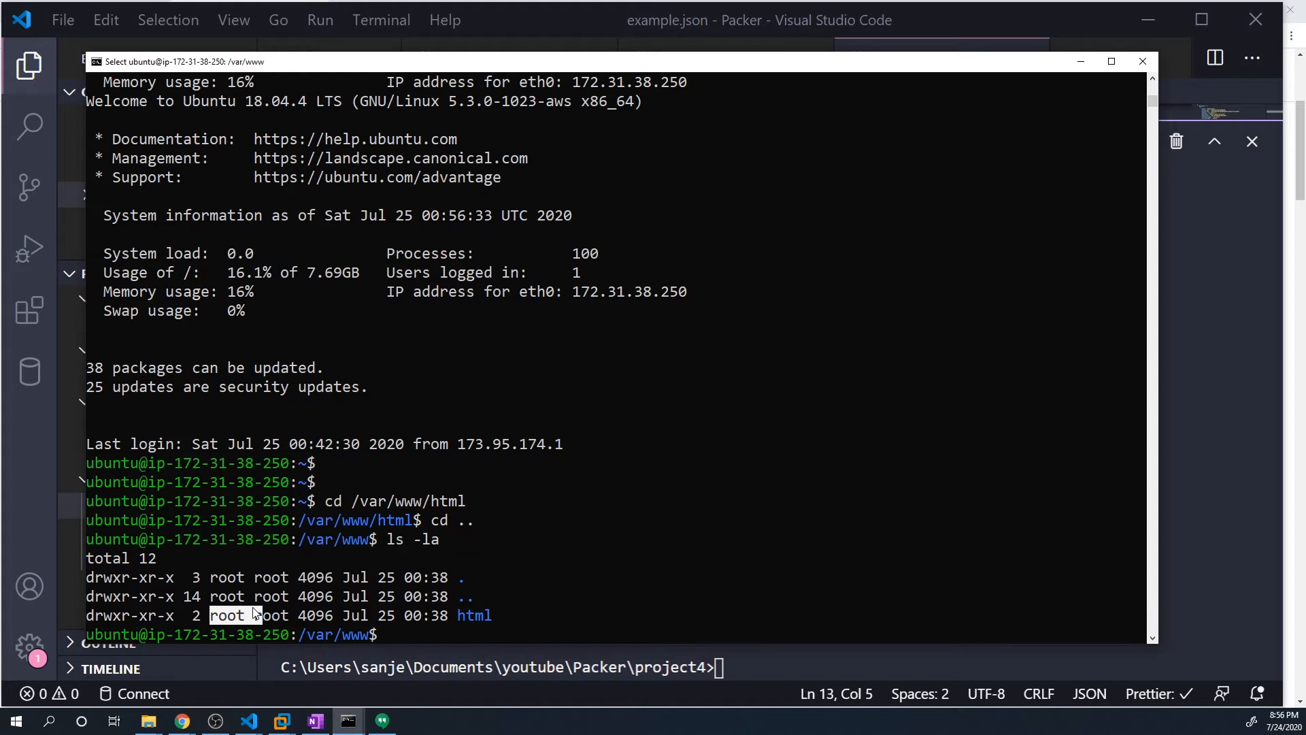
double_click(474, 615)
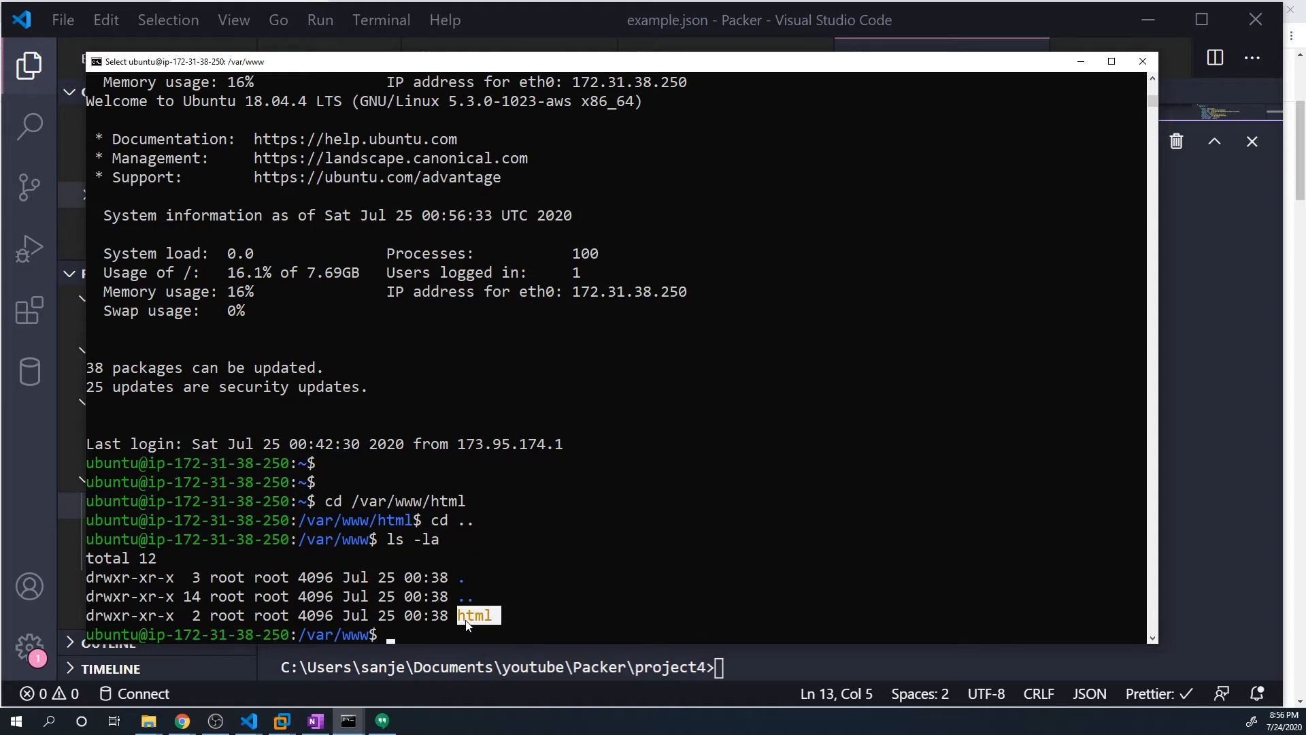
mouse_move(491, 608)
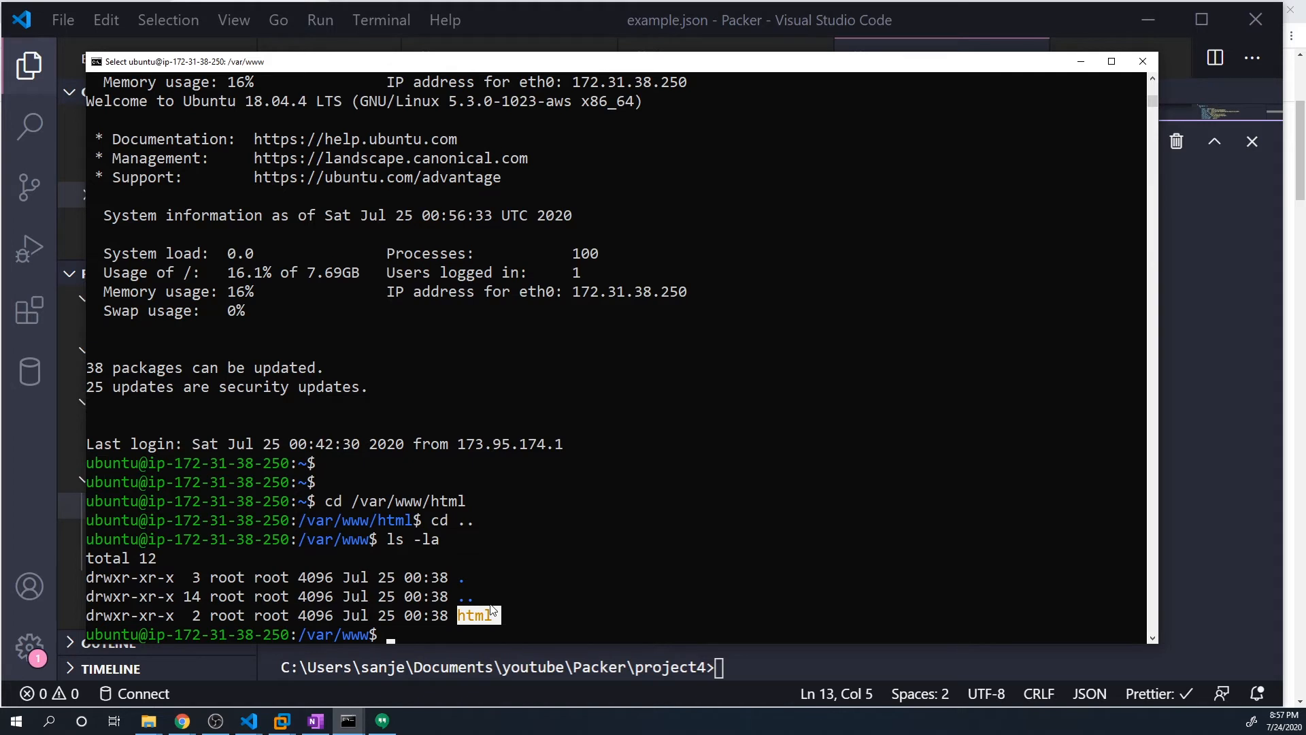
mouse_move(179, 721)
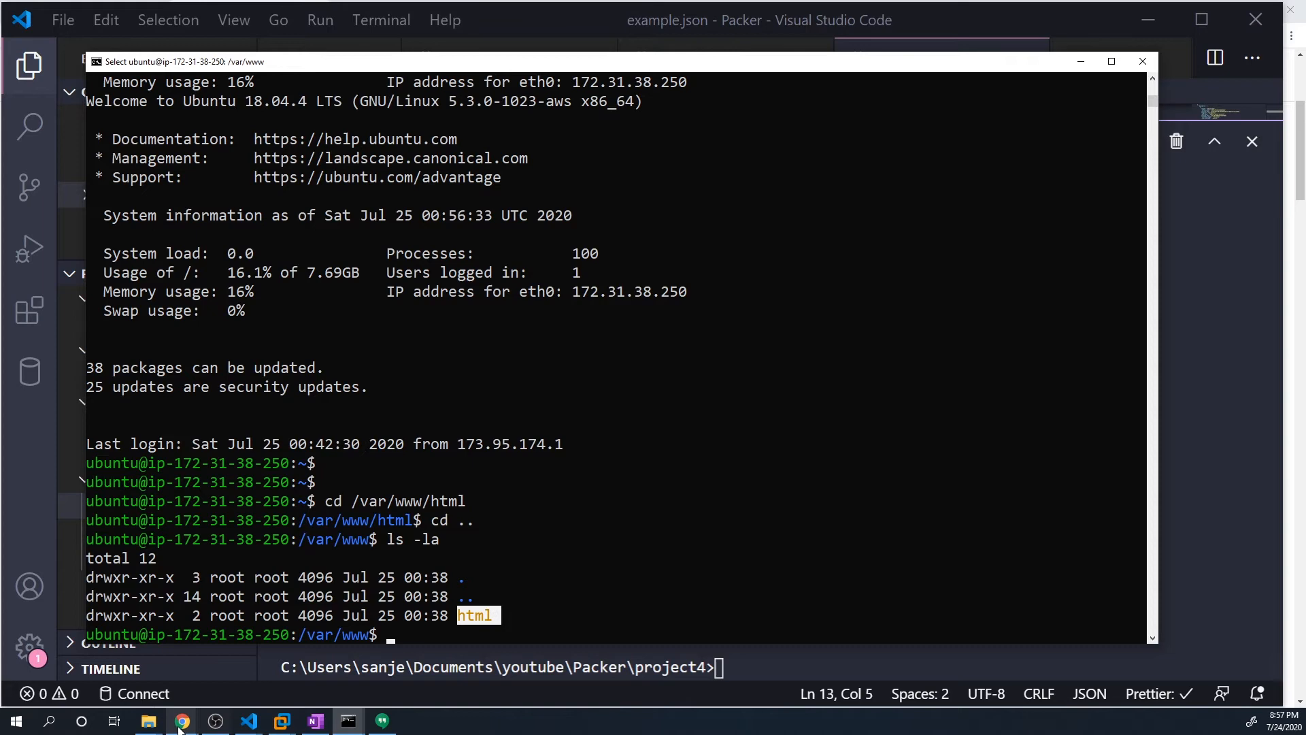
Step: Return to Packer's File provisioner docs and read the destination option's Permission Denied warning
click(181, 720)
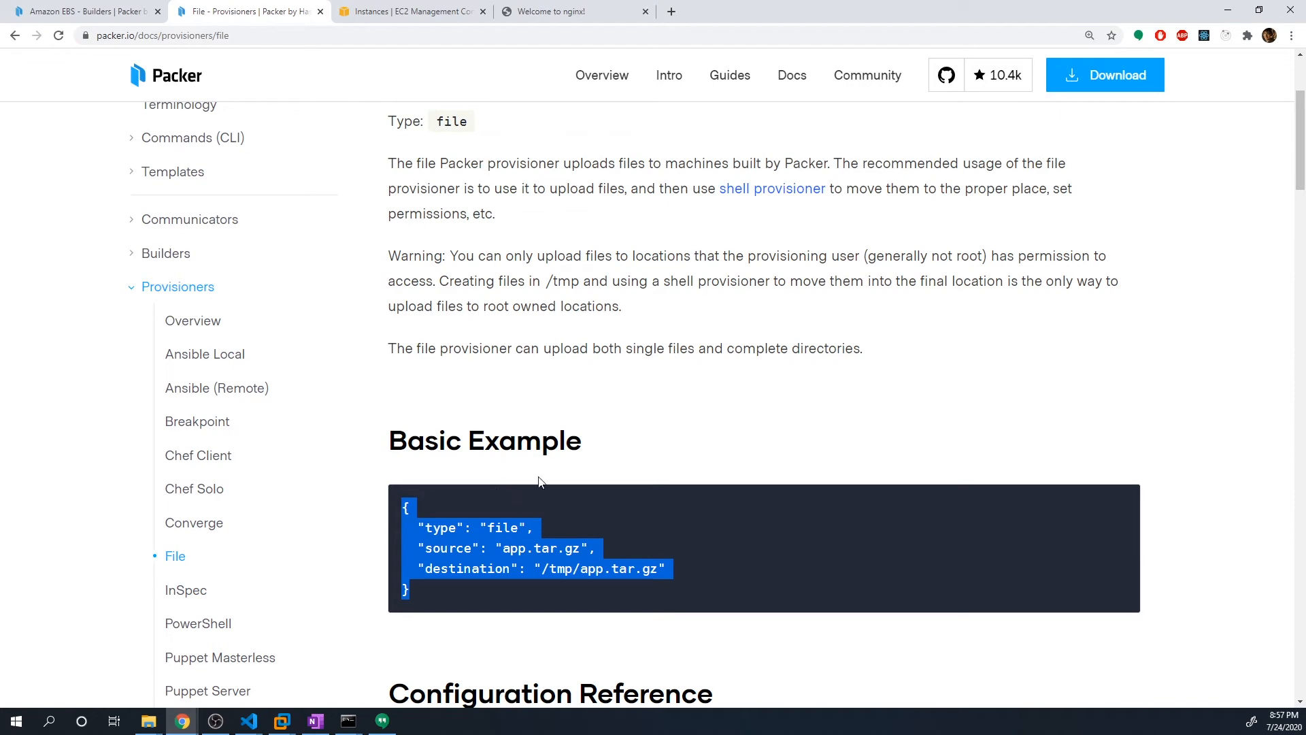
scroll(down, 3)
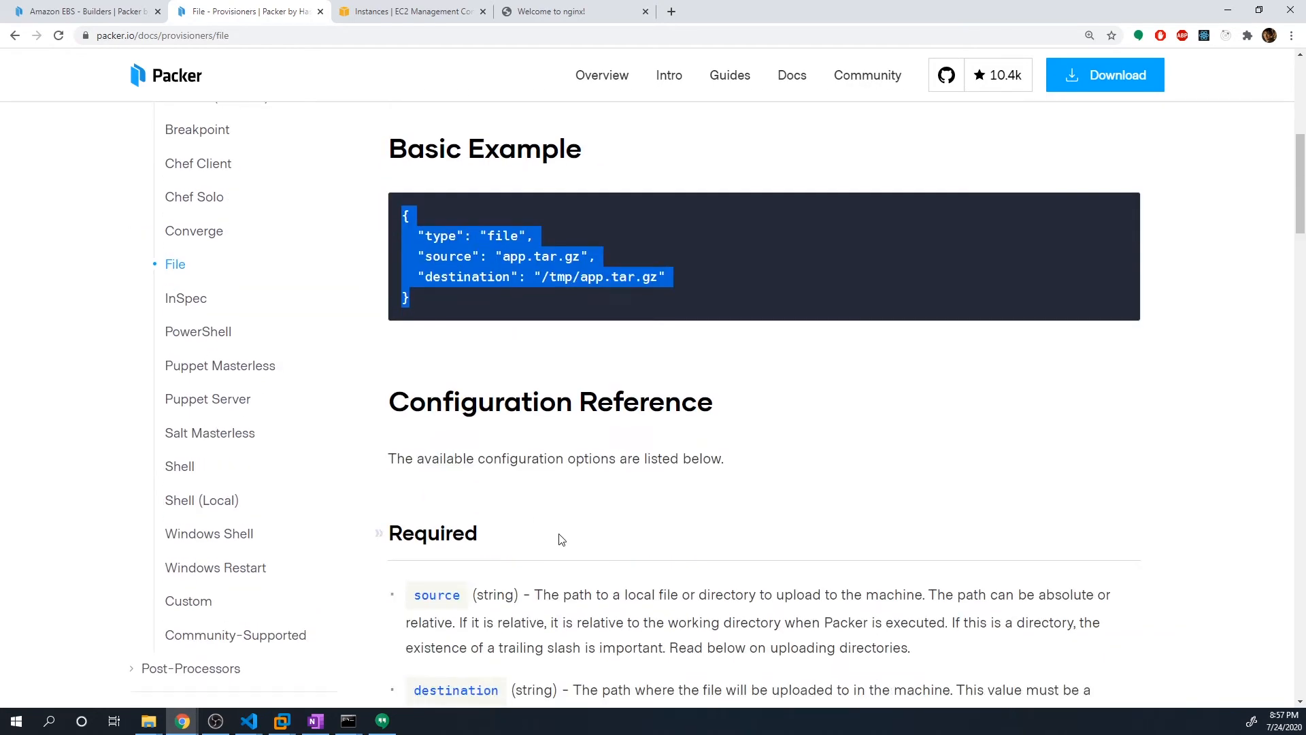
scroll(down, 3)
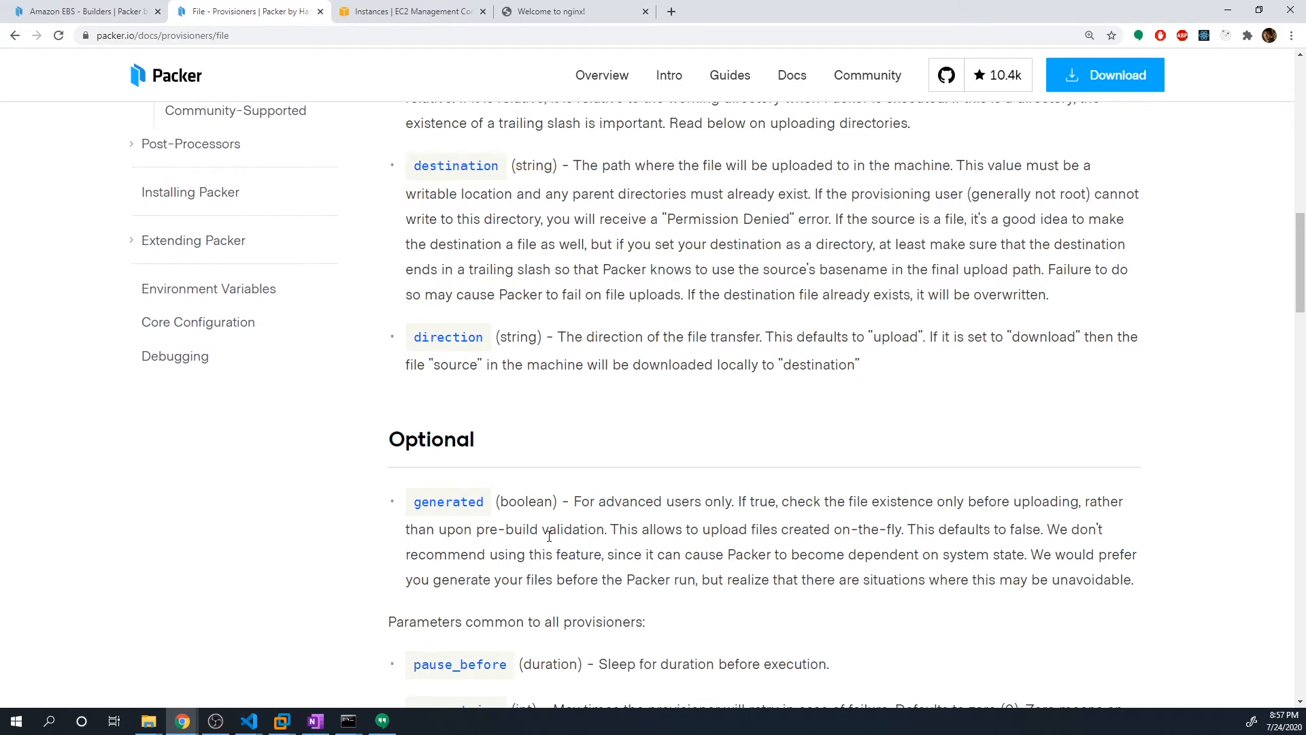
scroll(up, 3)
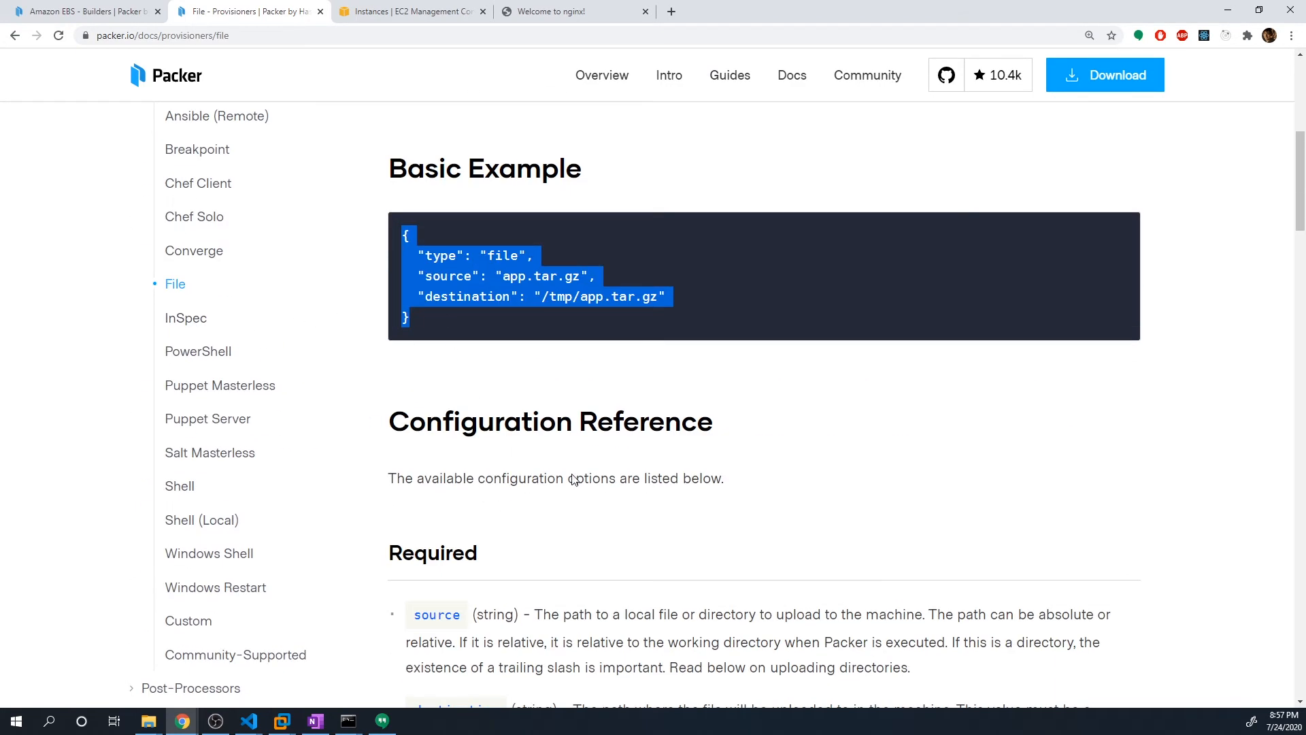
scroll(down, 3)
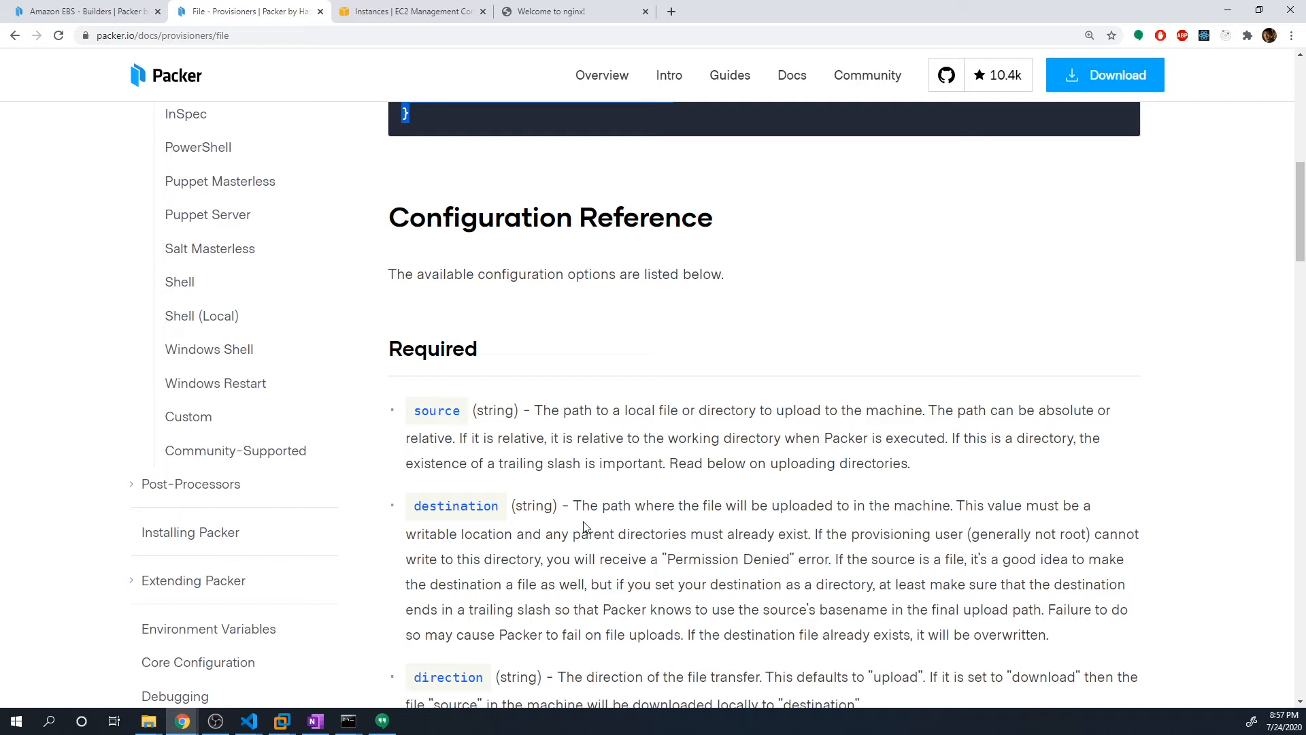
mouse_move(356, 719)
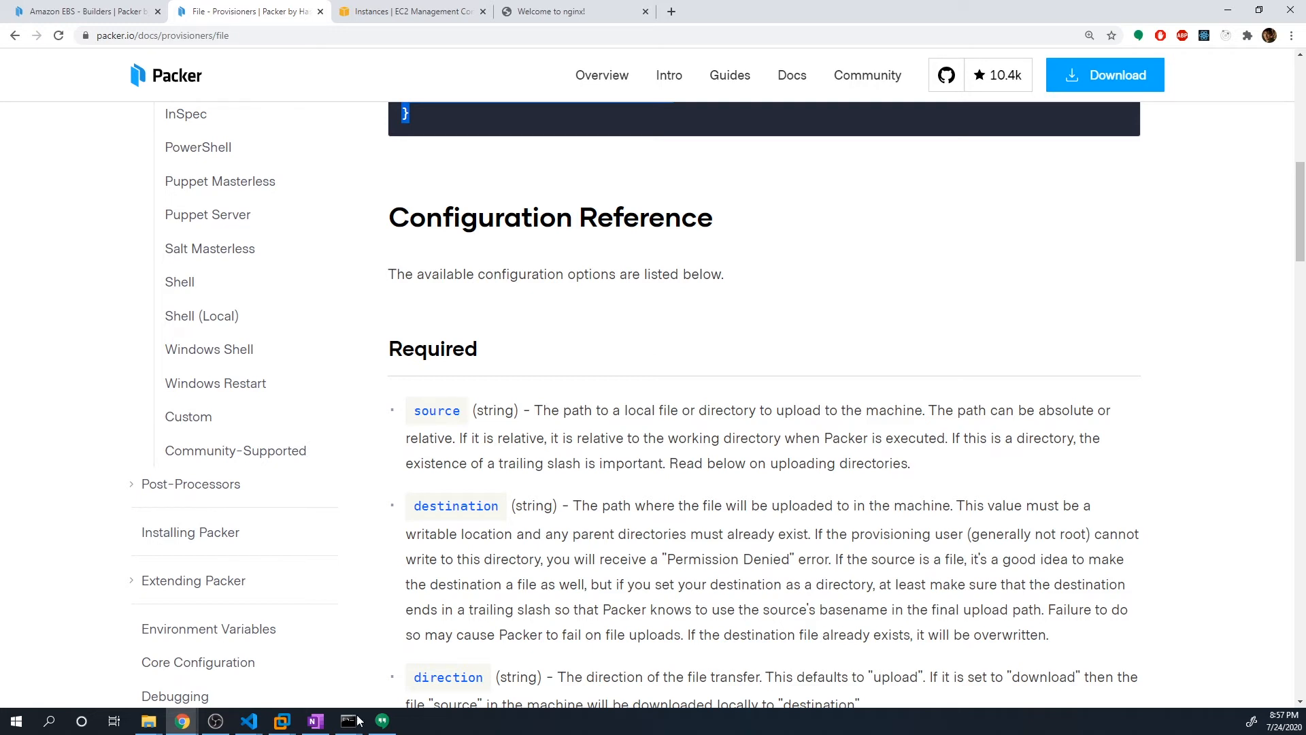
Step: In /var/www/html, try creating a test file without and then with sudo, then remove it
click(349, 721)
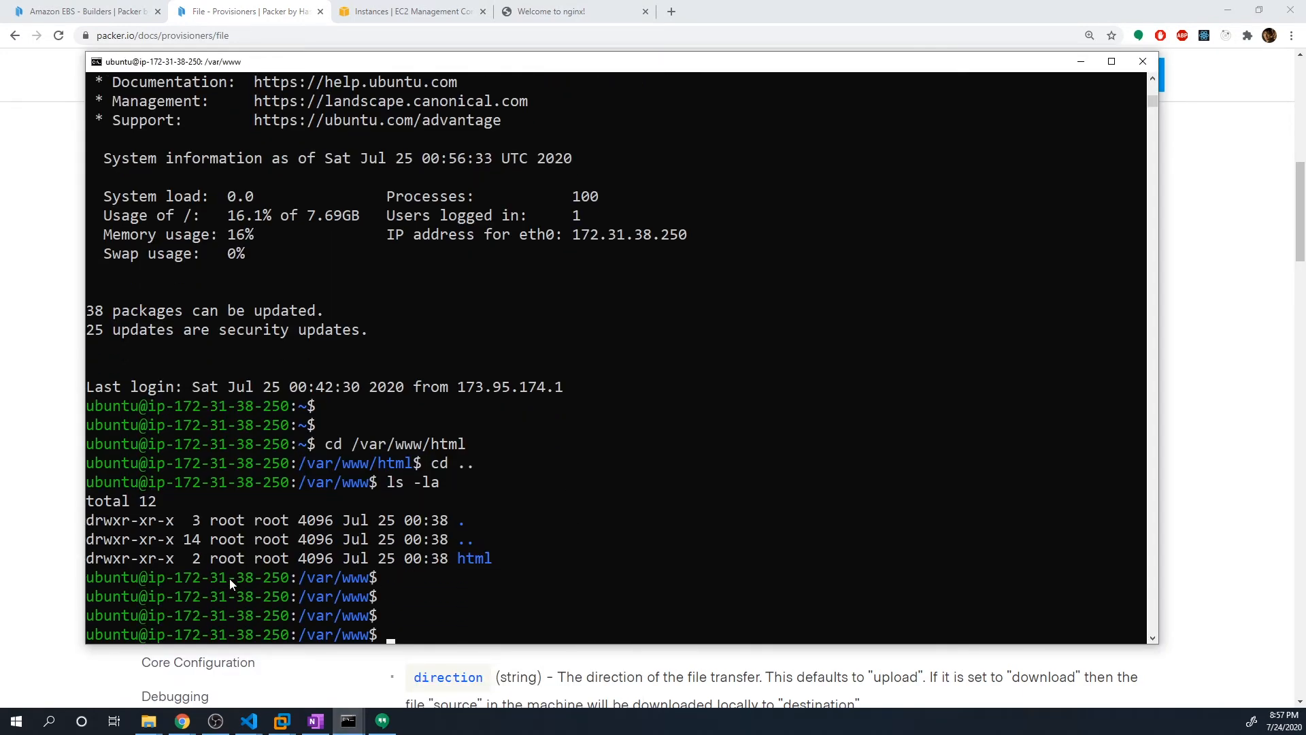
text(to)
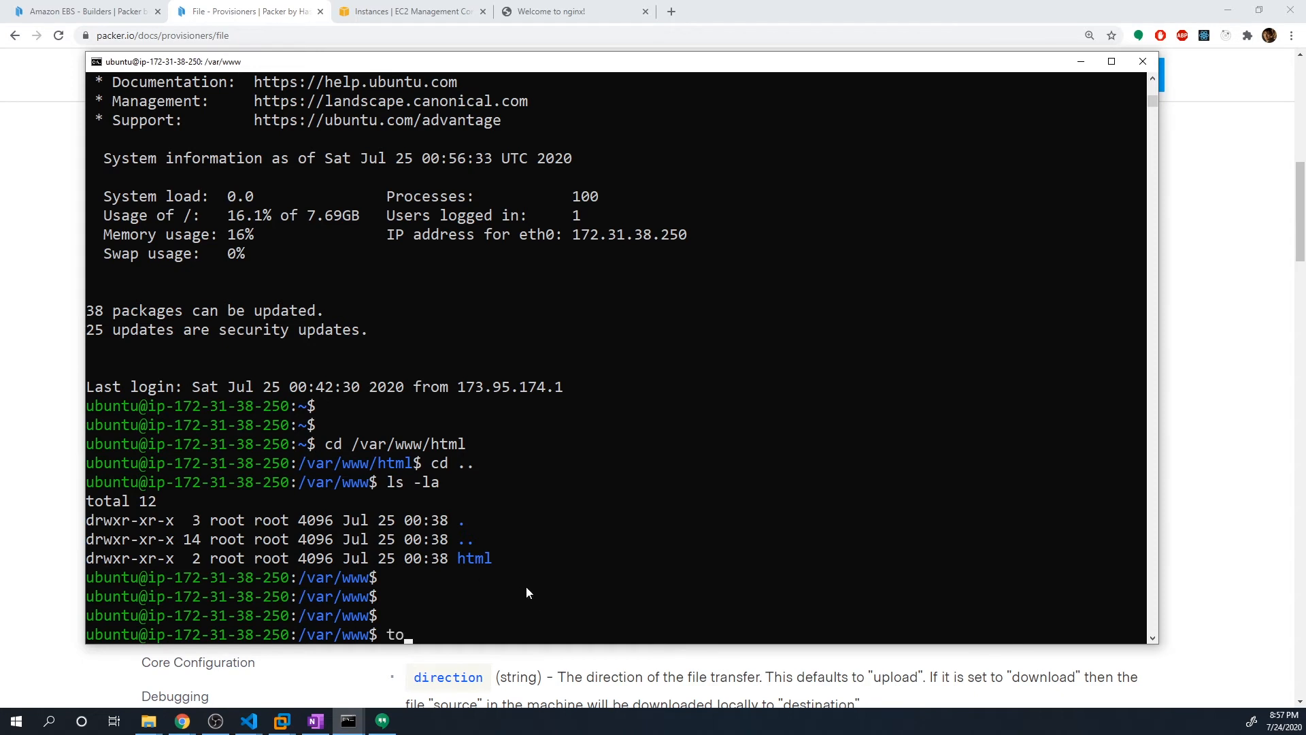
key(Backspace)
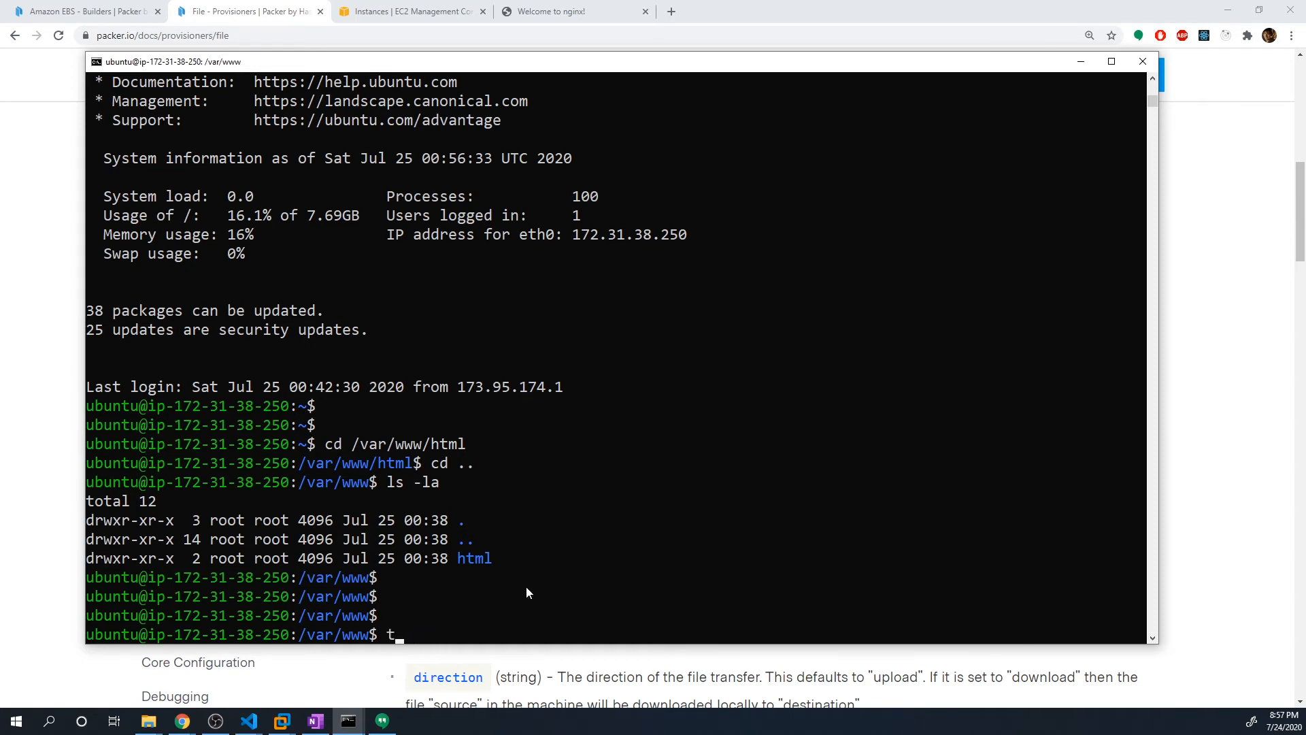
text(cd html)
text(touch)
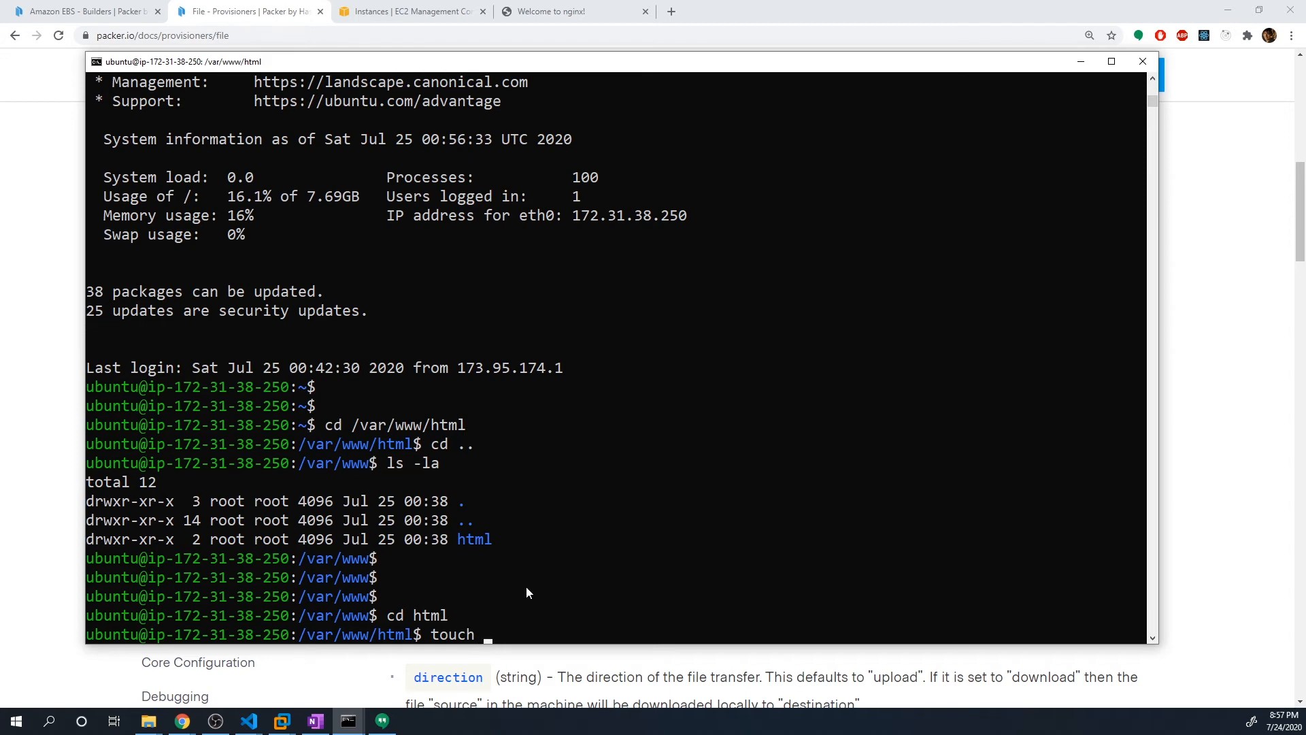
text(test)
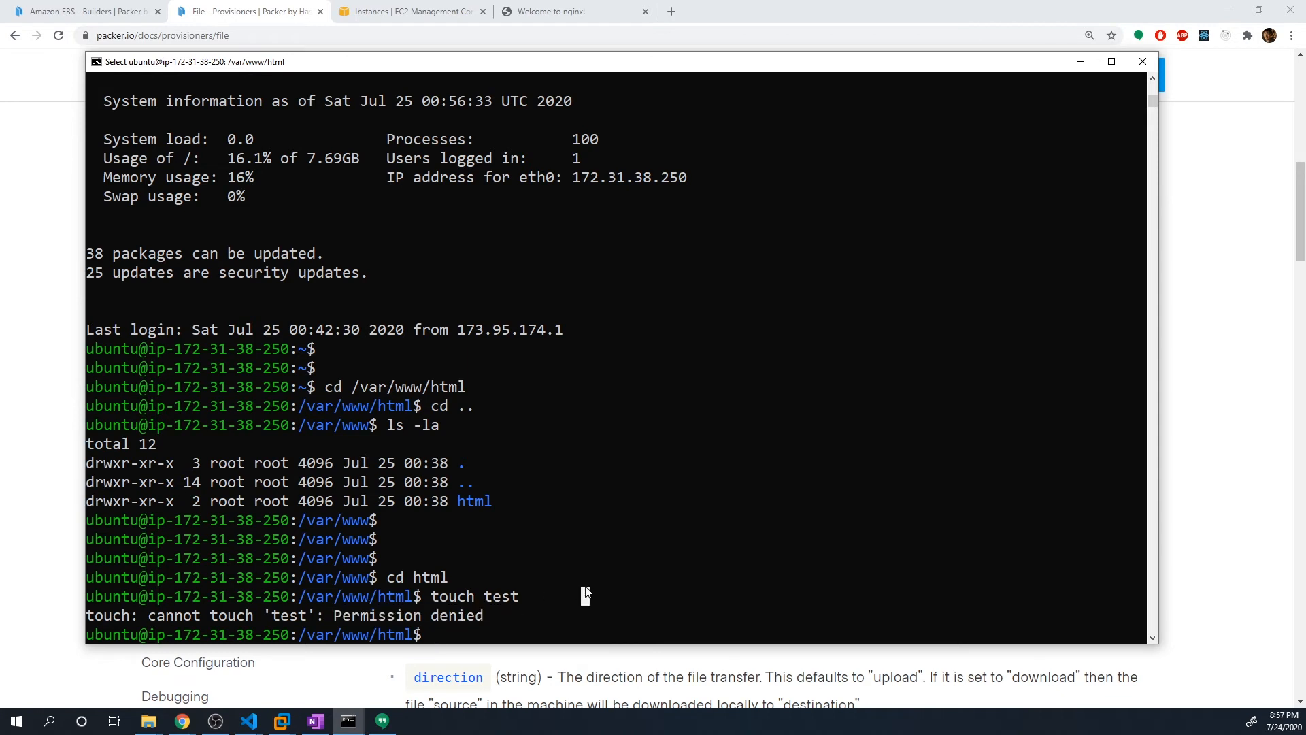
text(sudo touch test)
text(ls)
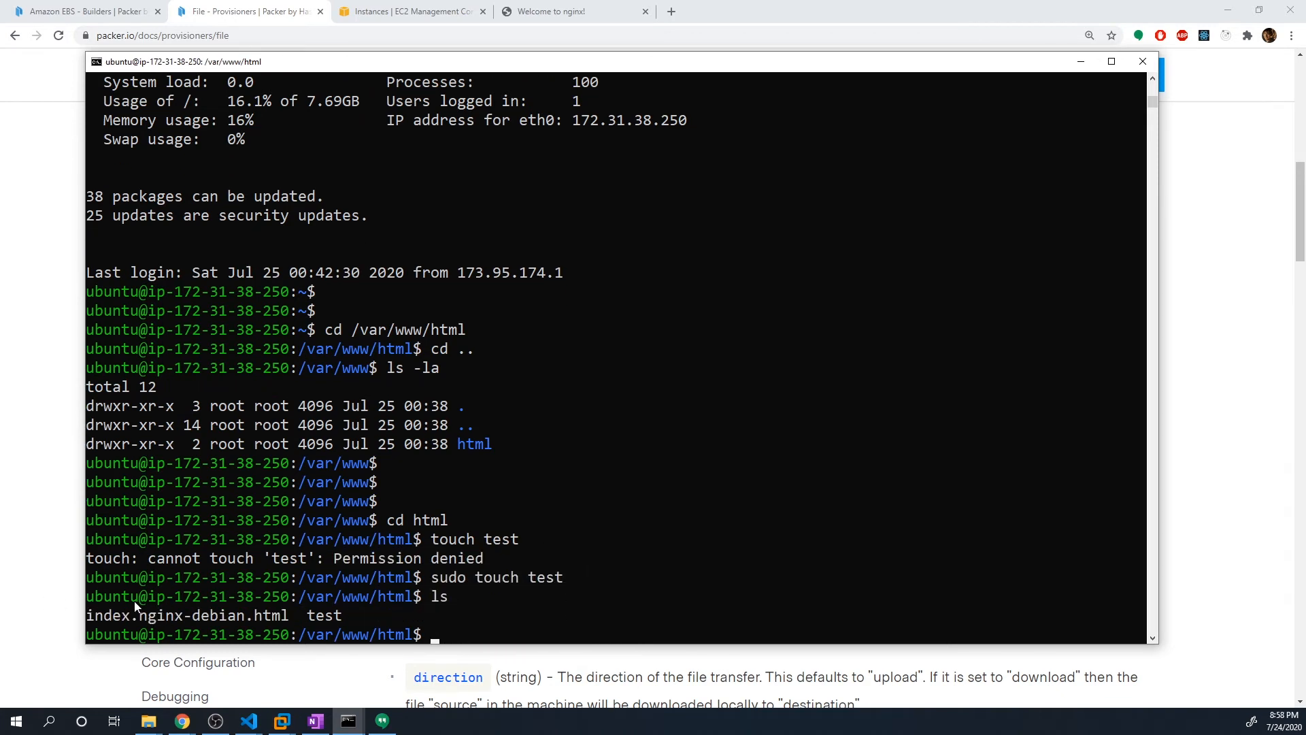
text(rm test)
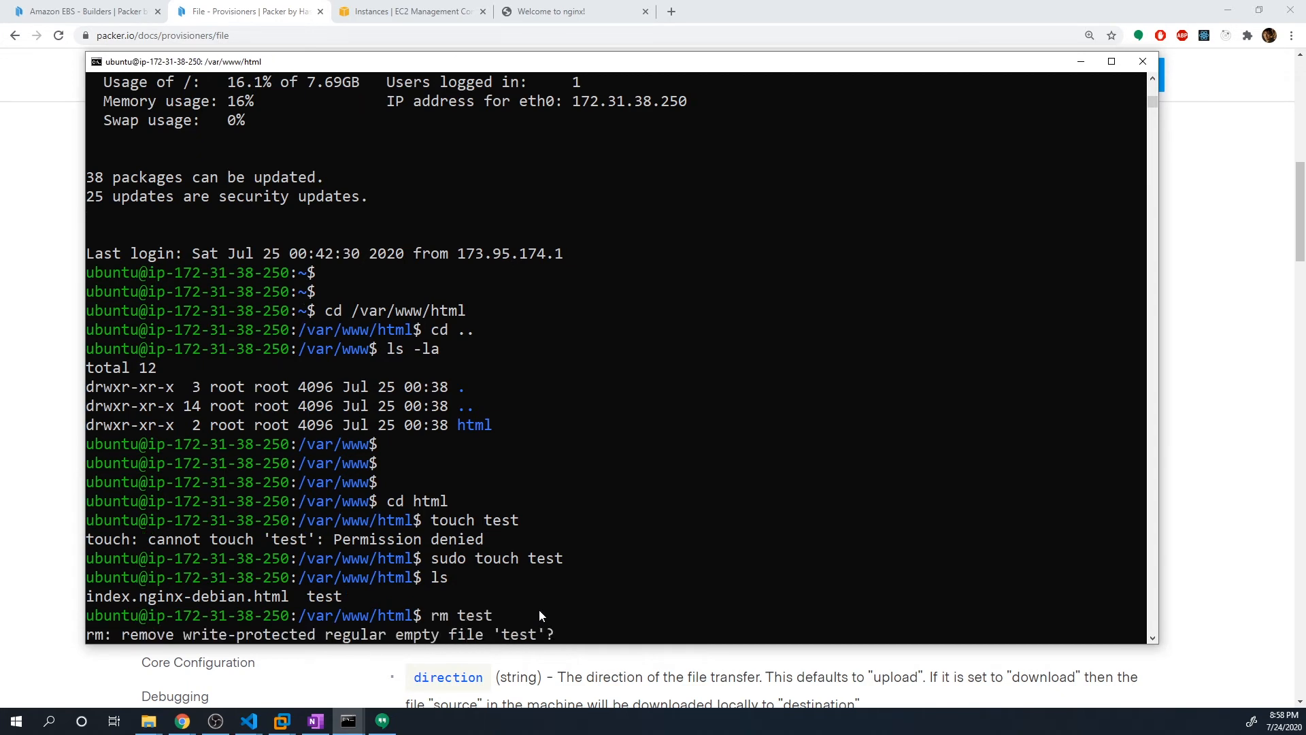
text(y)
text(sudo rm test)
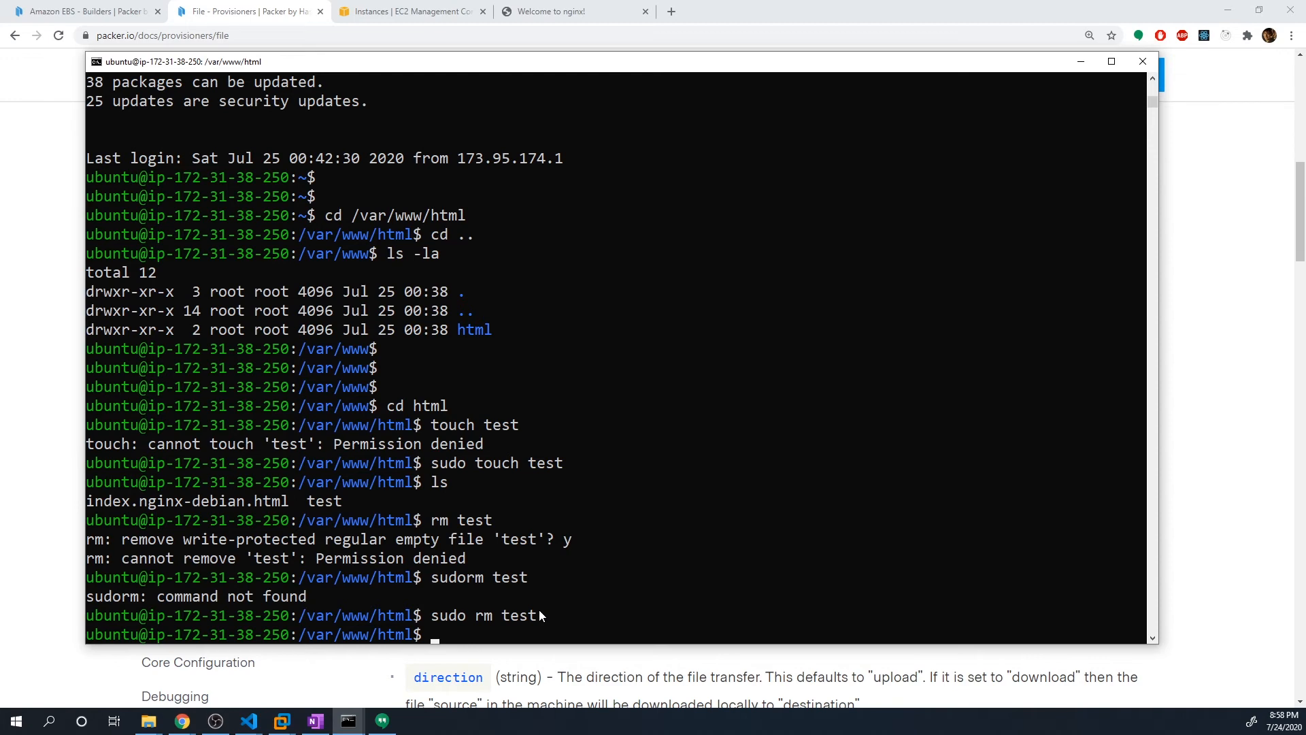
Step: List the root directory and highlight the world-writable /tmp directory
text(cd /)
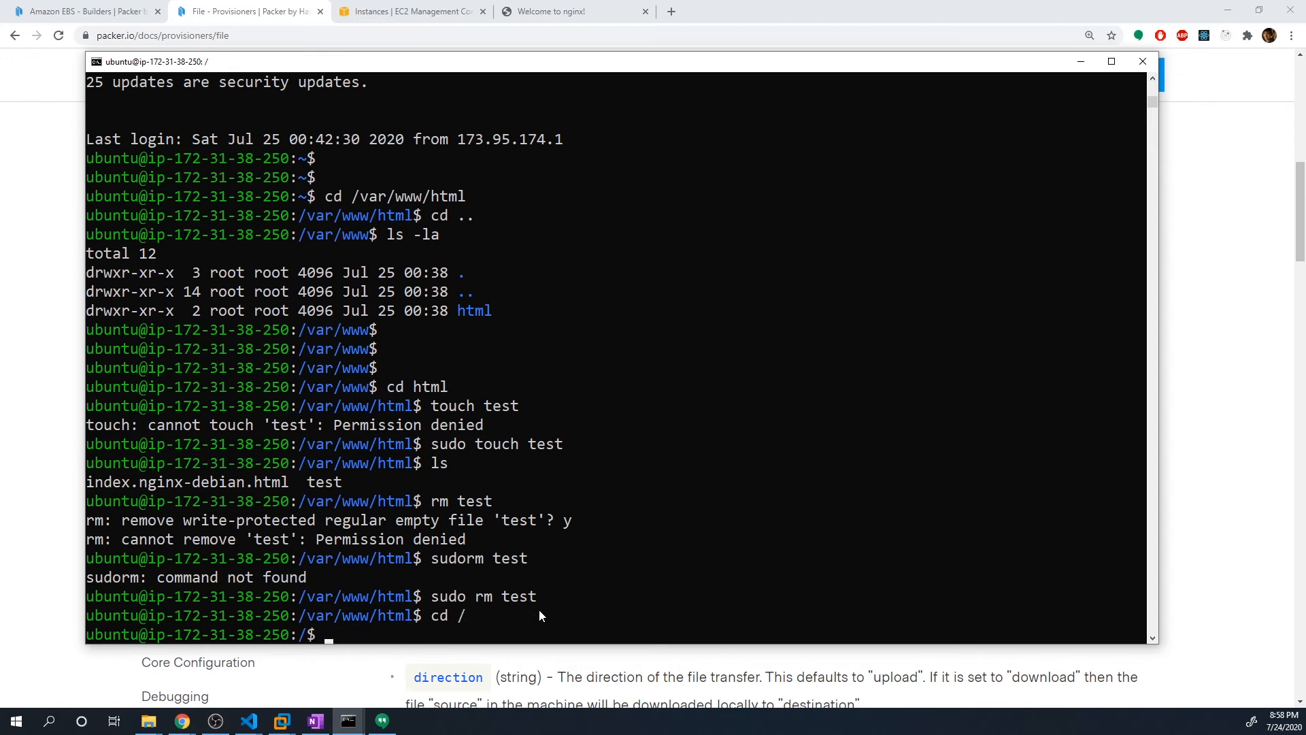
text(ls -l)
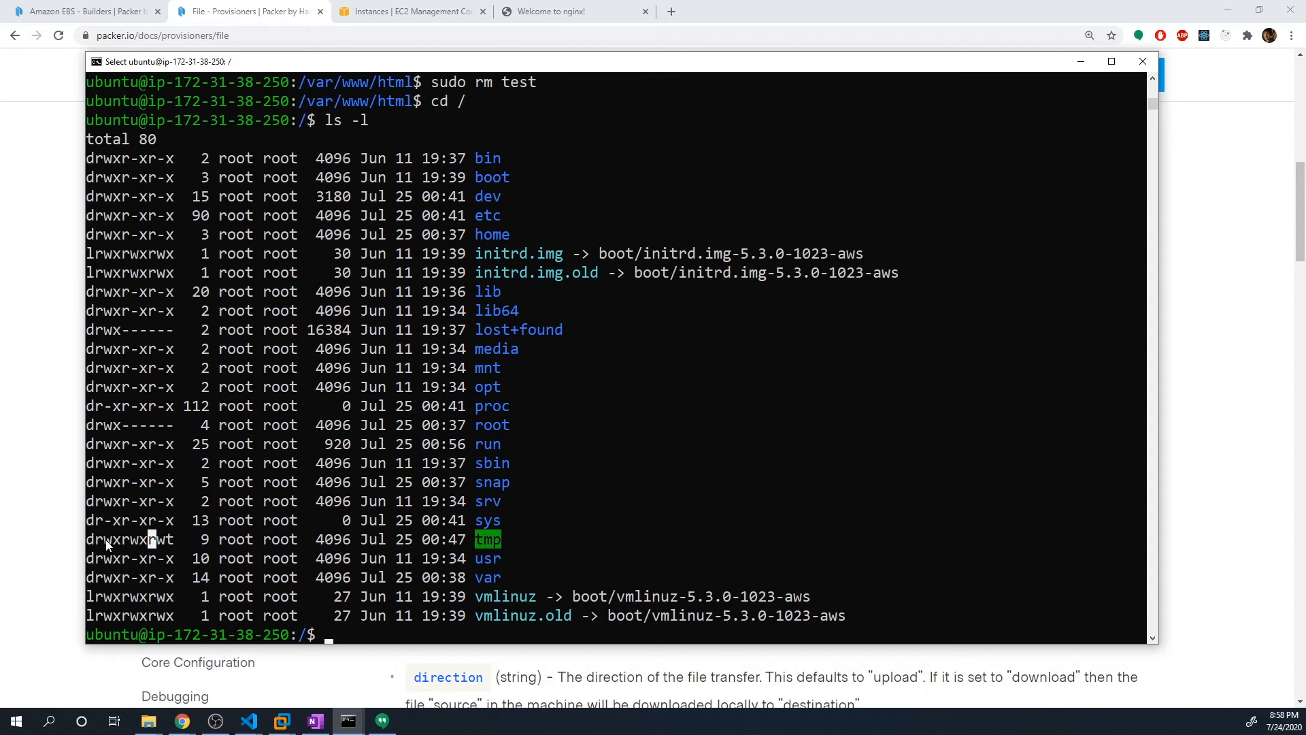
mouse_move(133, 548)
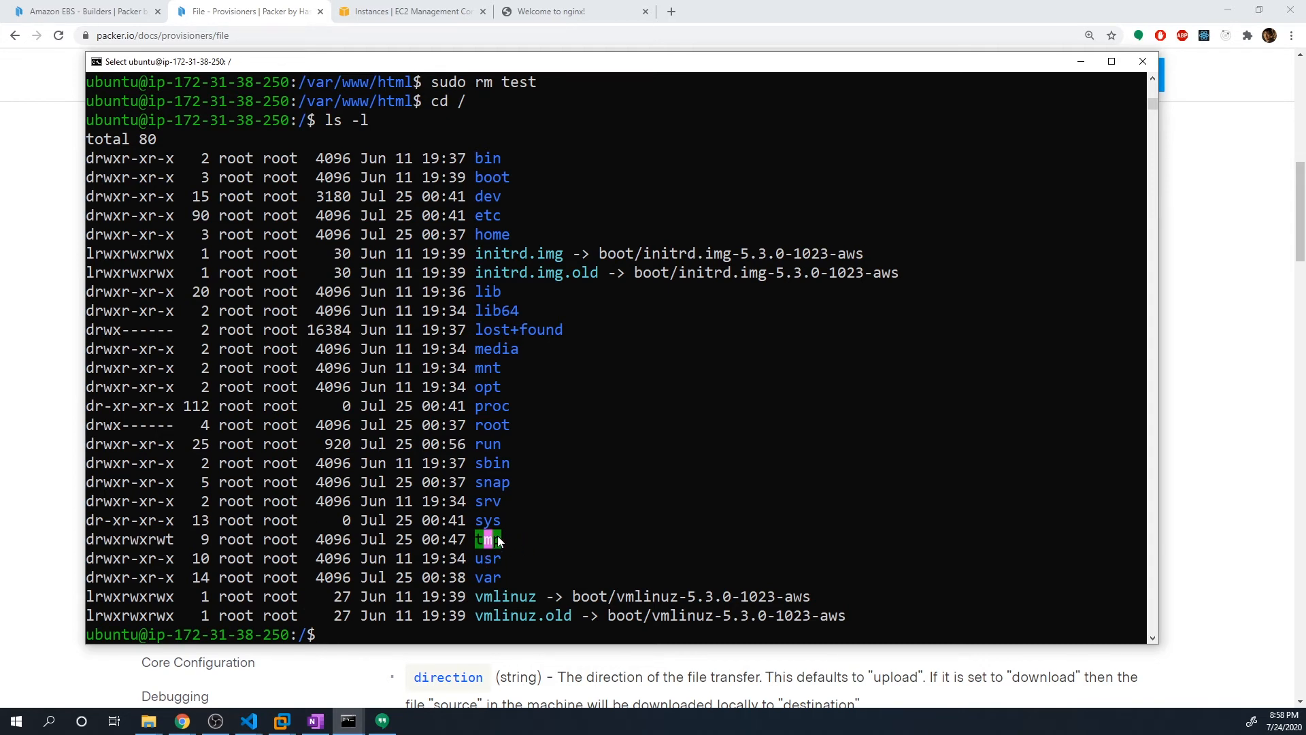
double_click(487, 538)
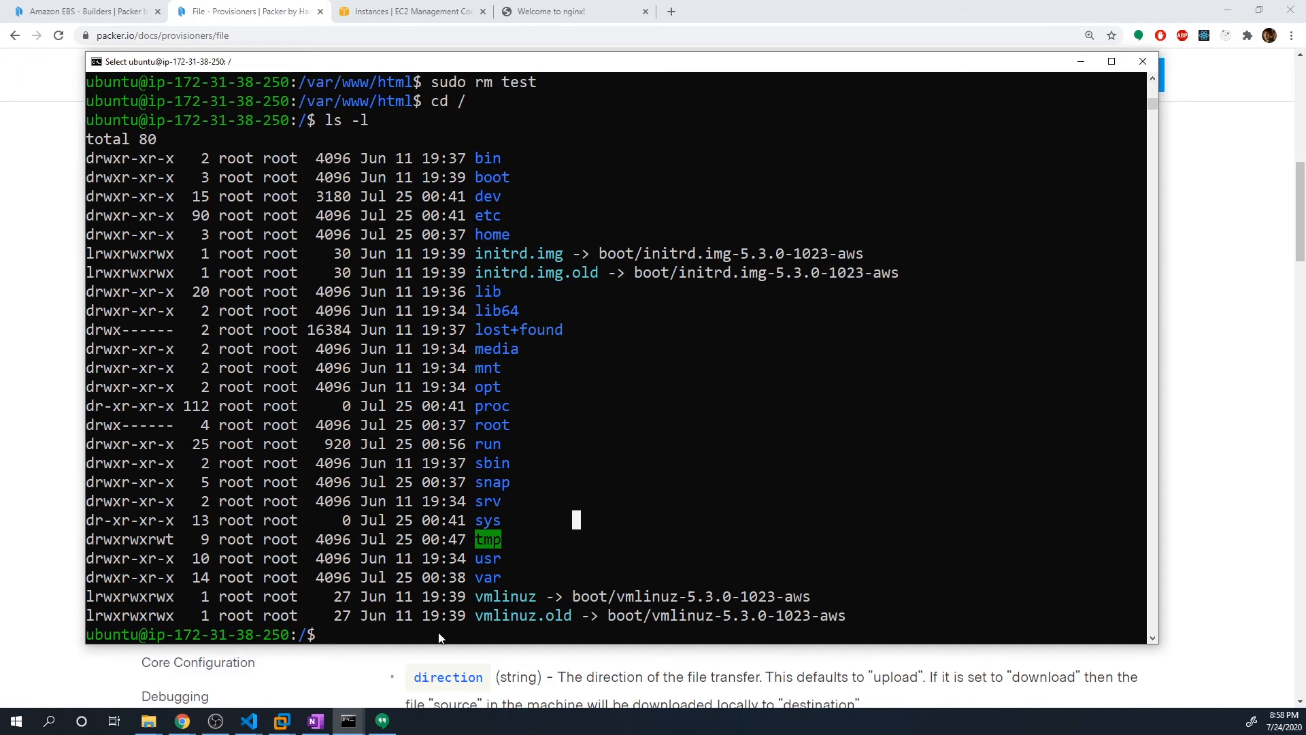
click(247, 720)
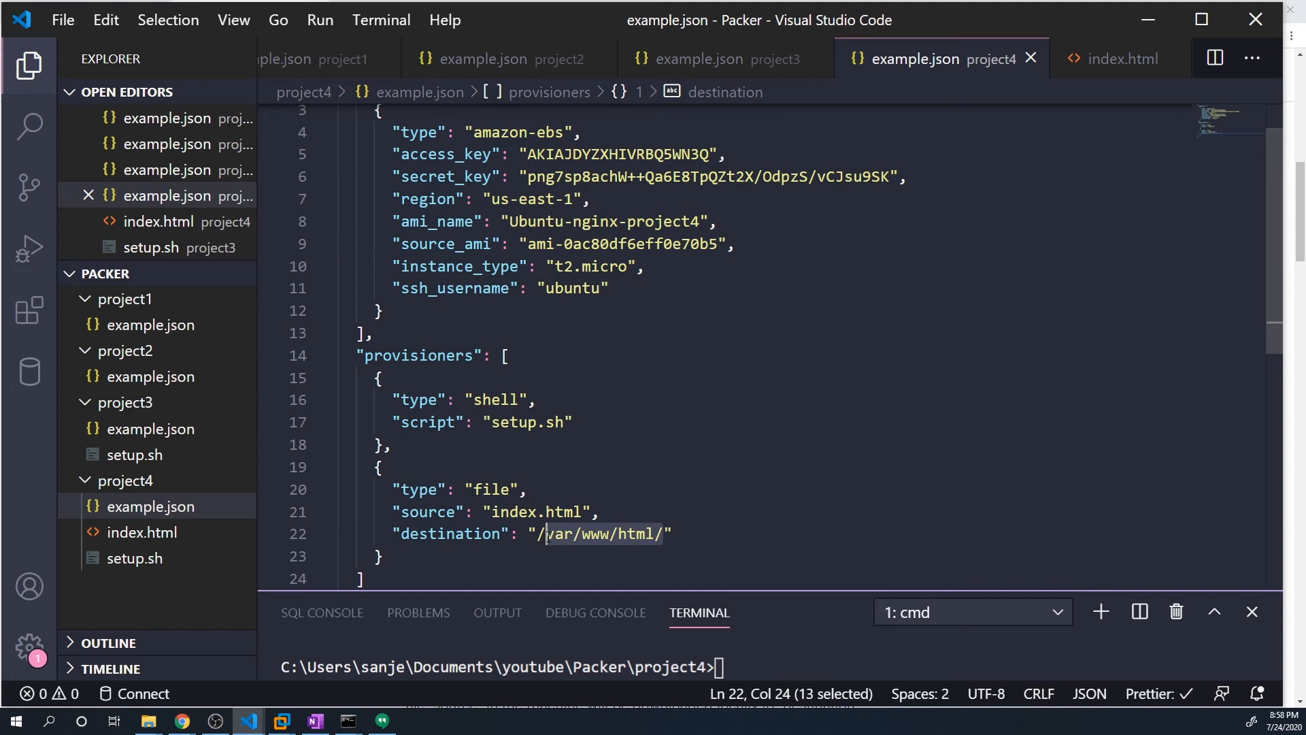
Step: Change the file provisioner's destination from /var/www/html/ to /tmp/ in example.json
text(/tmp/)
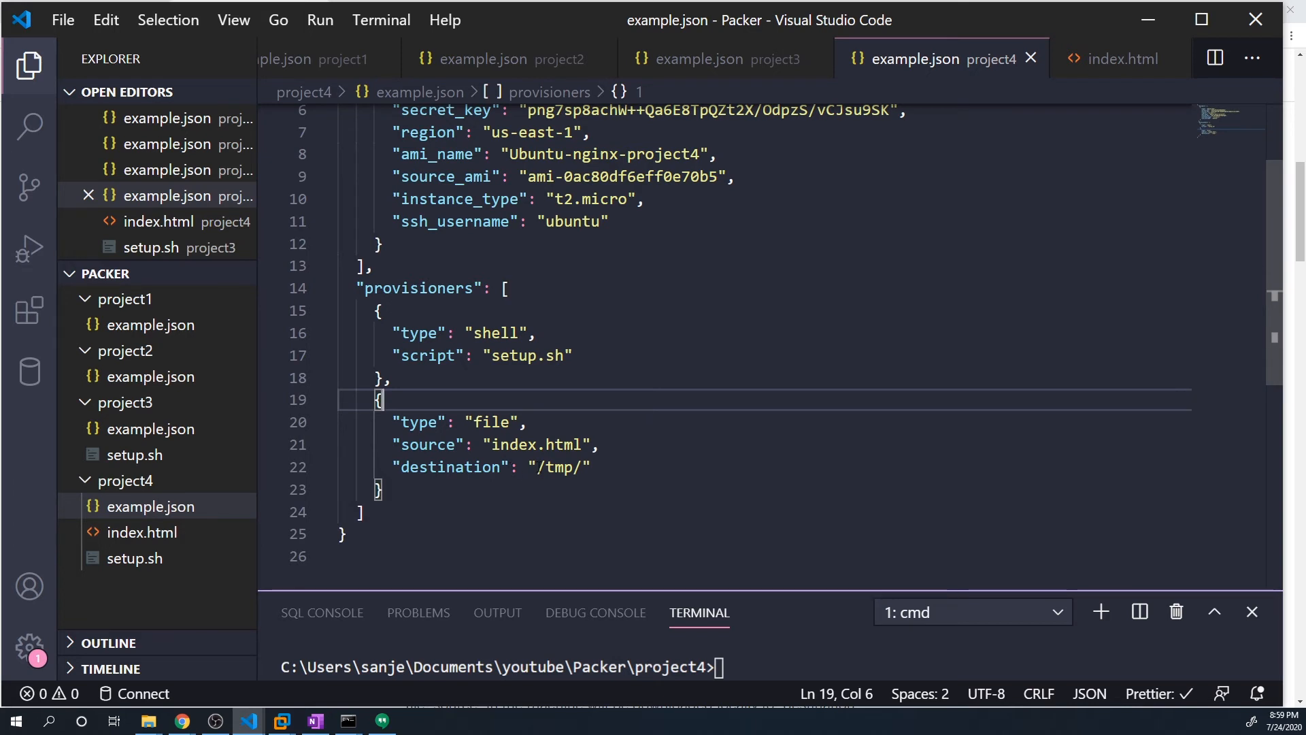
click(383, 490)
text(,)
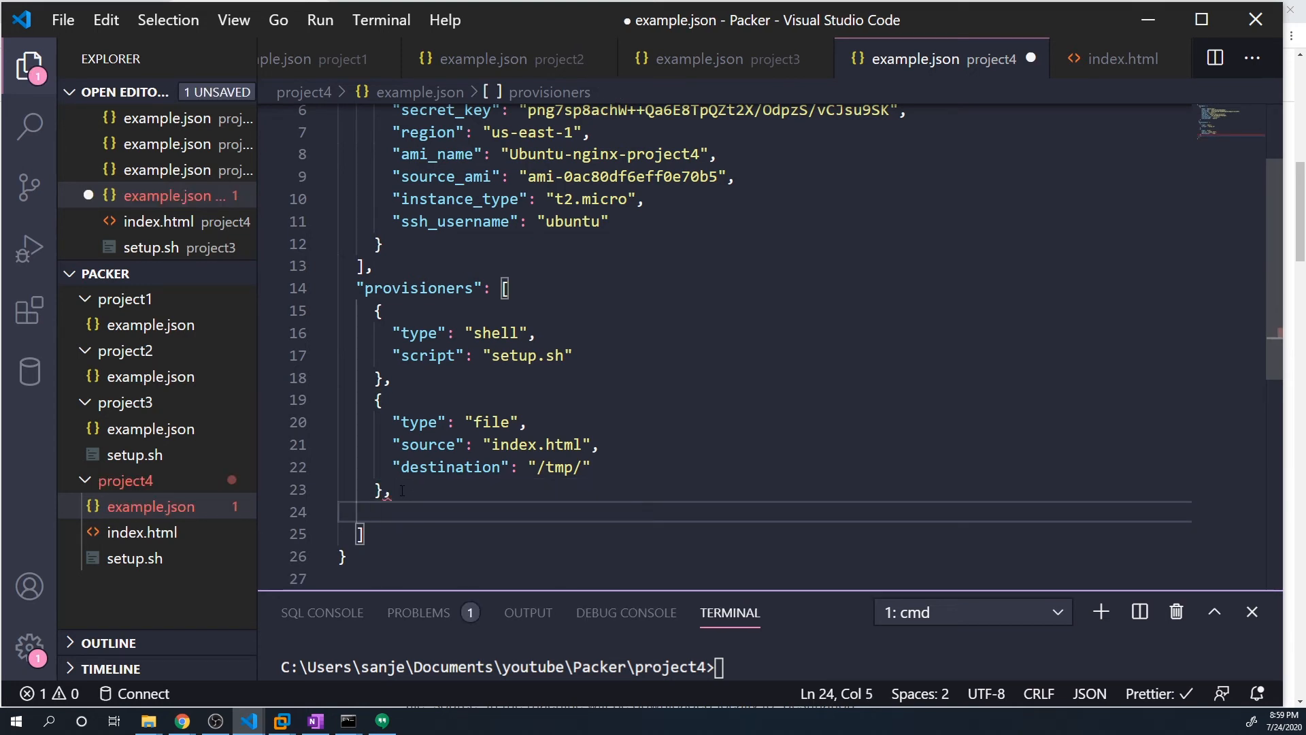
Step: Begin a new provisioner block with a "type" key and an empty "inline" array
text({)
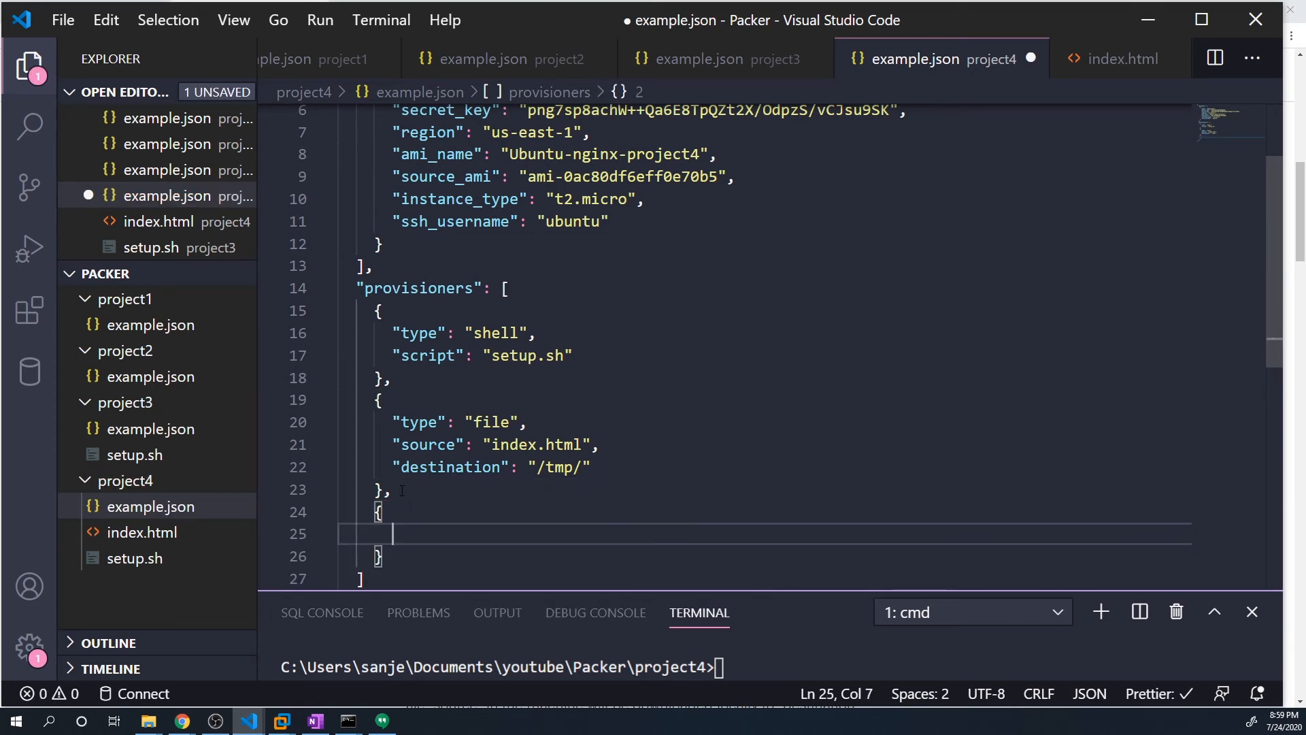
text("type": "shell",)
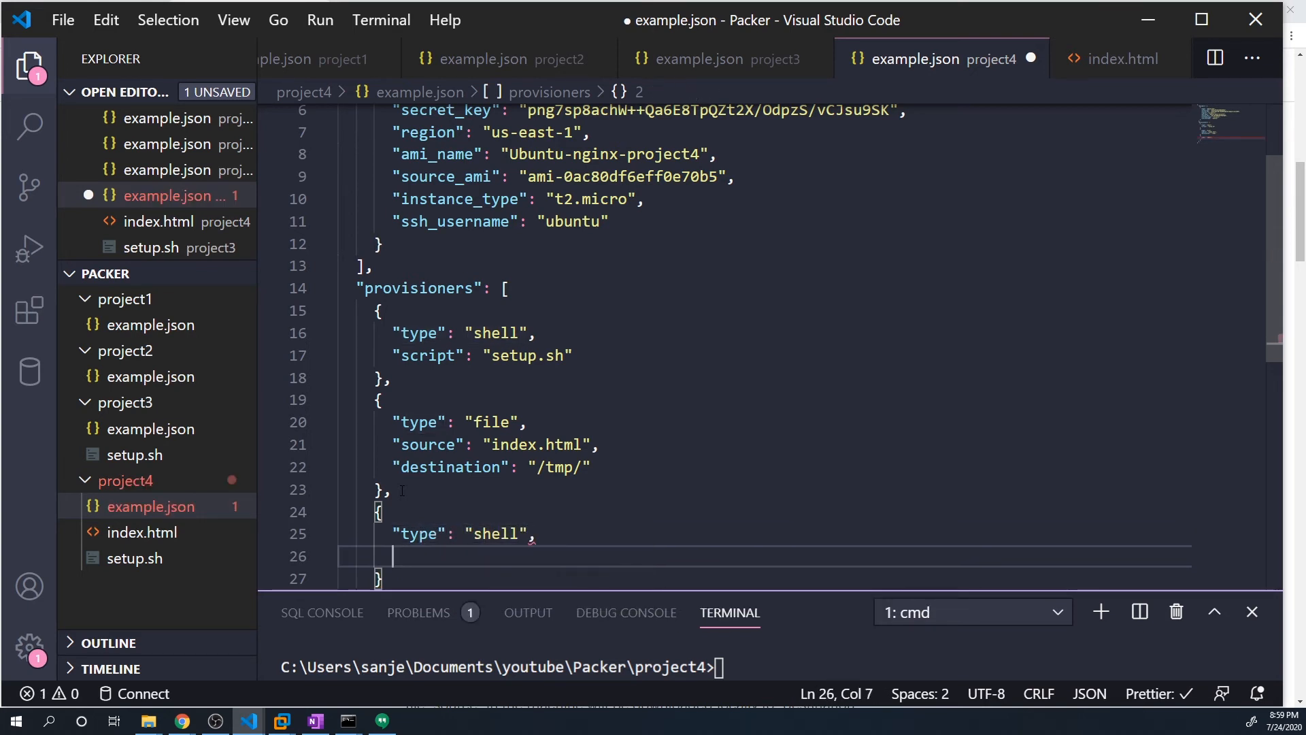
text("i)
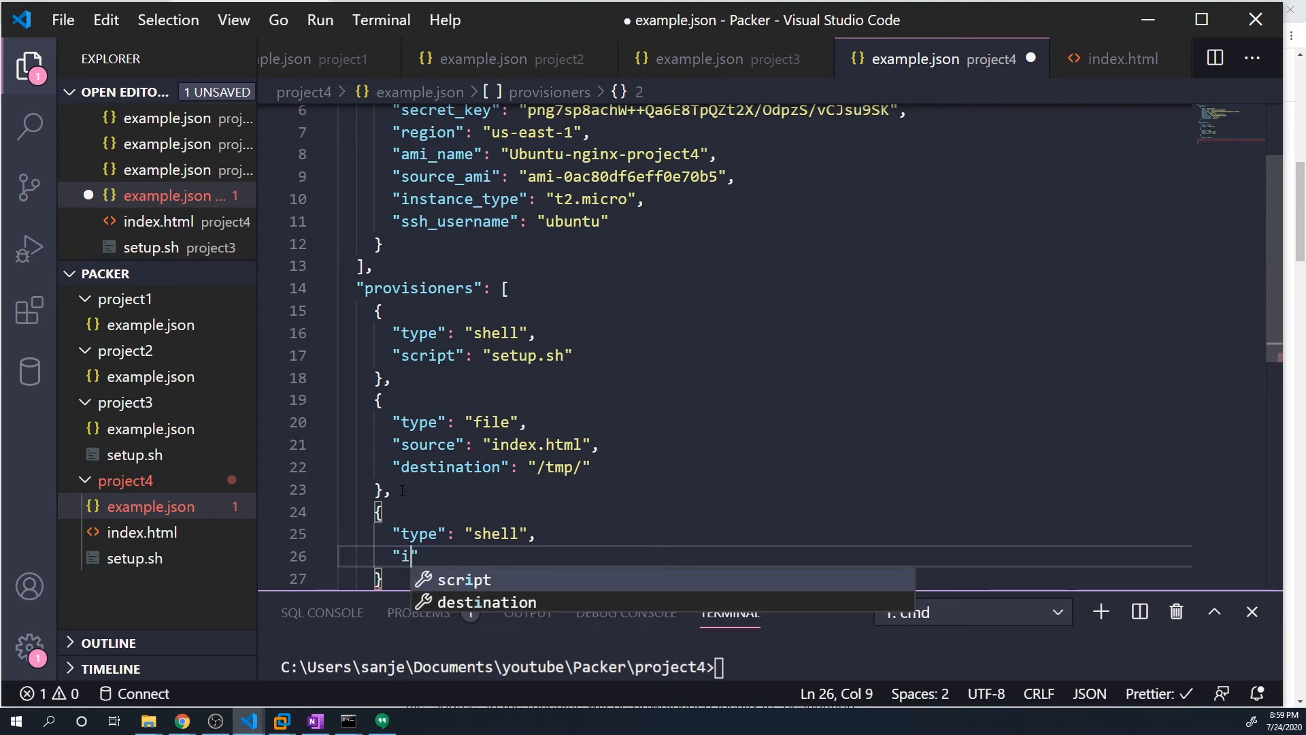
text(nline)
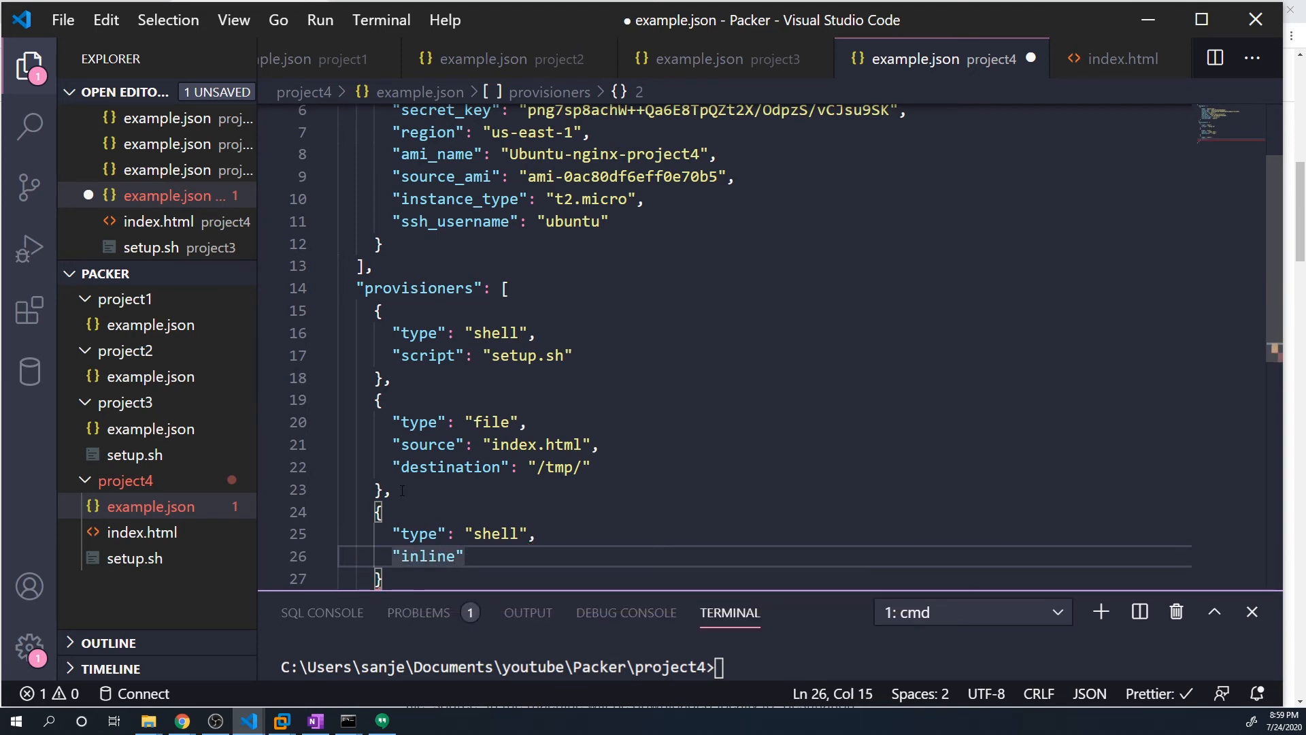
text(")
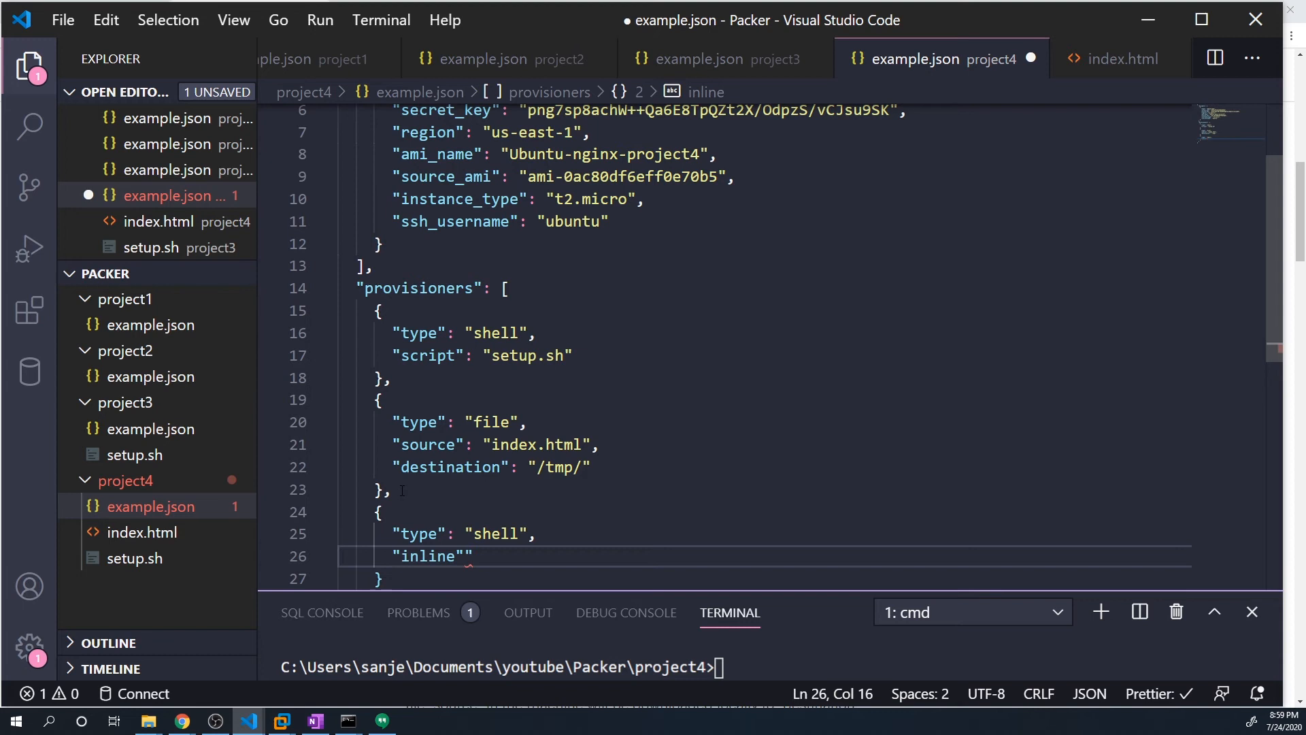
text(:)
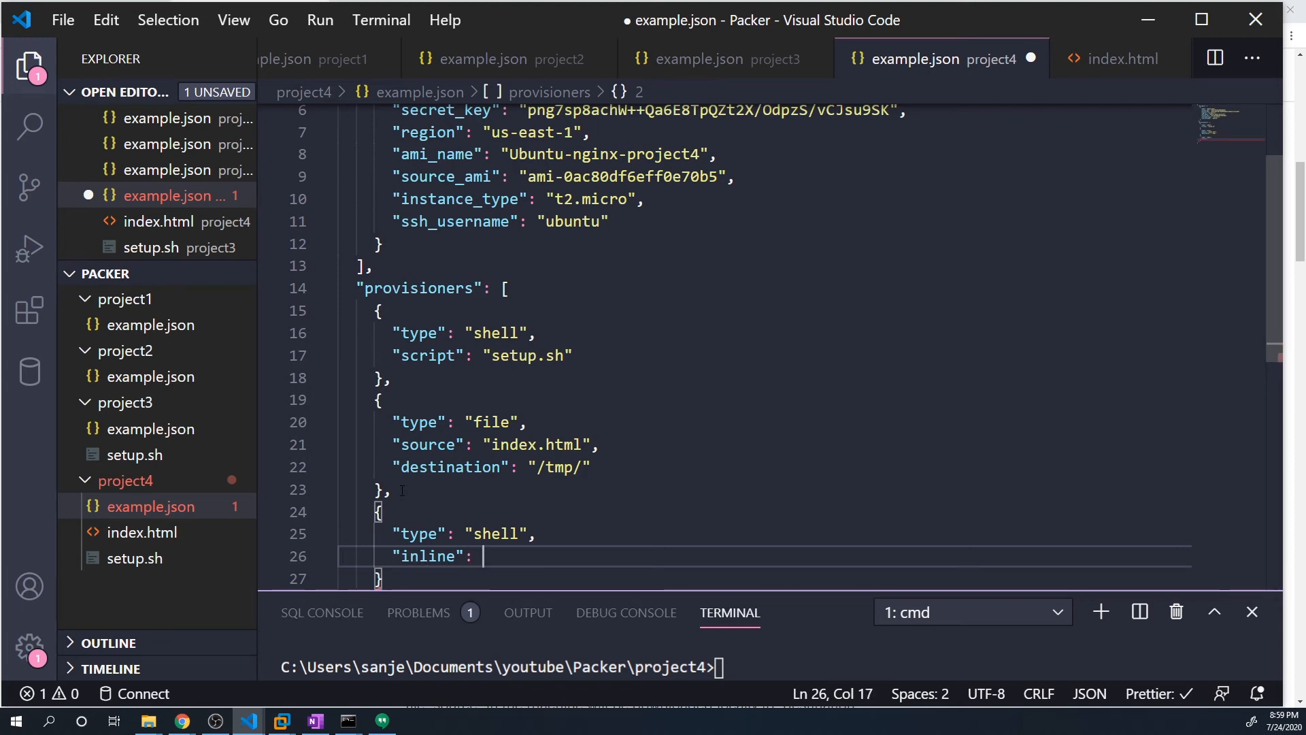
text([""])
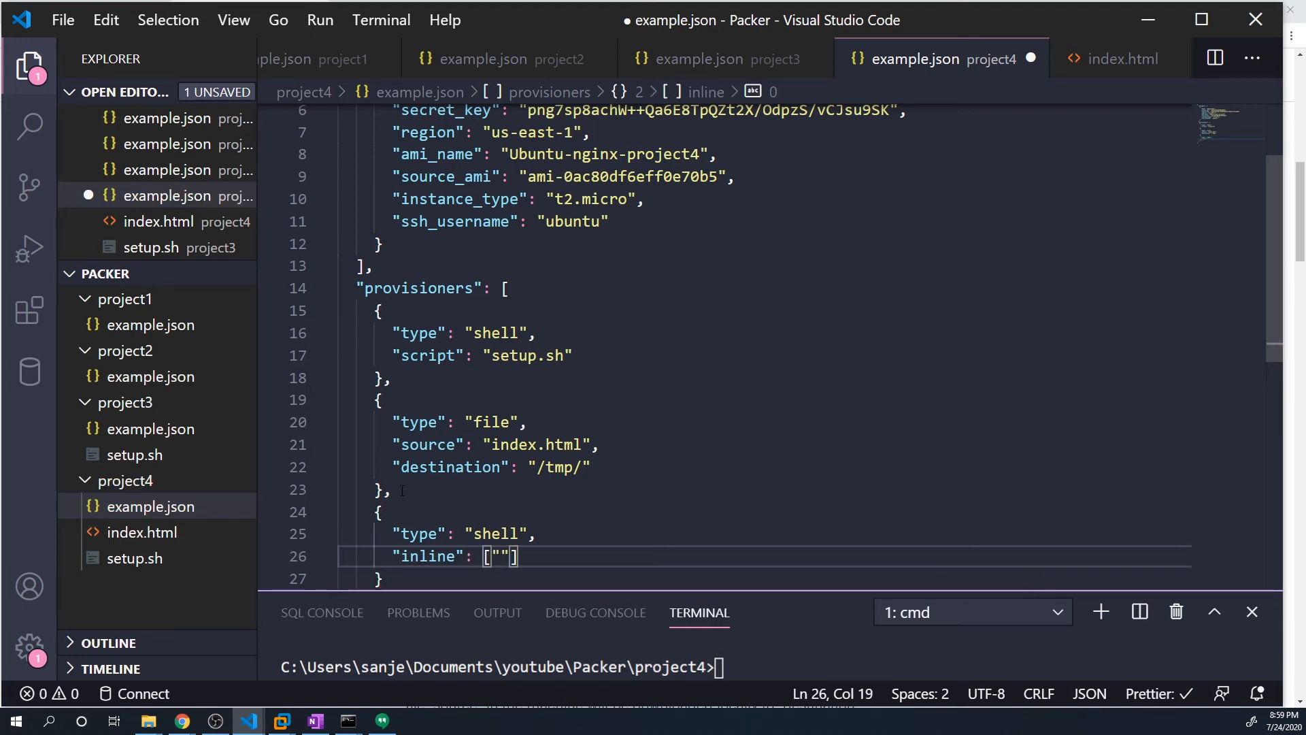
Step: Fill inline with 'sudo cp /tmp/index.html /var/www/html/', save, and run packer build example.json
text(sudo cp /)
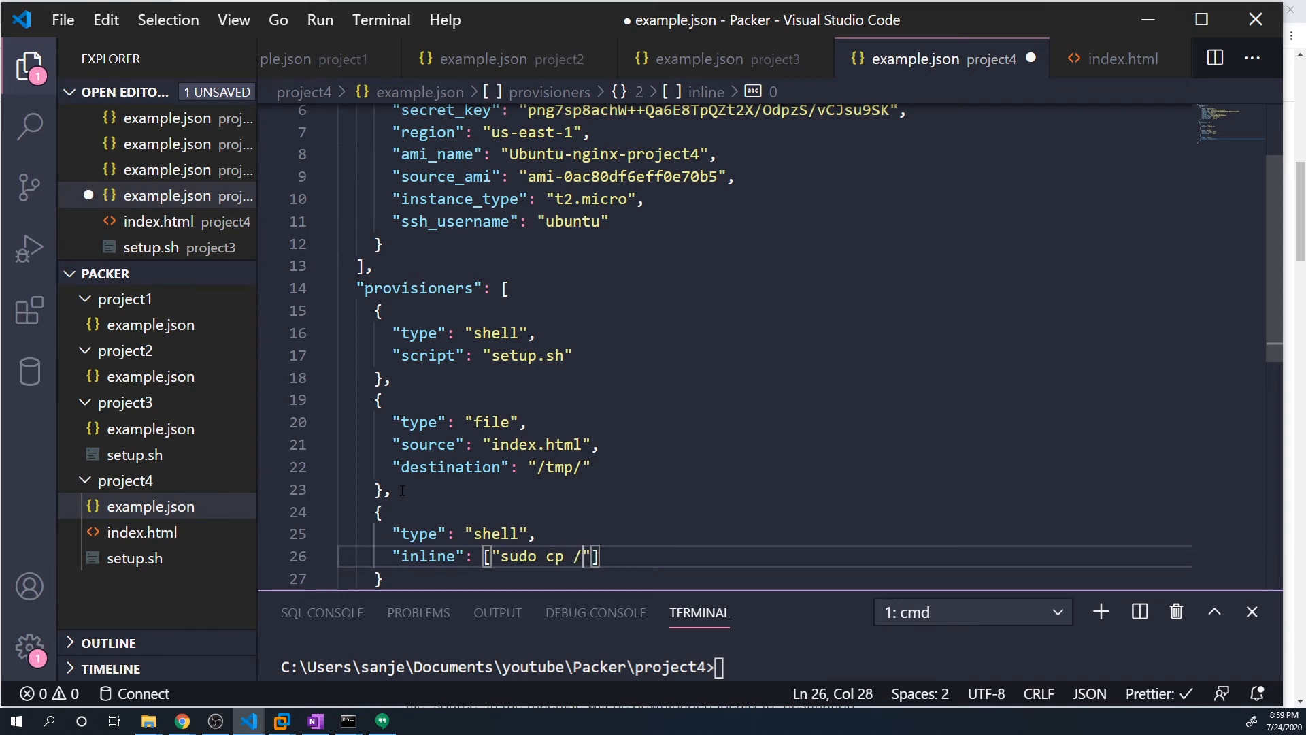
text(tmp/index.)
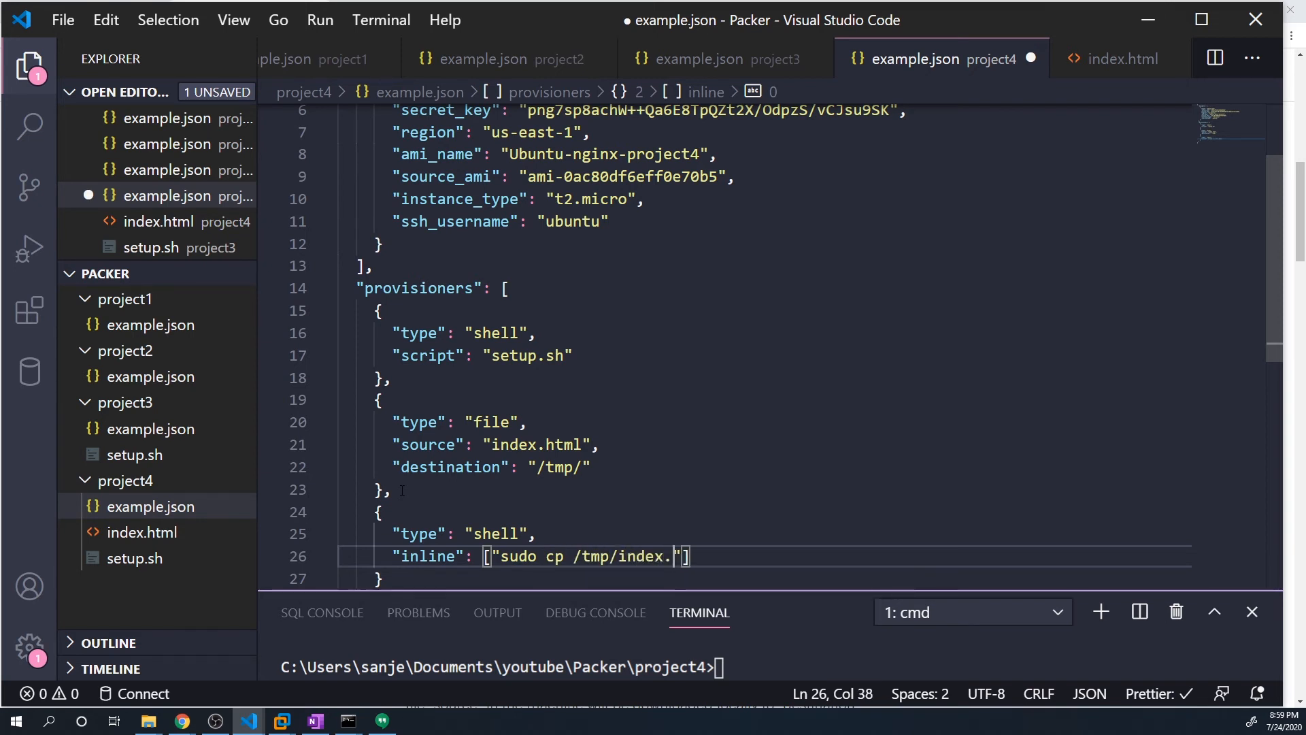
text(html)
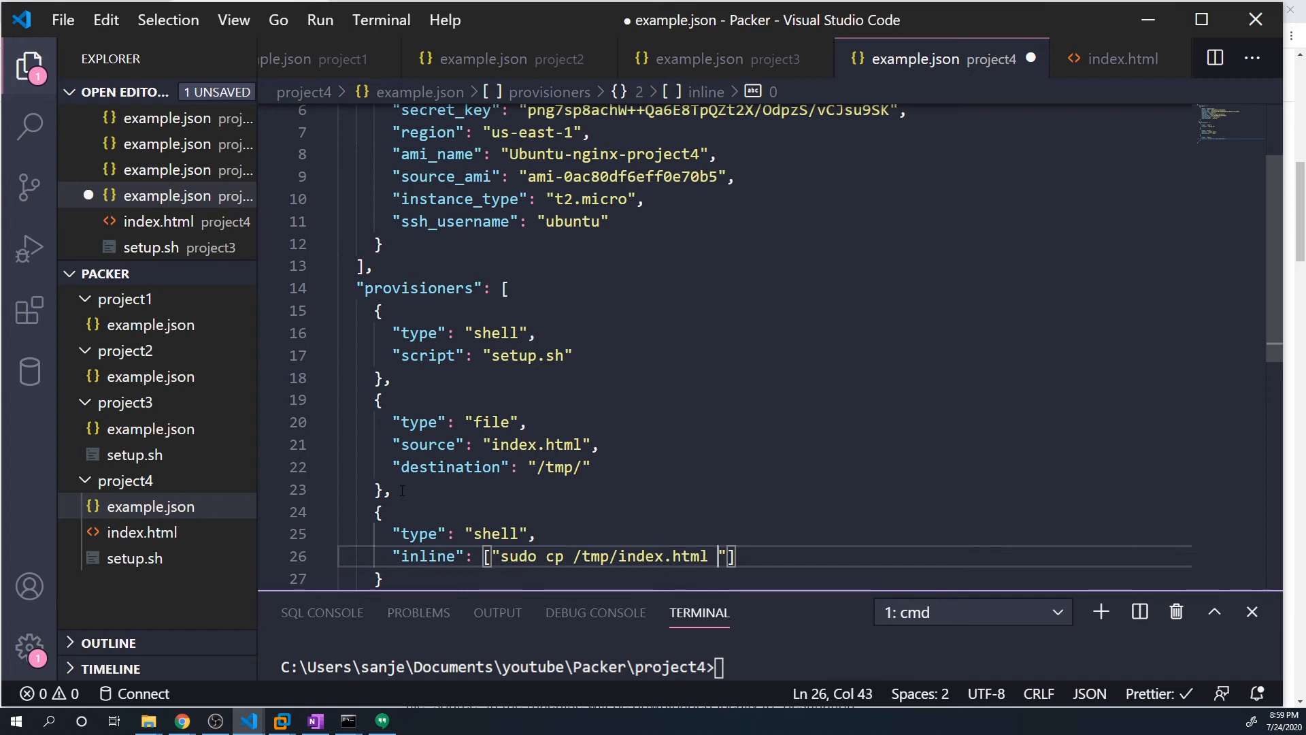
text(/var/www/html/)
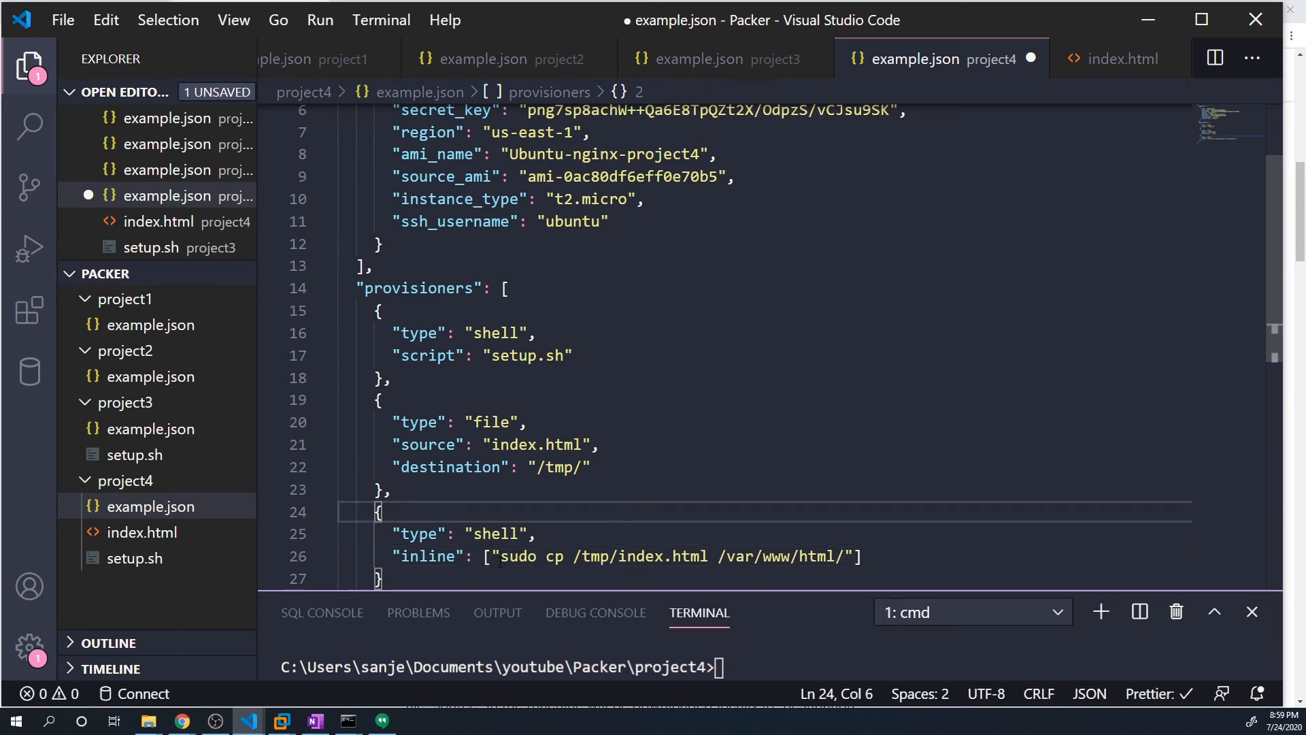
double_click(516, 557)
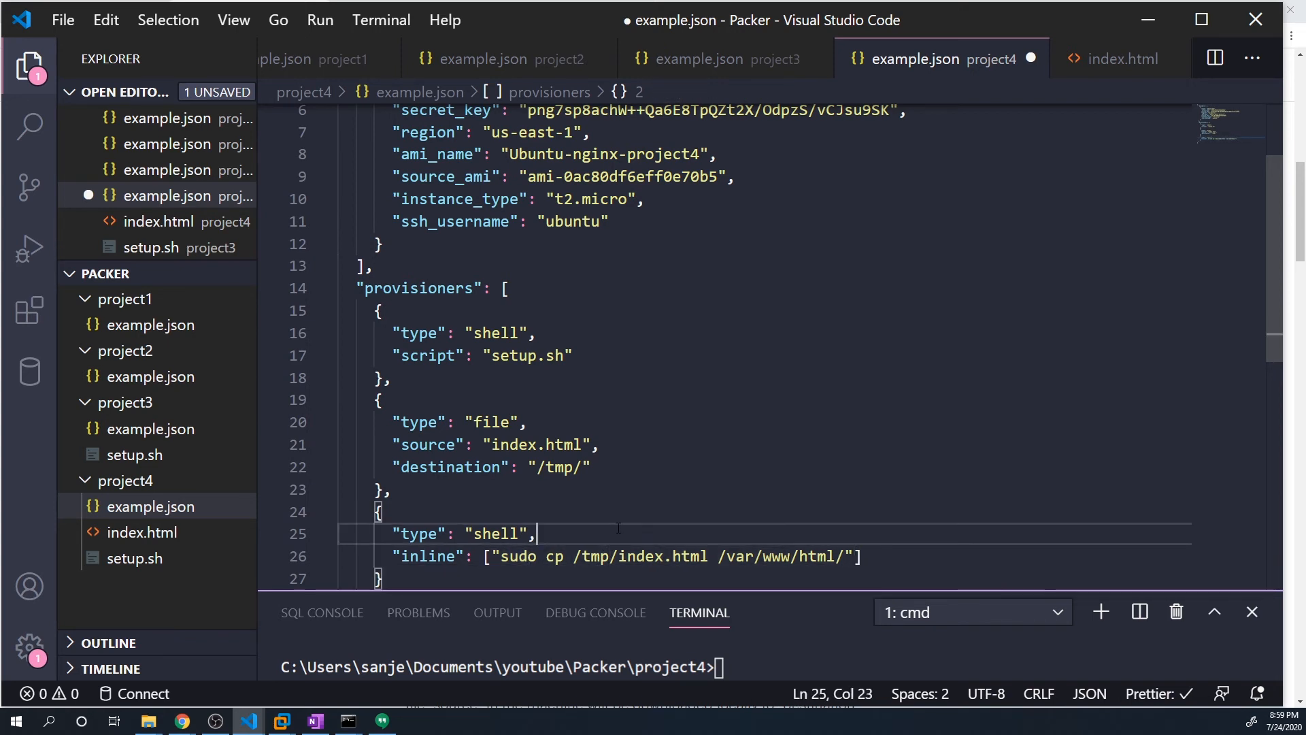
key(ctrl+s)
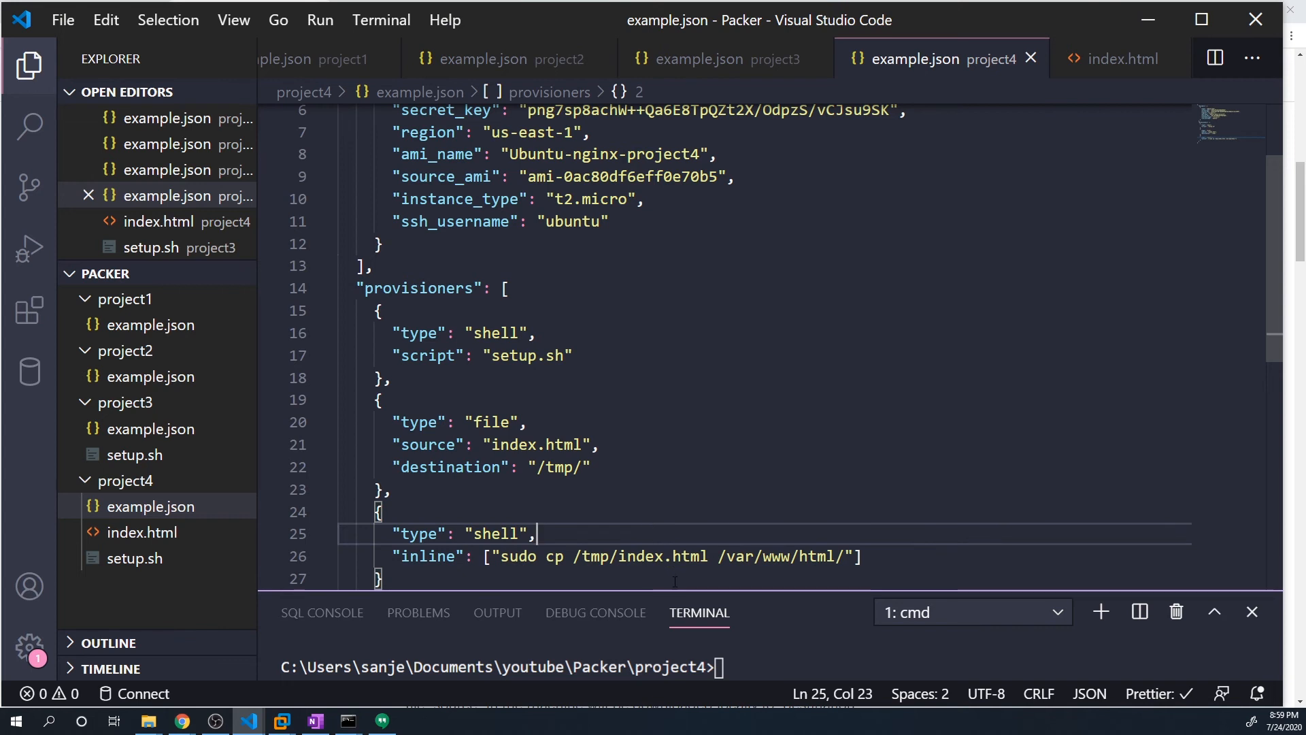
text(packer build example.json)
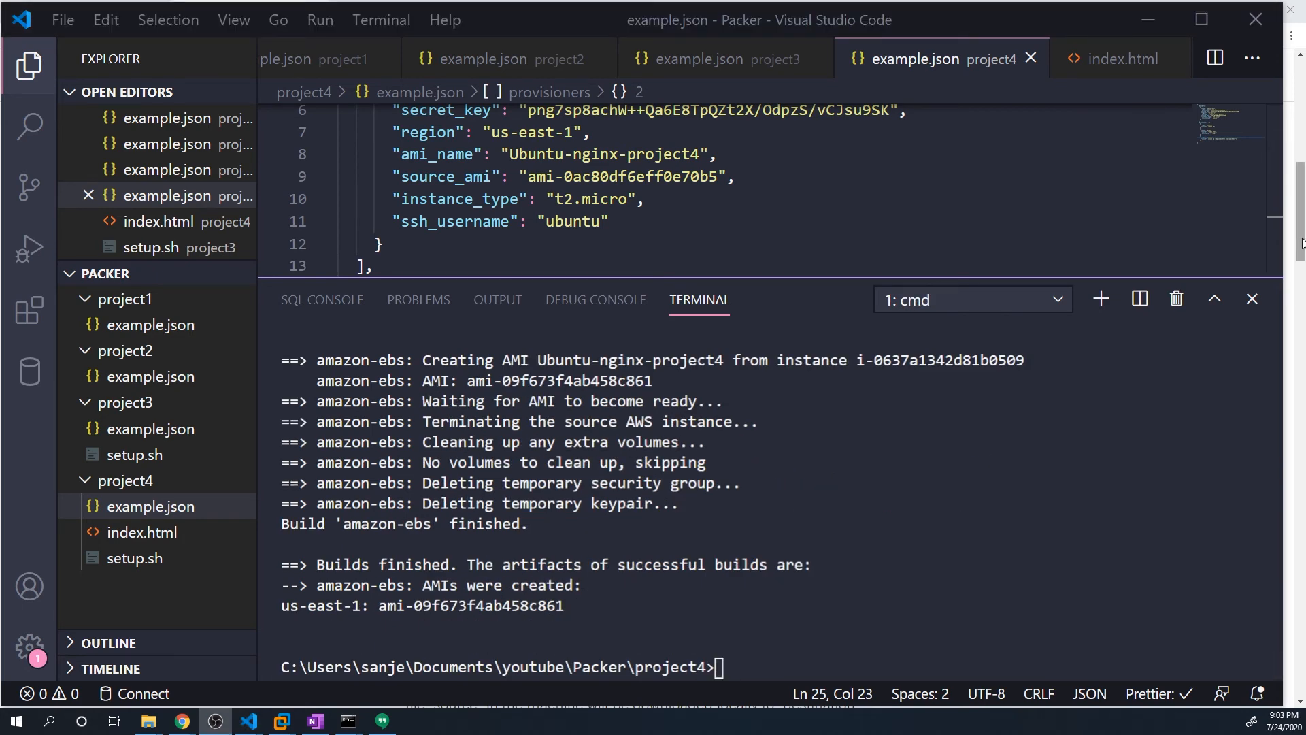
Step: Let the build create AMI ami-09f673f4ab458c861, then return to the EC2 console
click(181, 722)
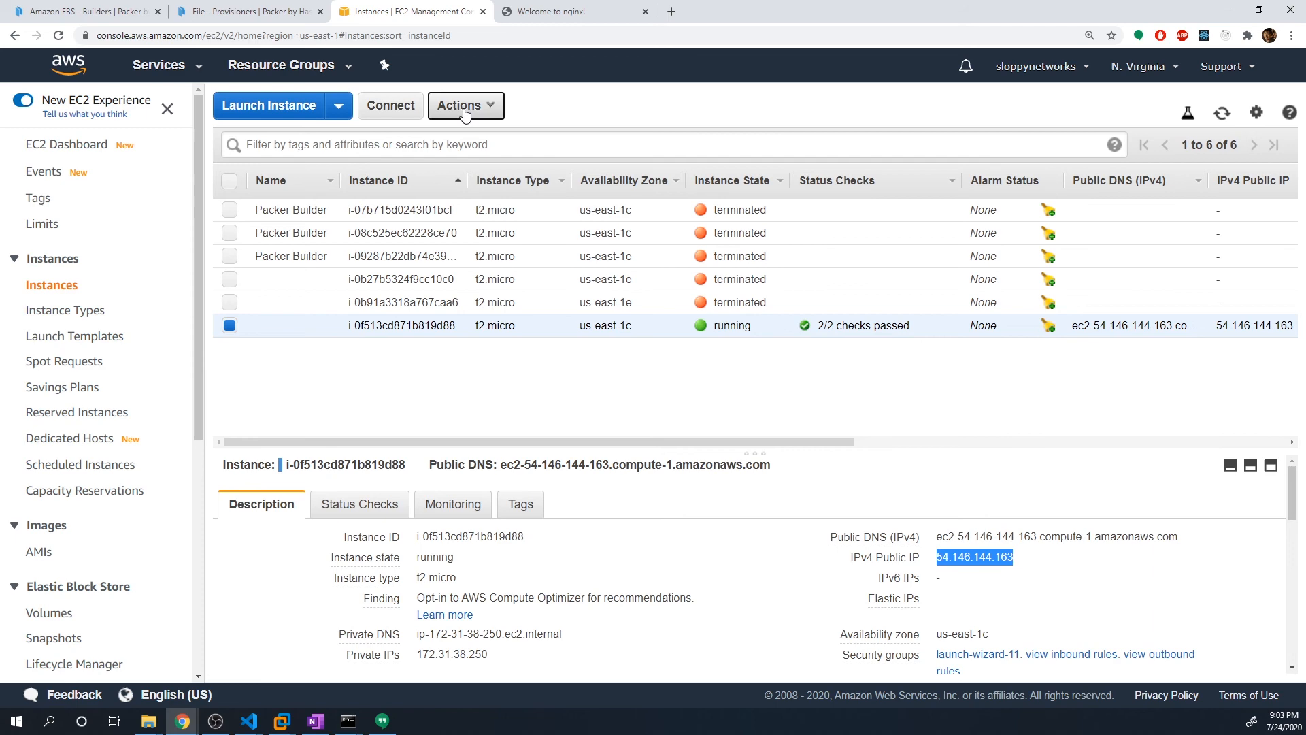
Step: Terminate old instance i-0f513cd871b819d88 and view the owned AMIs list
click(465, 105)
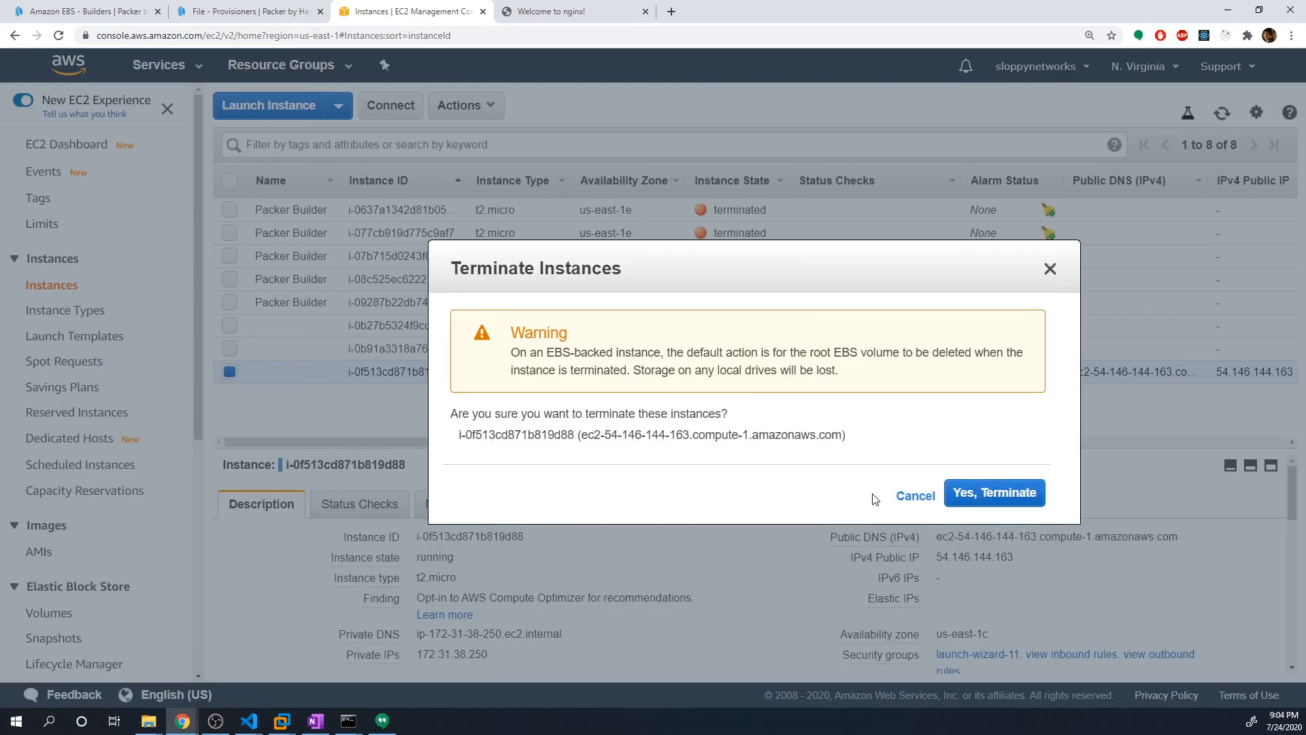
click(914, 496)
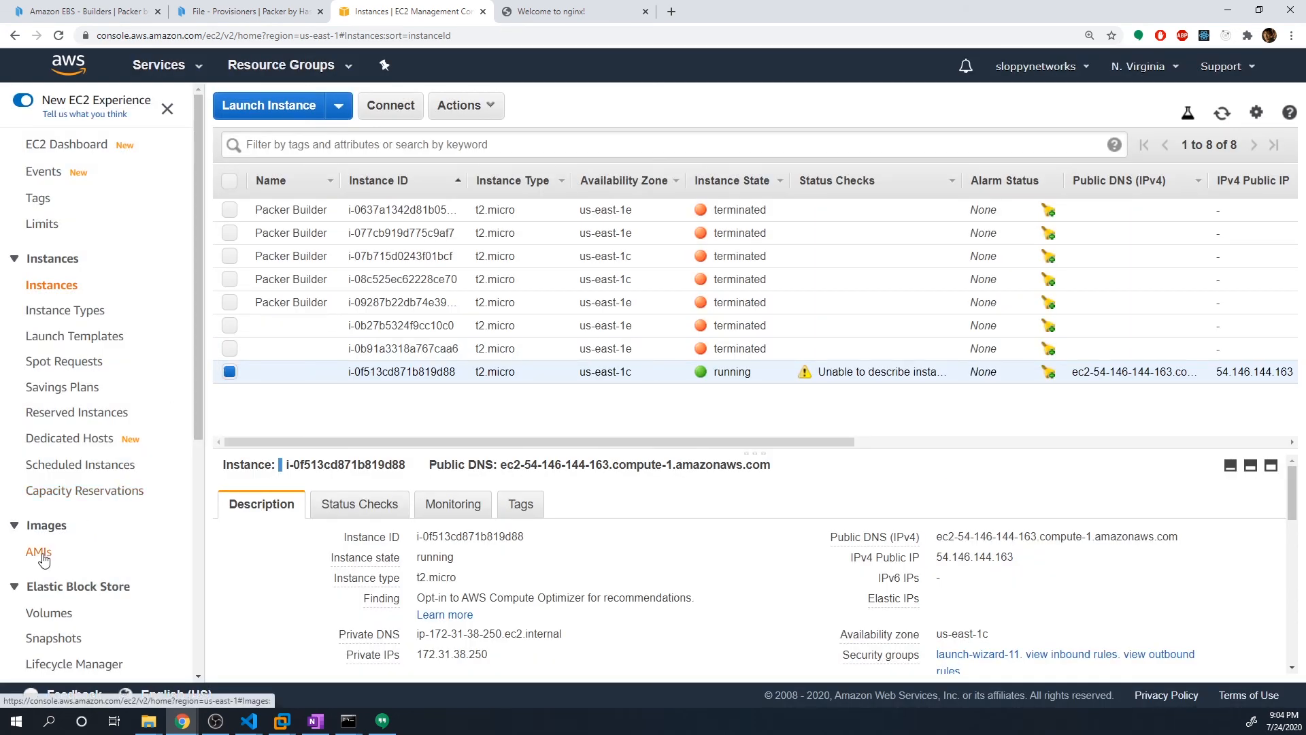
click(38, 552)
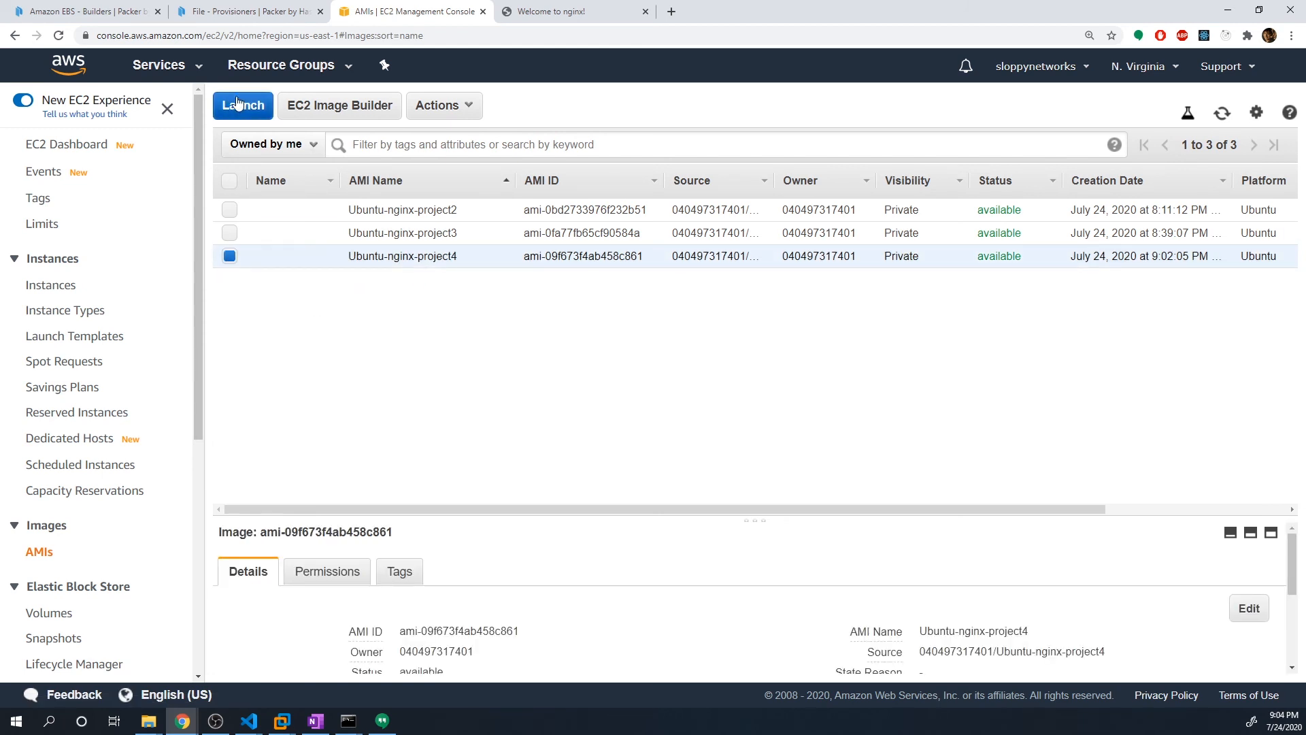
Step: Launch a t2.micro instance from the Ubuntu-nginx-project4 AMI using the main-key key pair
click(242, 105)
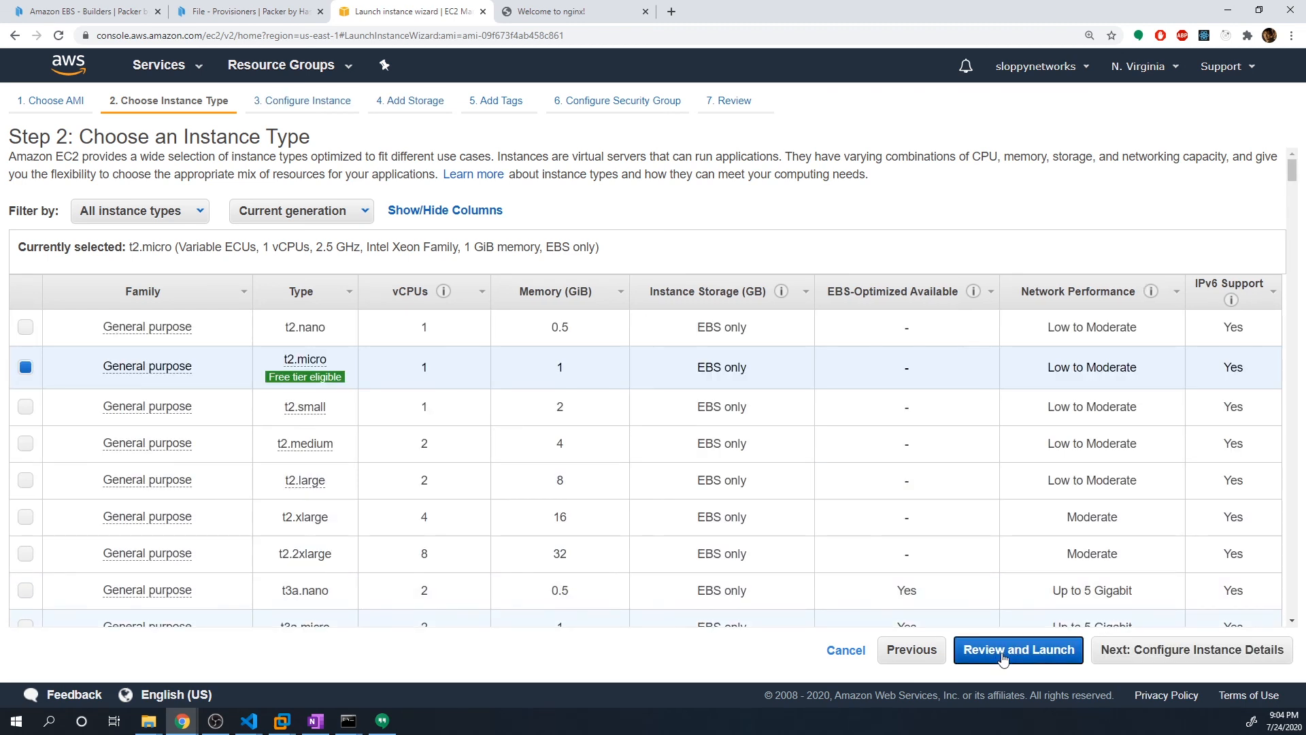
click(1017, 650)
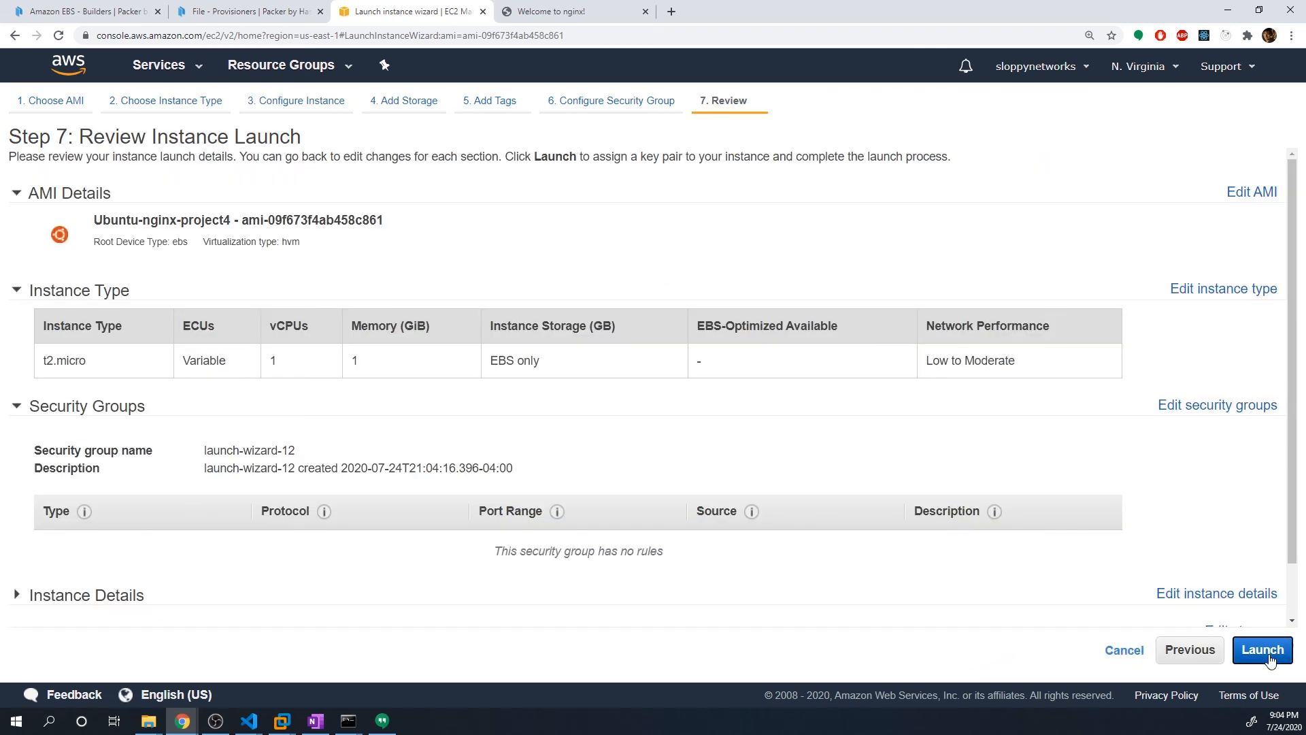
click(1263, 649)
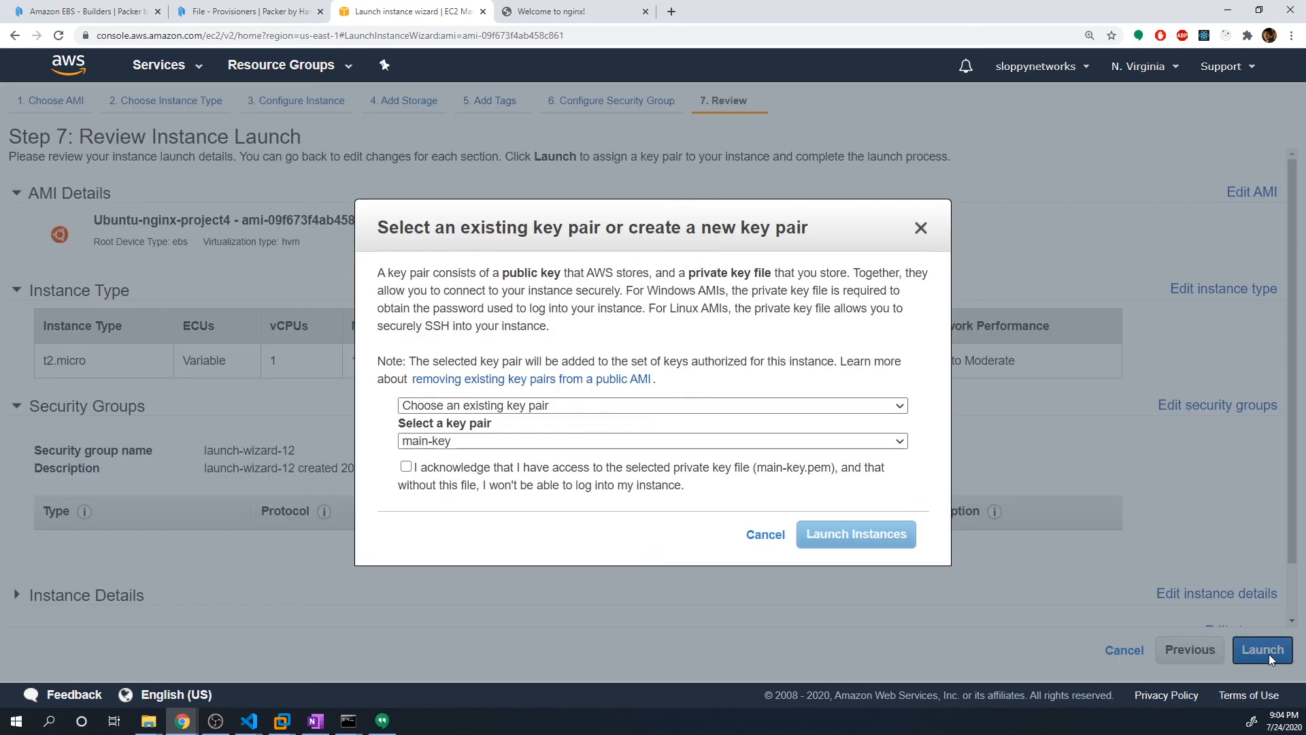
click(405, 466)
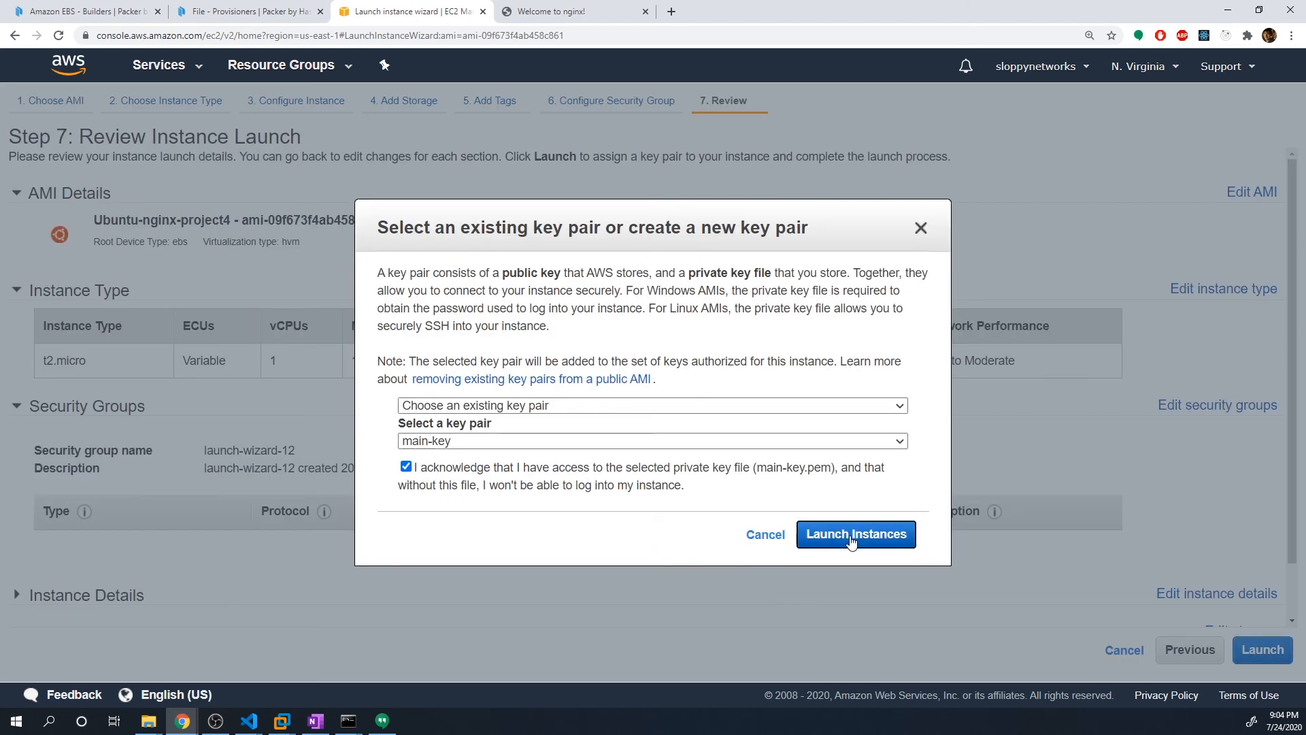
click(854, 535)
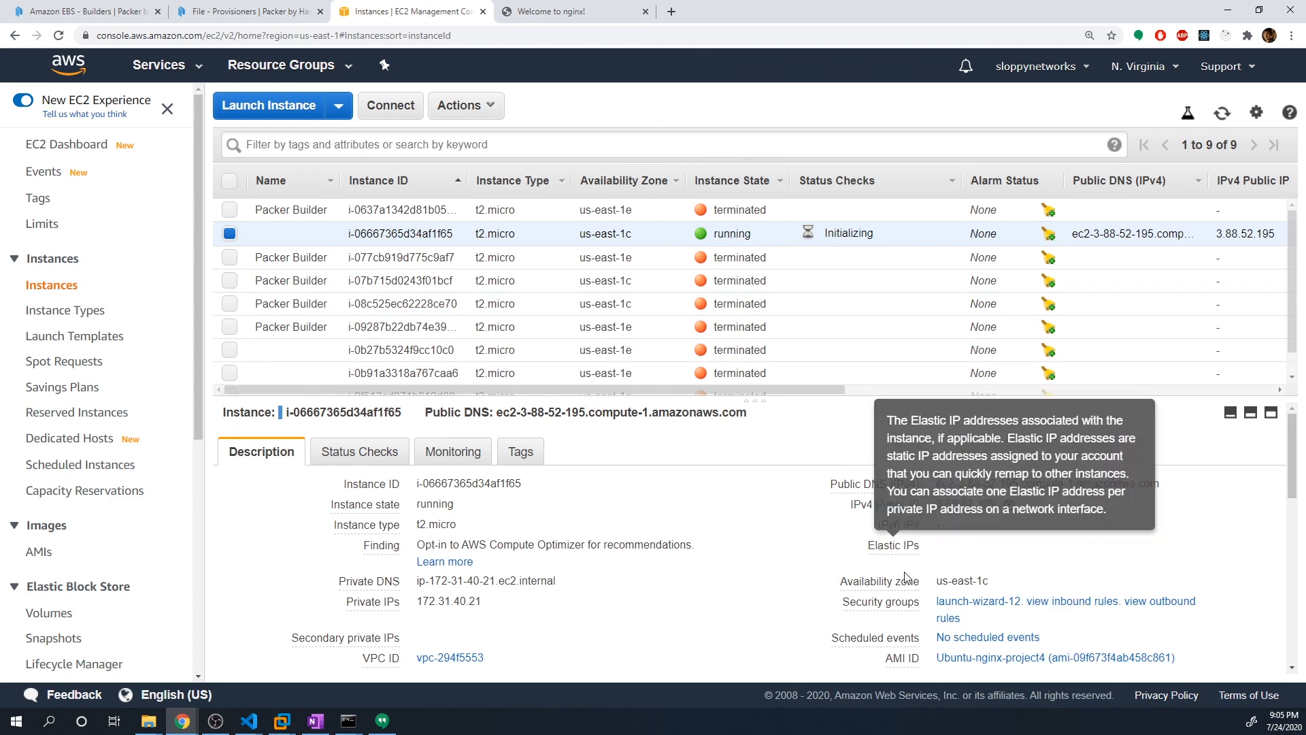
mouse_move(977, 601)
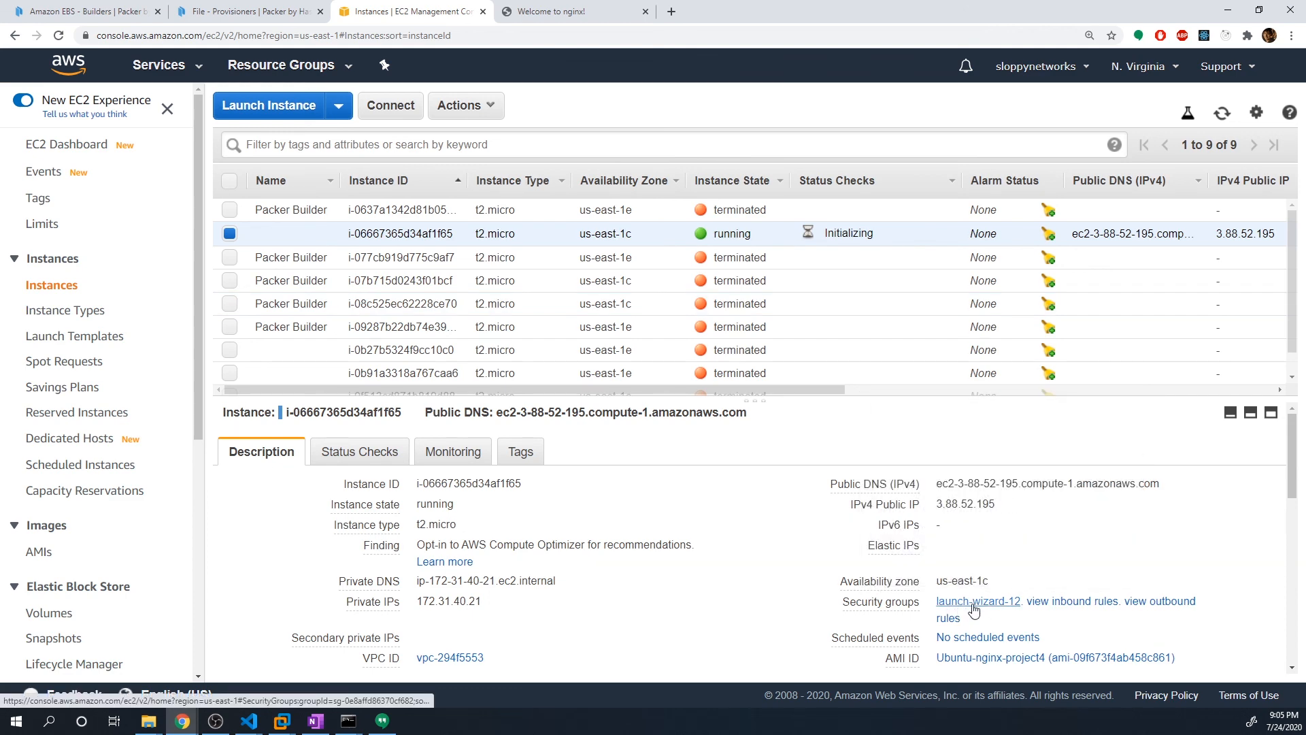
mouse_move(892, 545)
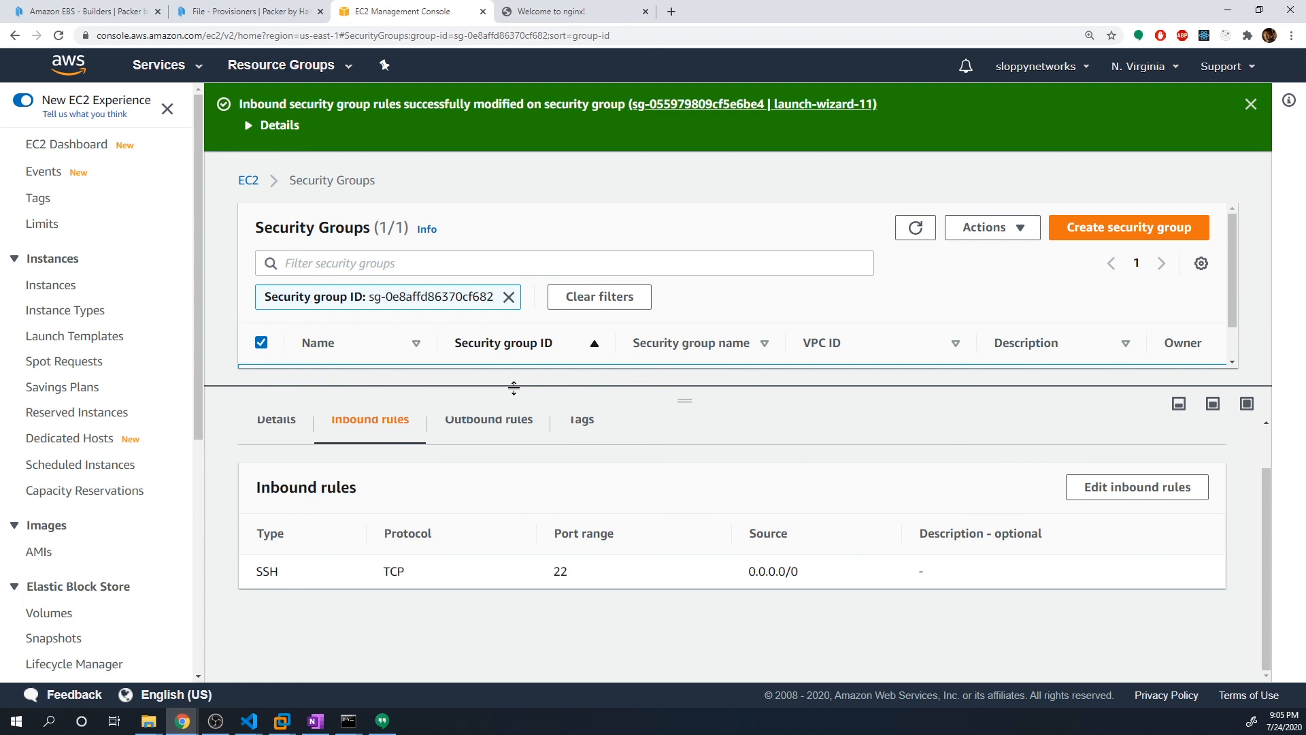
Step: Add an HTTP port 80 inbound rule from 0.0.0.0/0 to launch-wizard-12 and save
click(1136, 486)
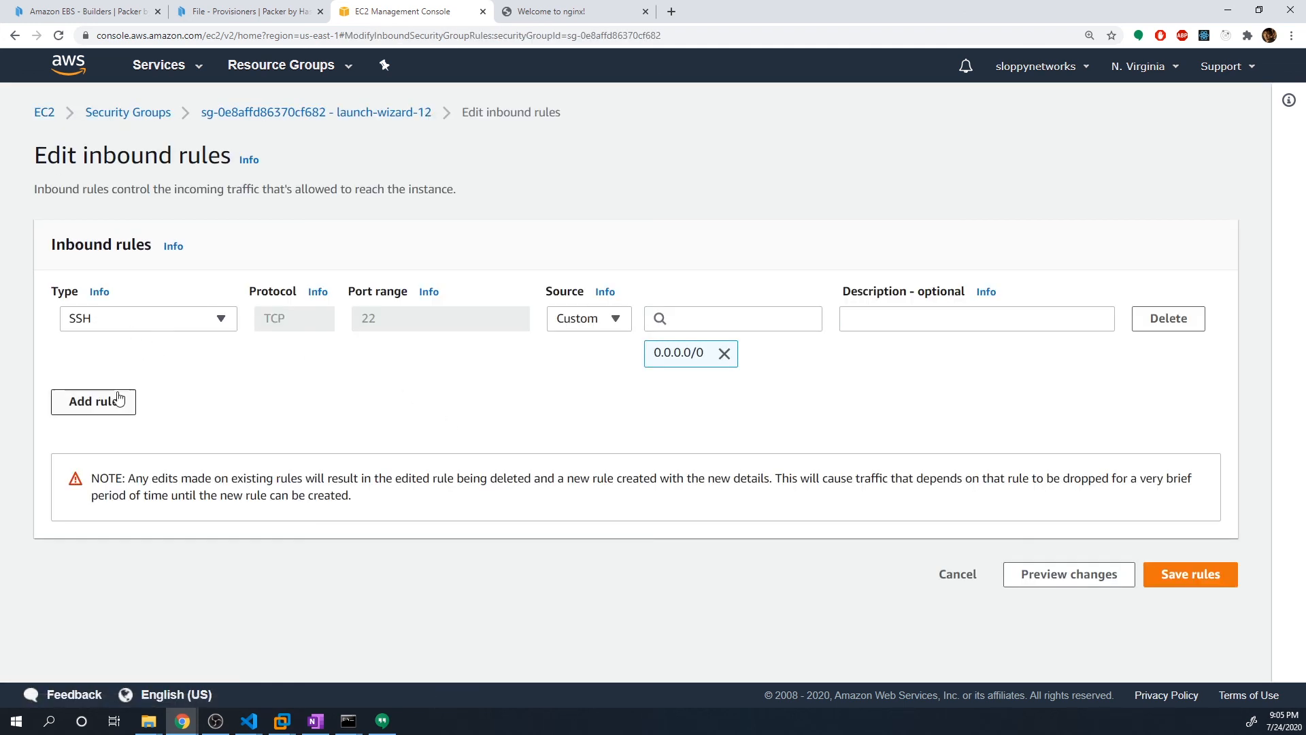
click(92, 401)
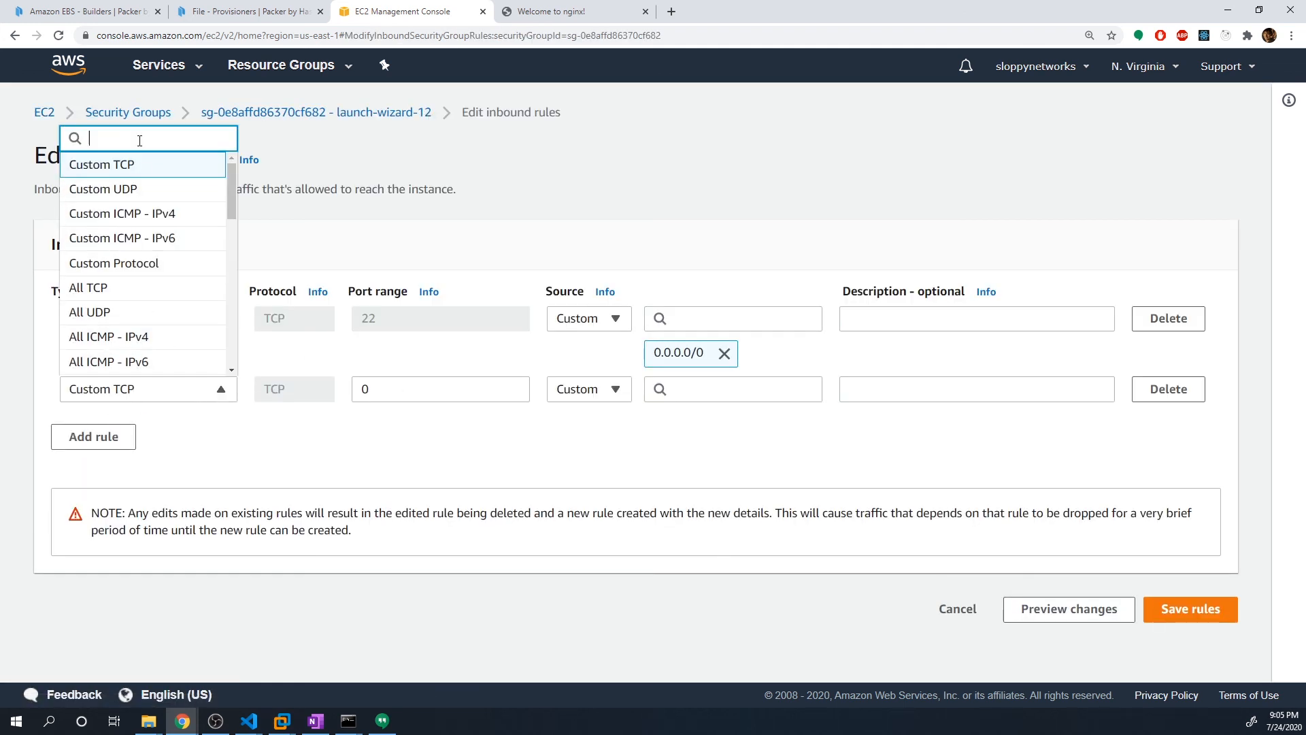
text(http)
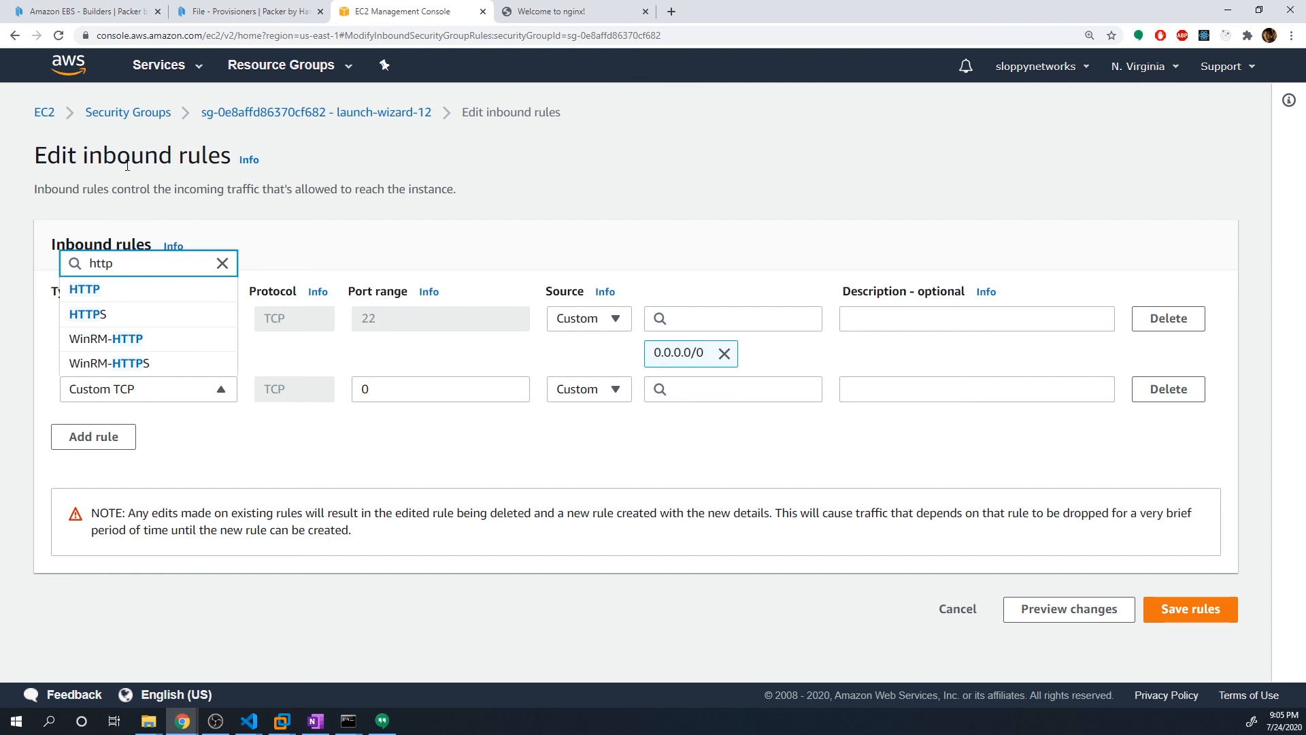
click(731, 389)
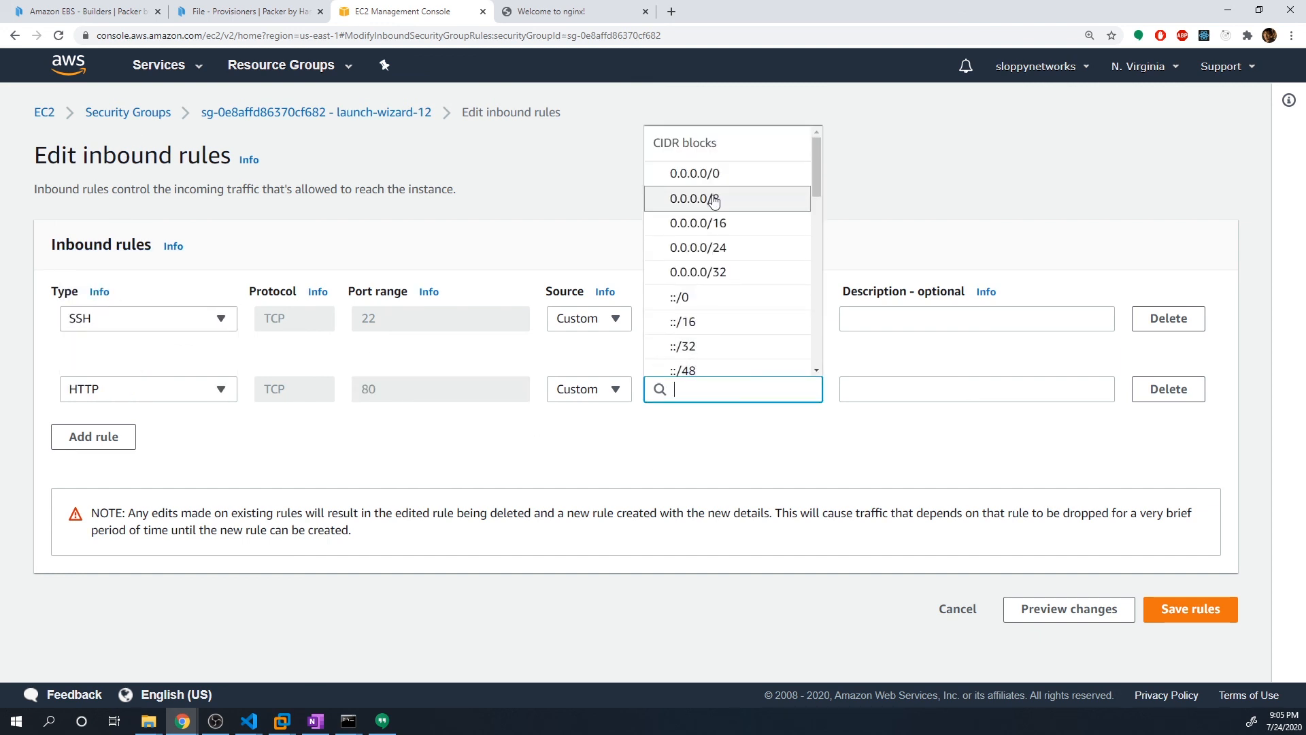
click(693, 172)
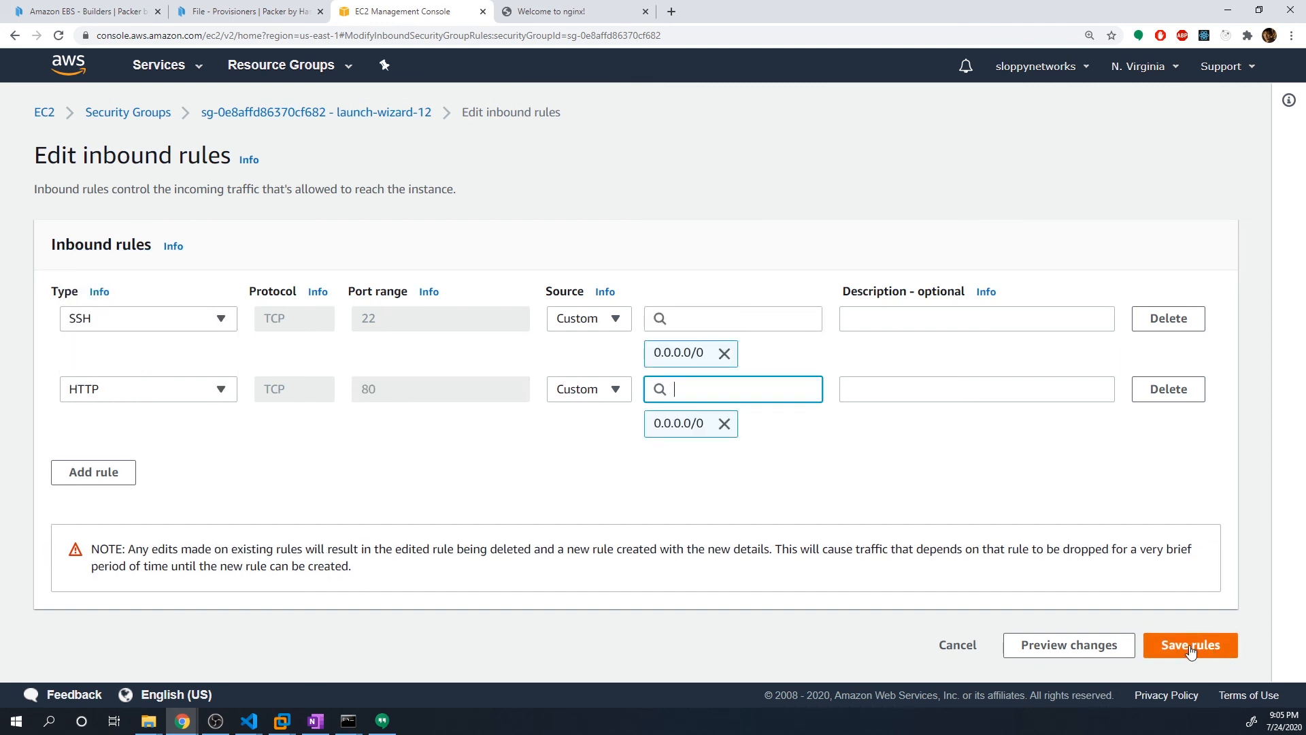
click(1190, 645)
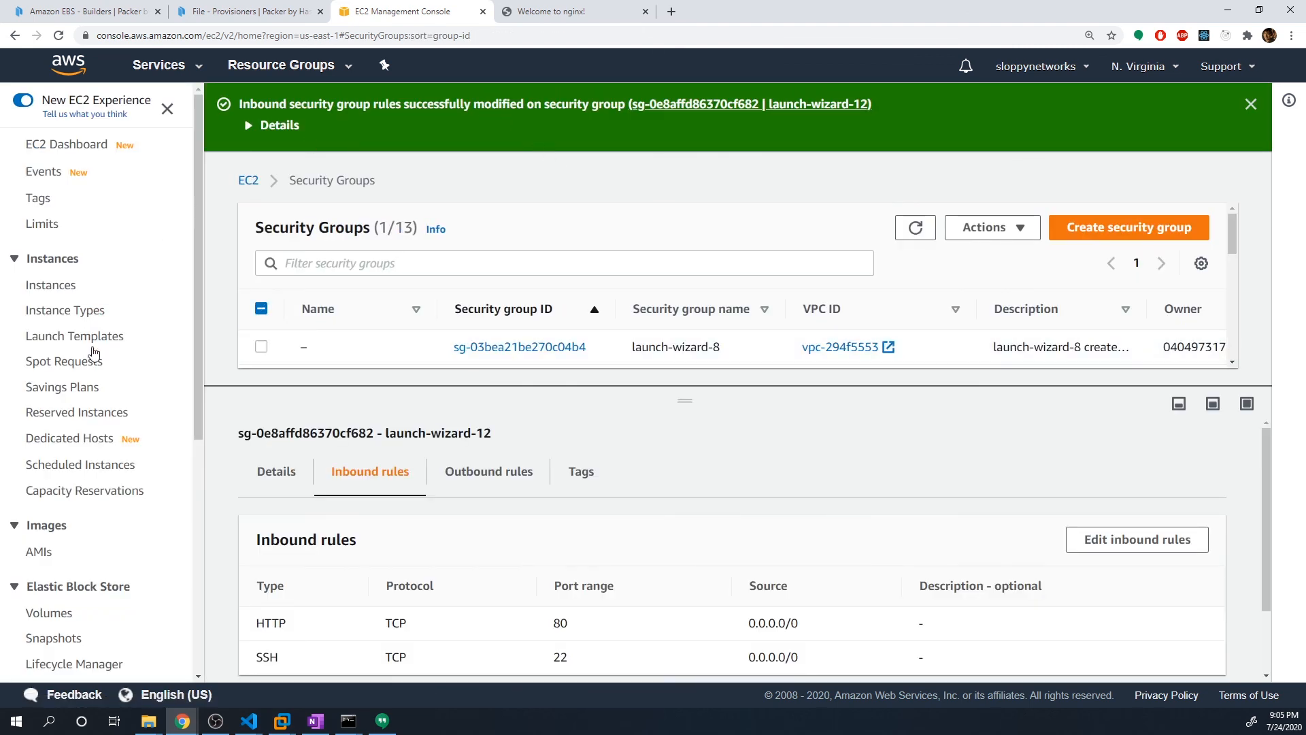
click(51, 285)
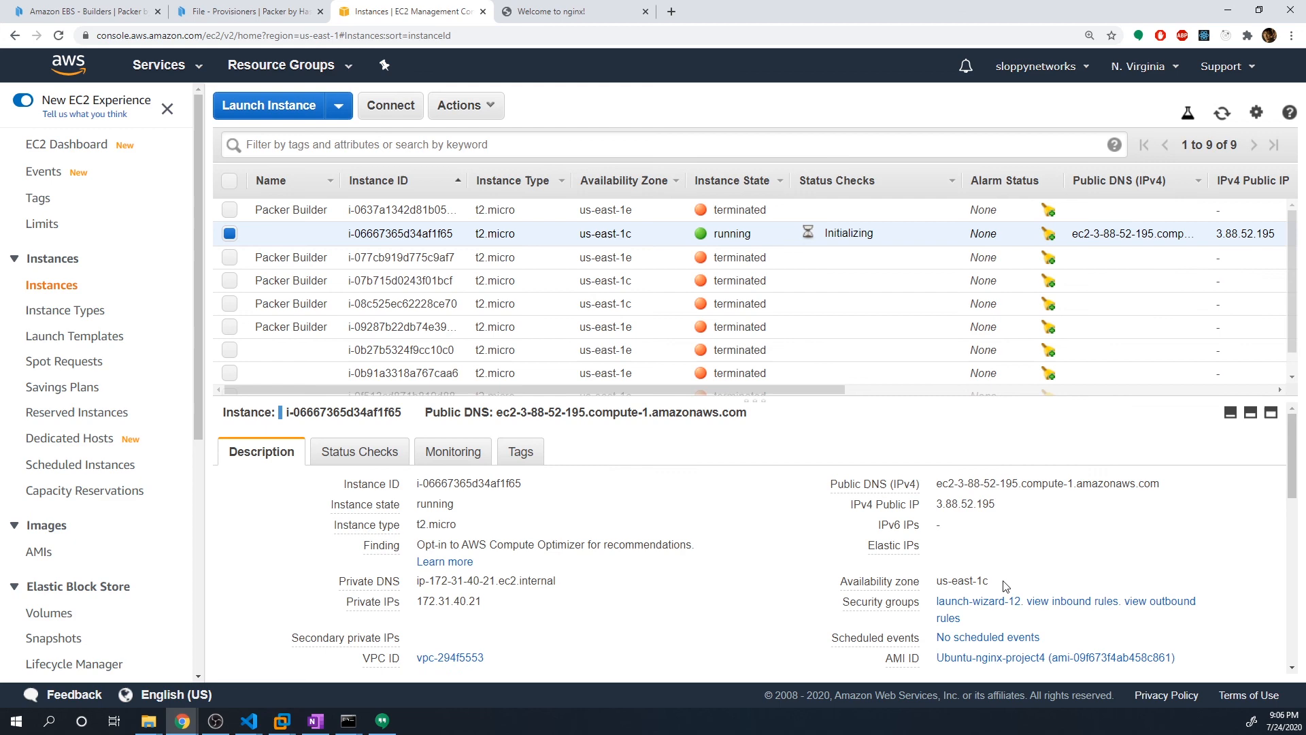
Step: View the custom subscribe page at 3.88.52.195 in Chrome, zoomed in
click(1009, 504)
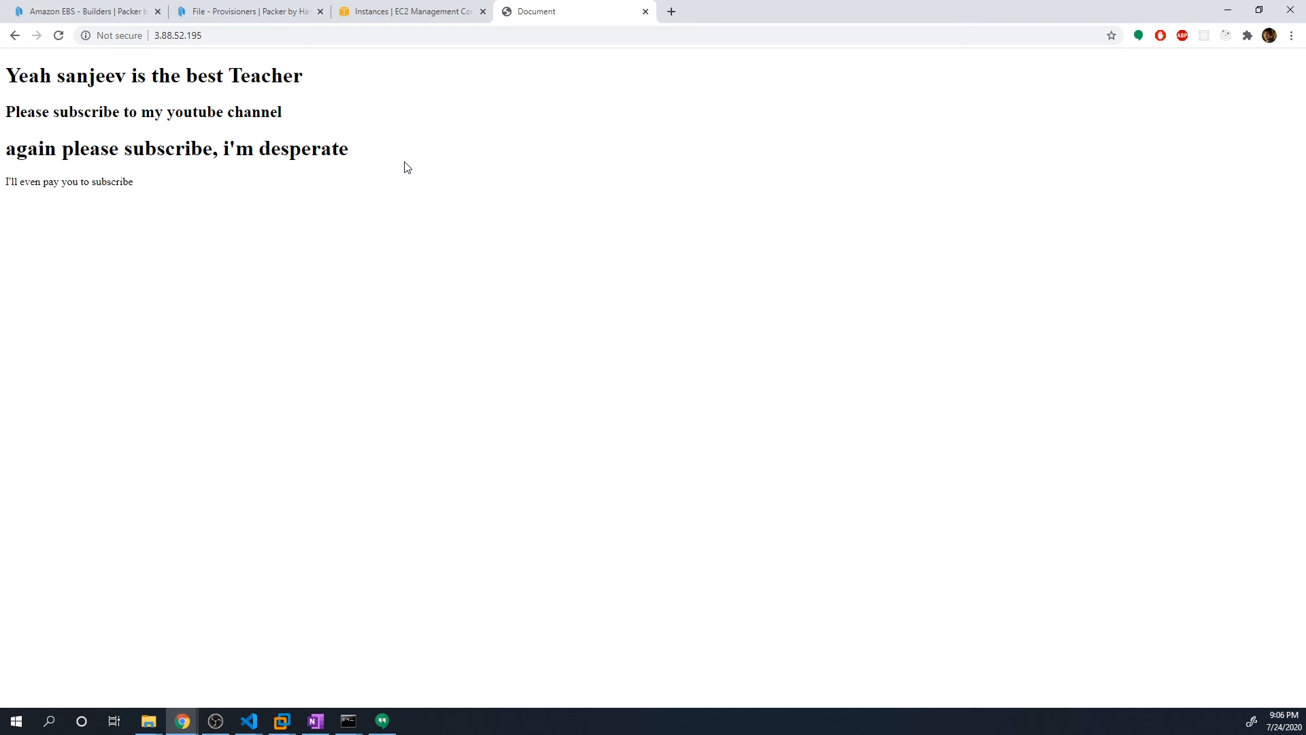
key(ctrl+plus)
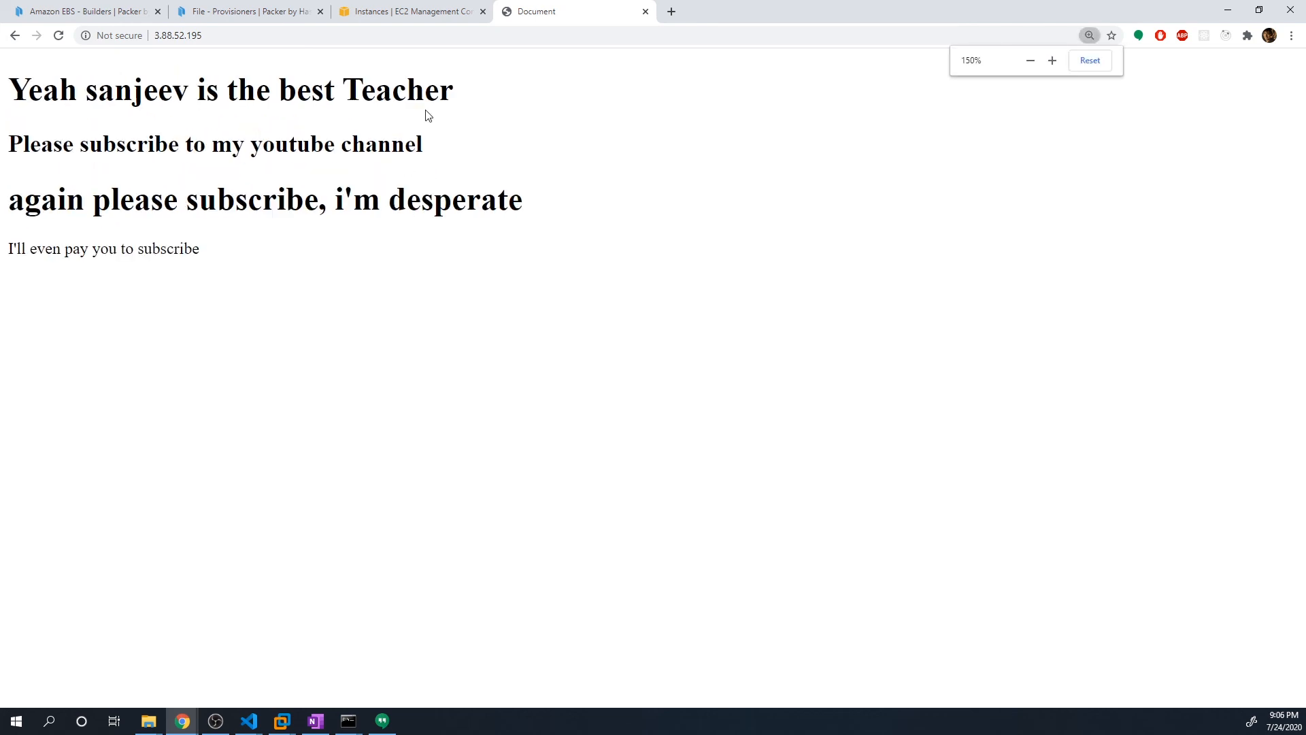
click(512, 336)
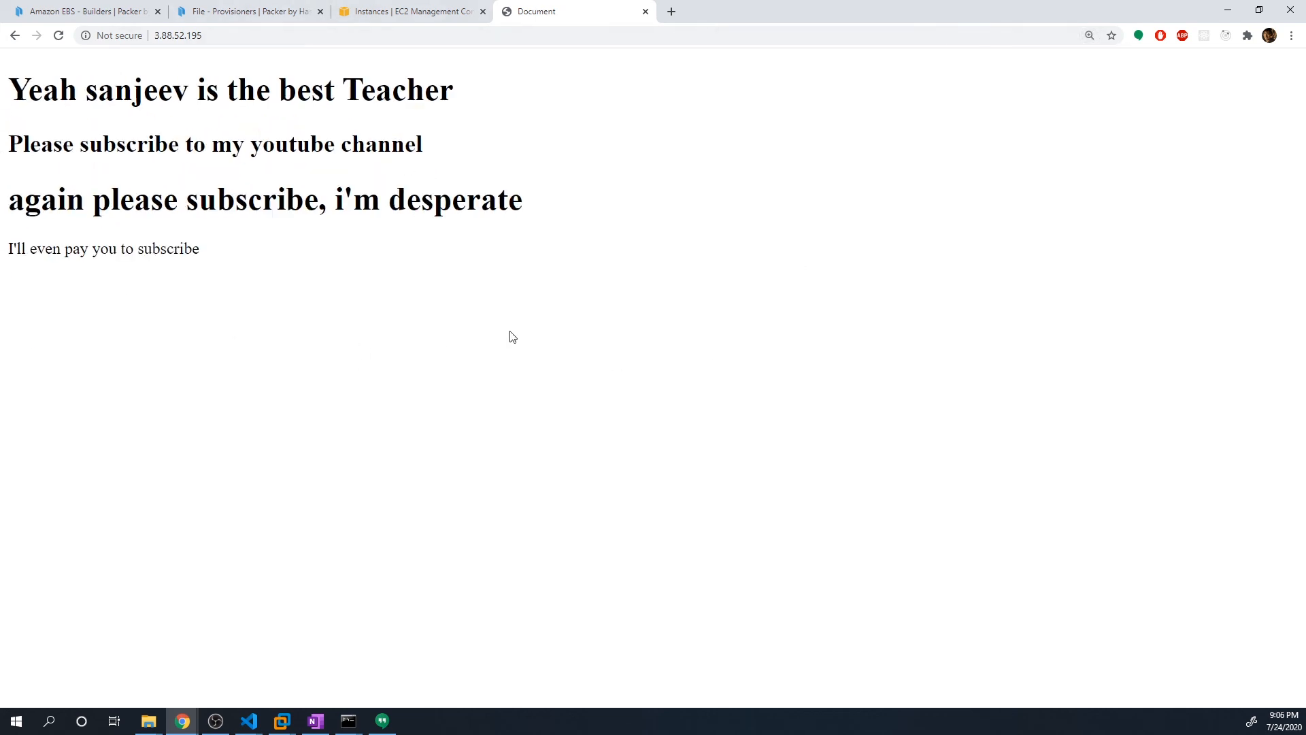
mouse_move(464, 341)
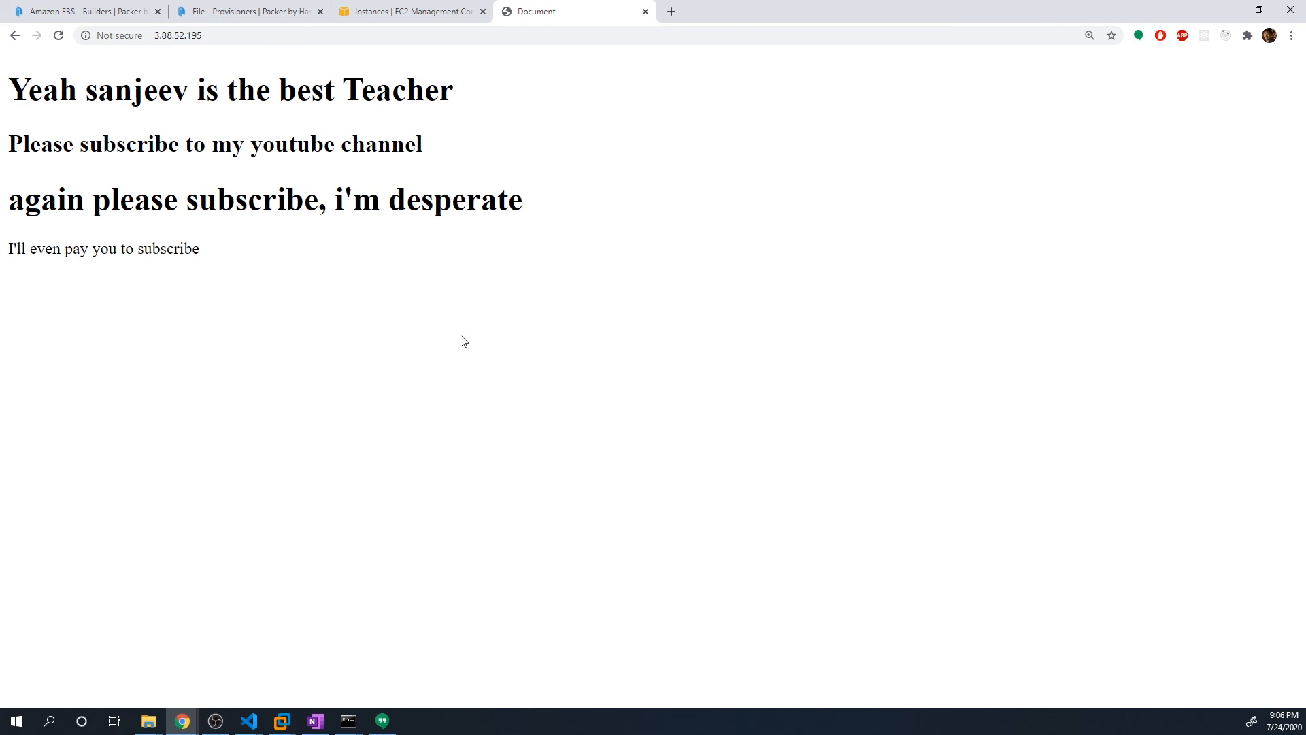